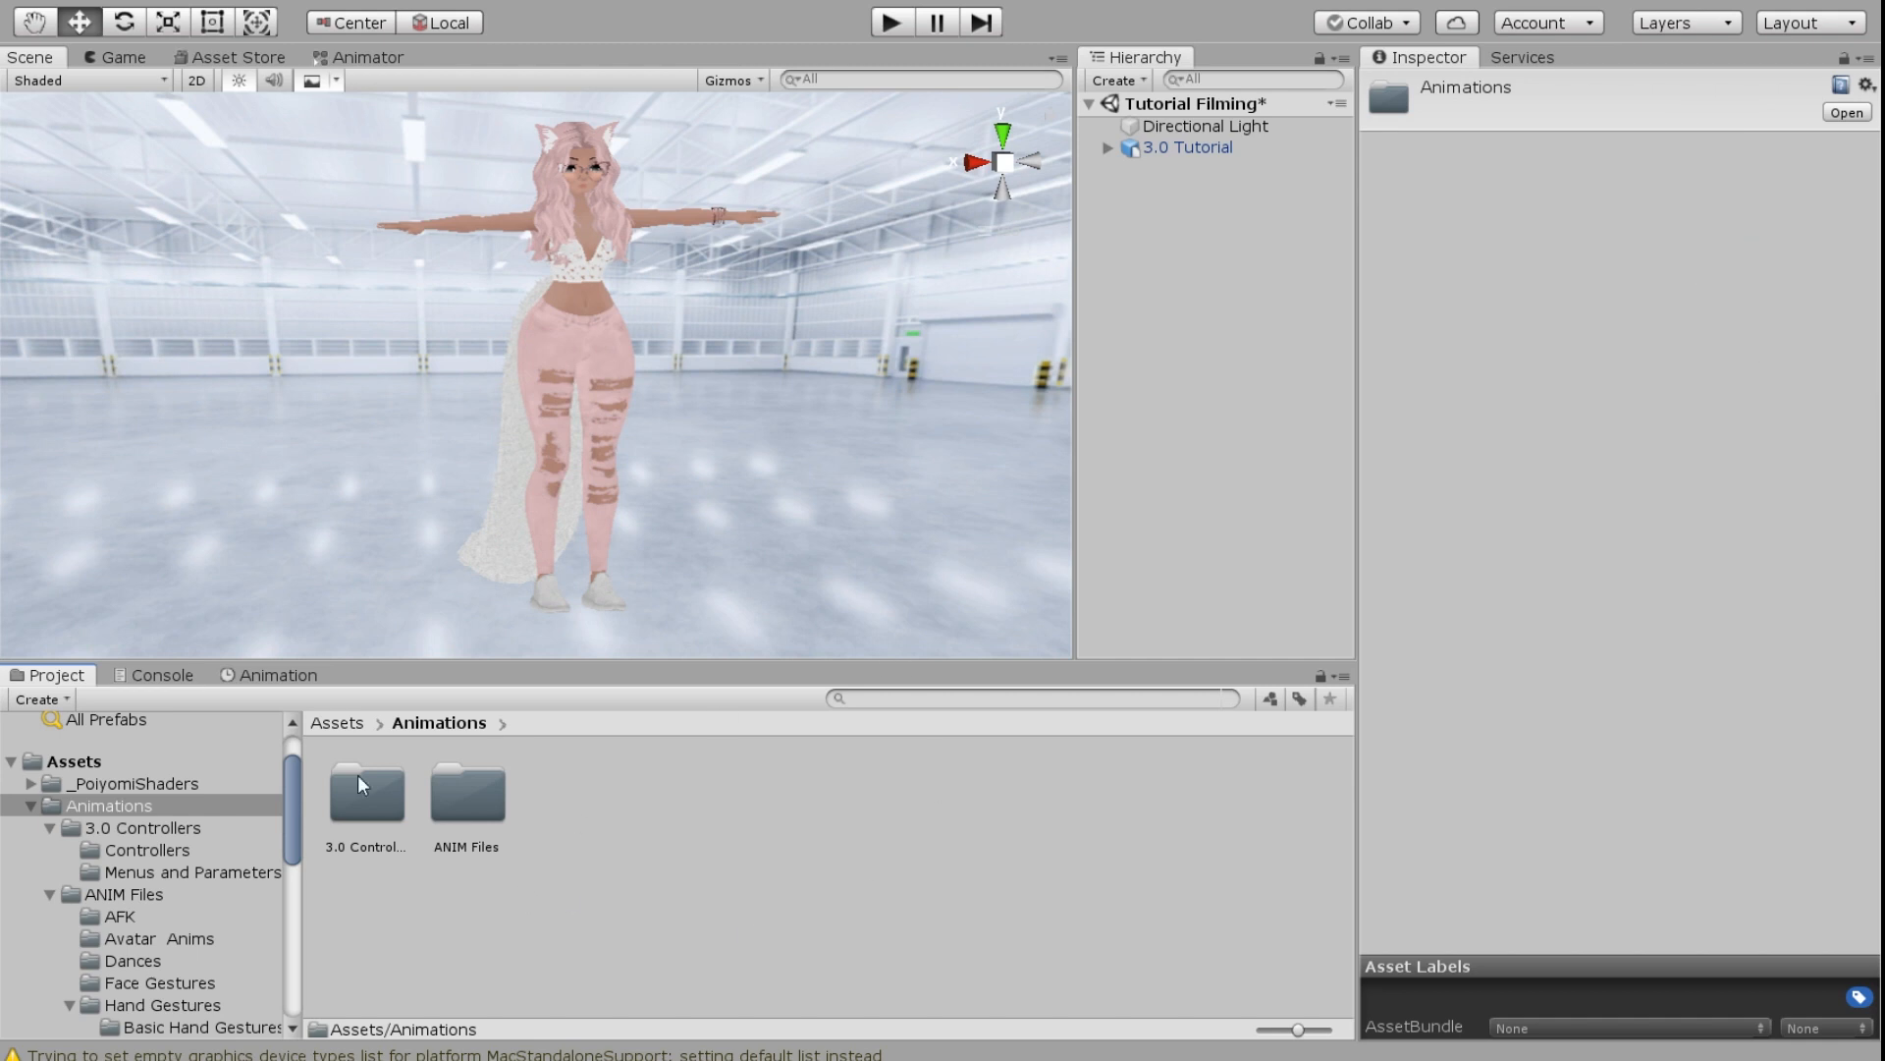
{"action": "mouse_move", "coordinate": [732, 876]}
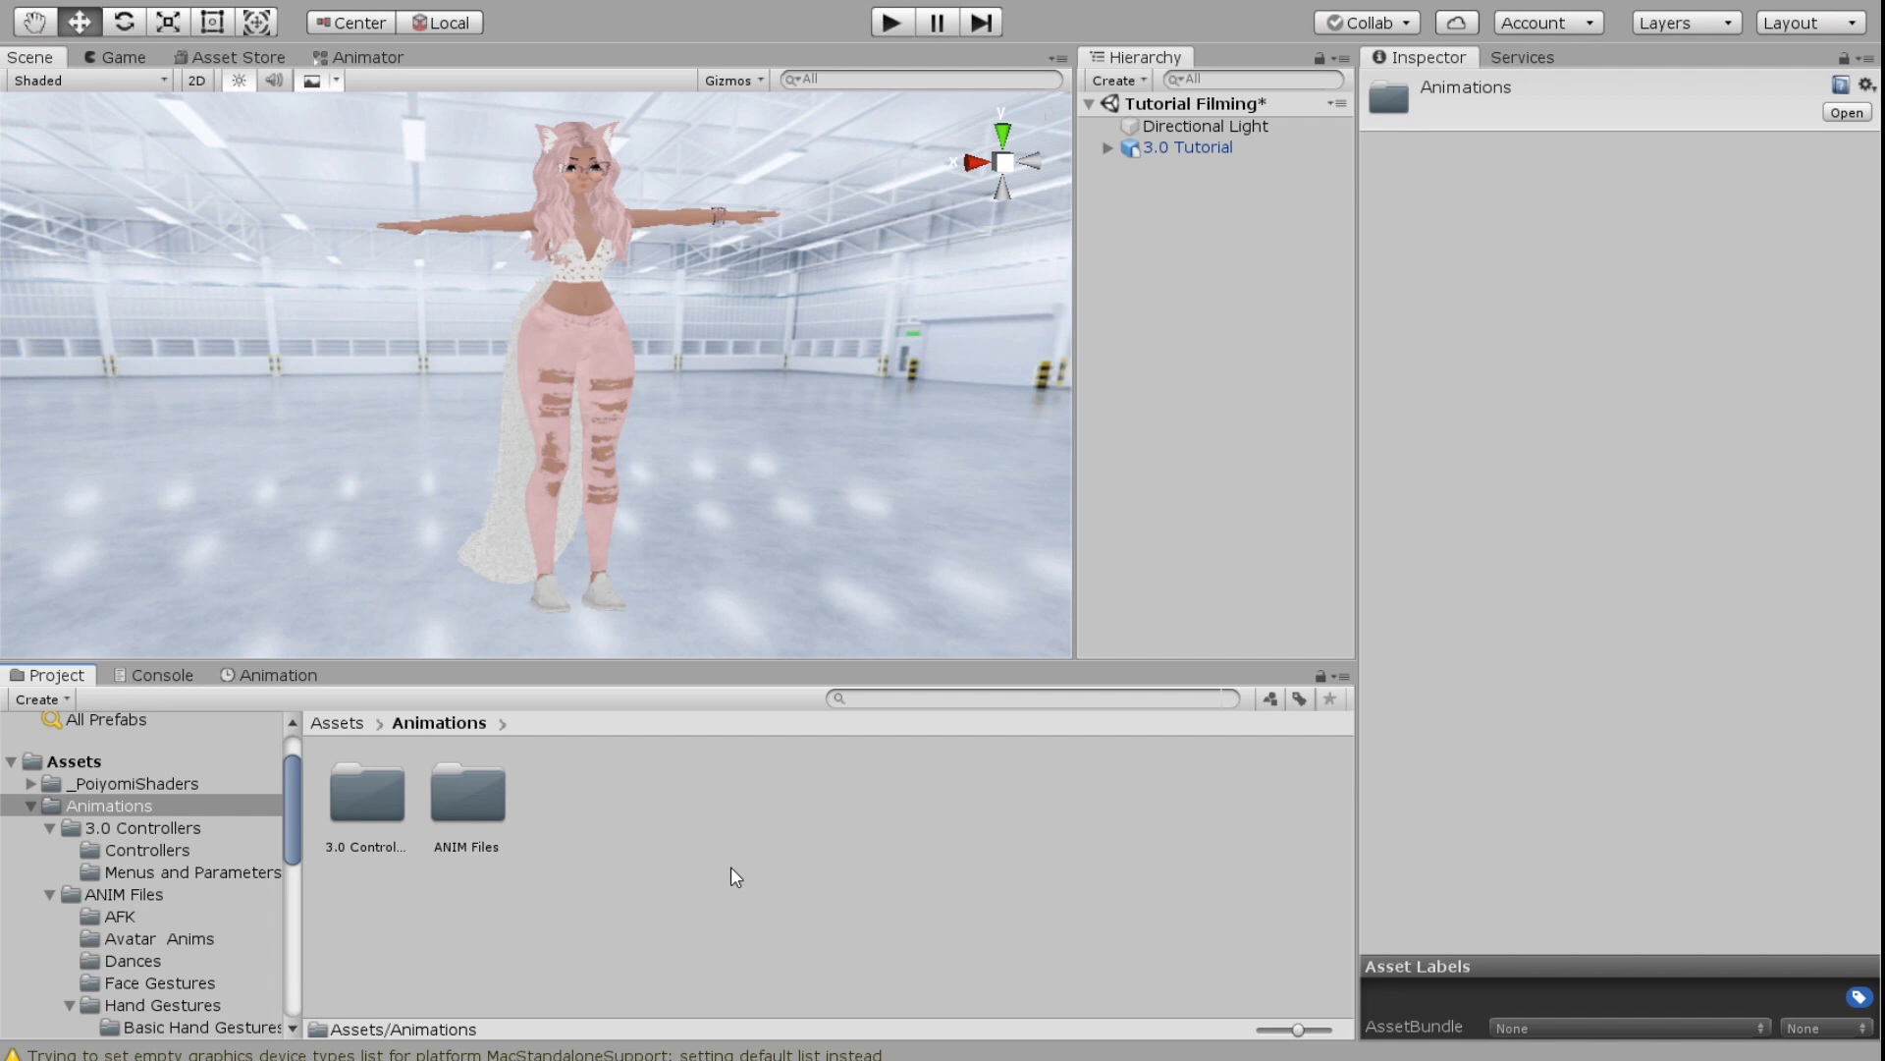
{"action": "mouse_move", "coordinate": [715, 880]}
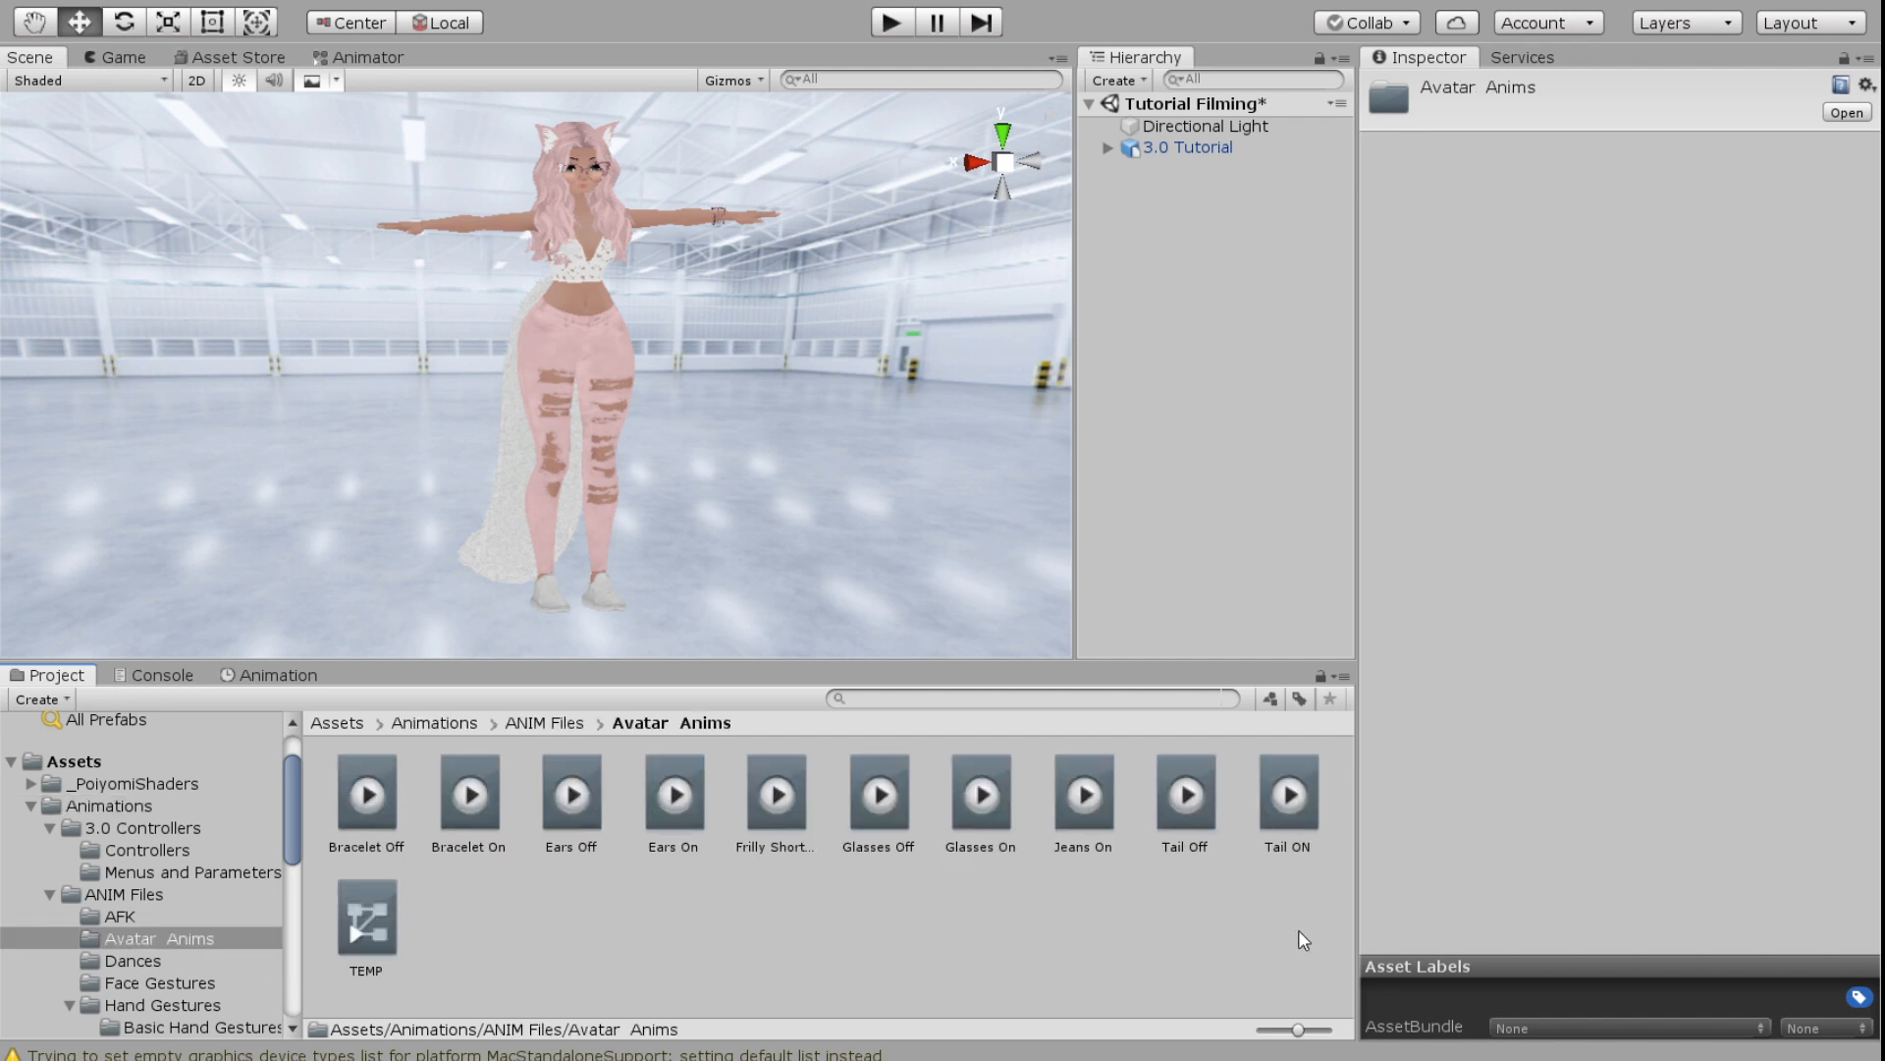
{"action": "mouse_move", "coordinate": [860, 817]}
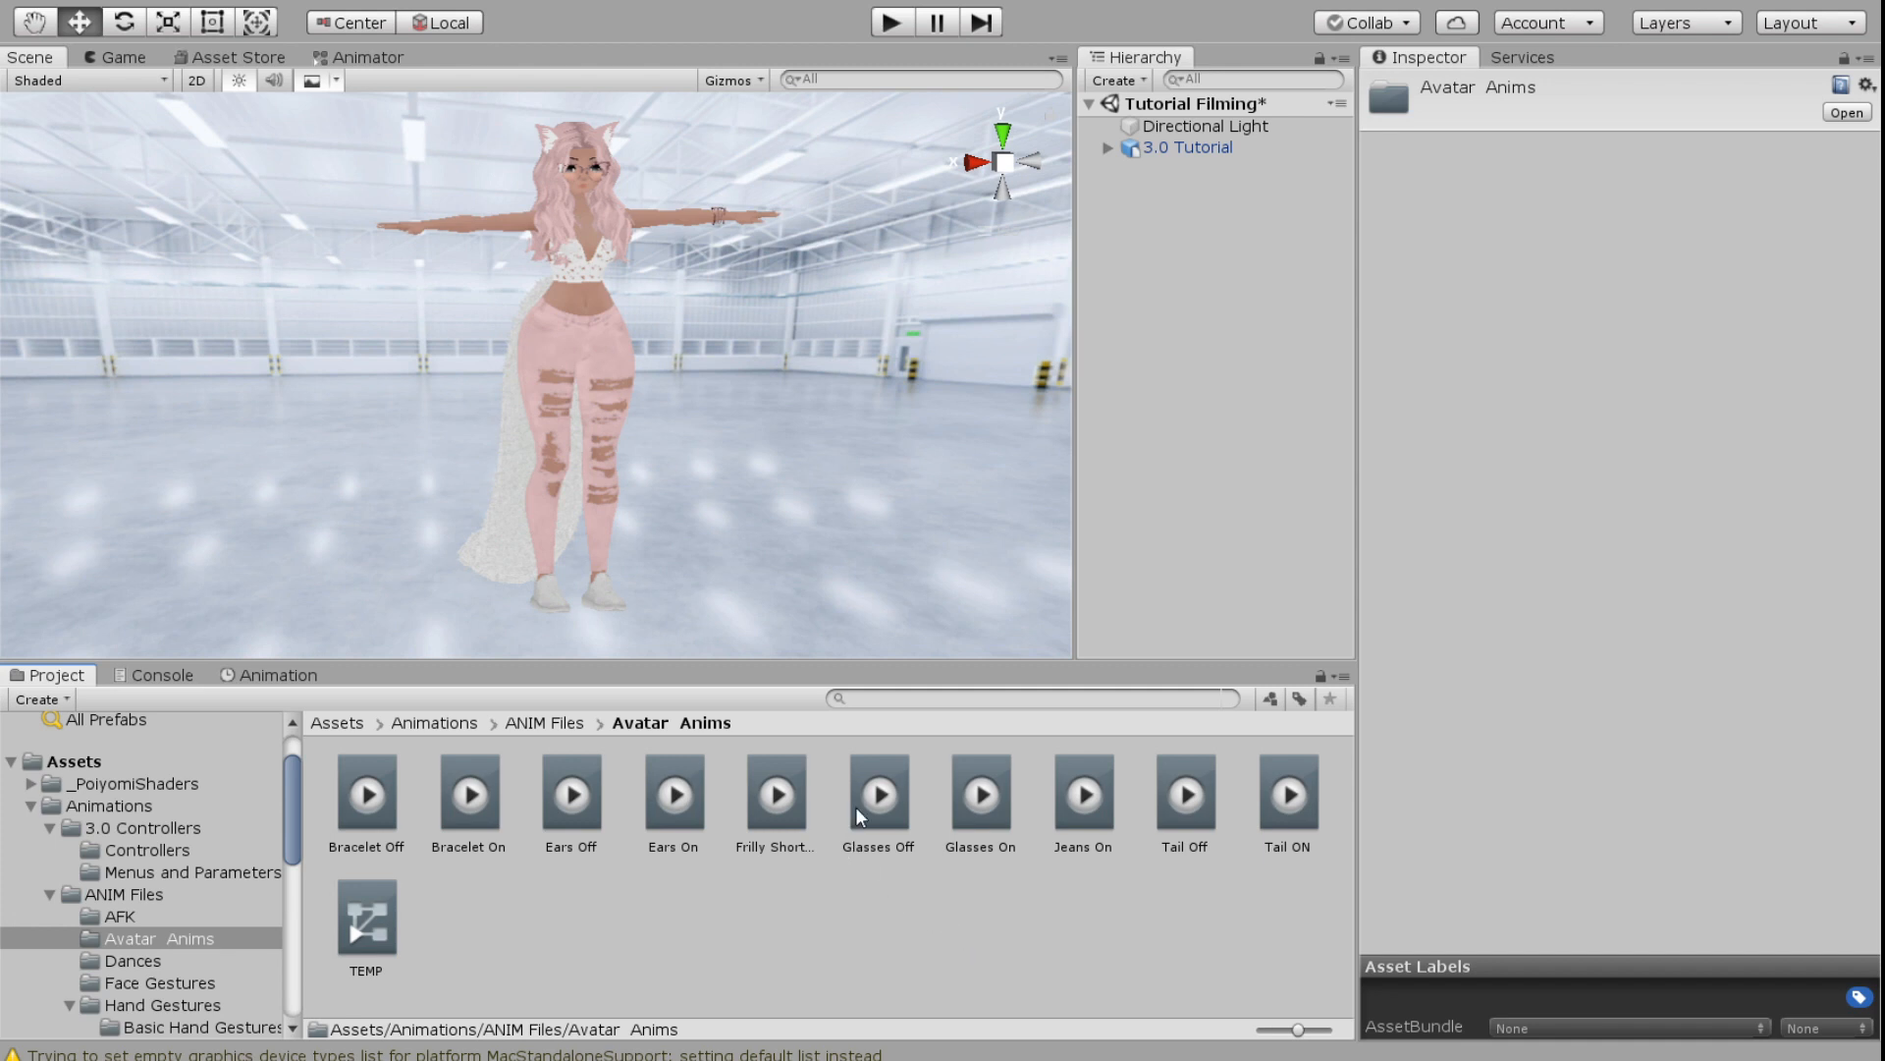
{"action": "mouse_move", "coordinate": [609, 805]}
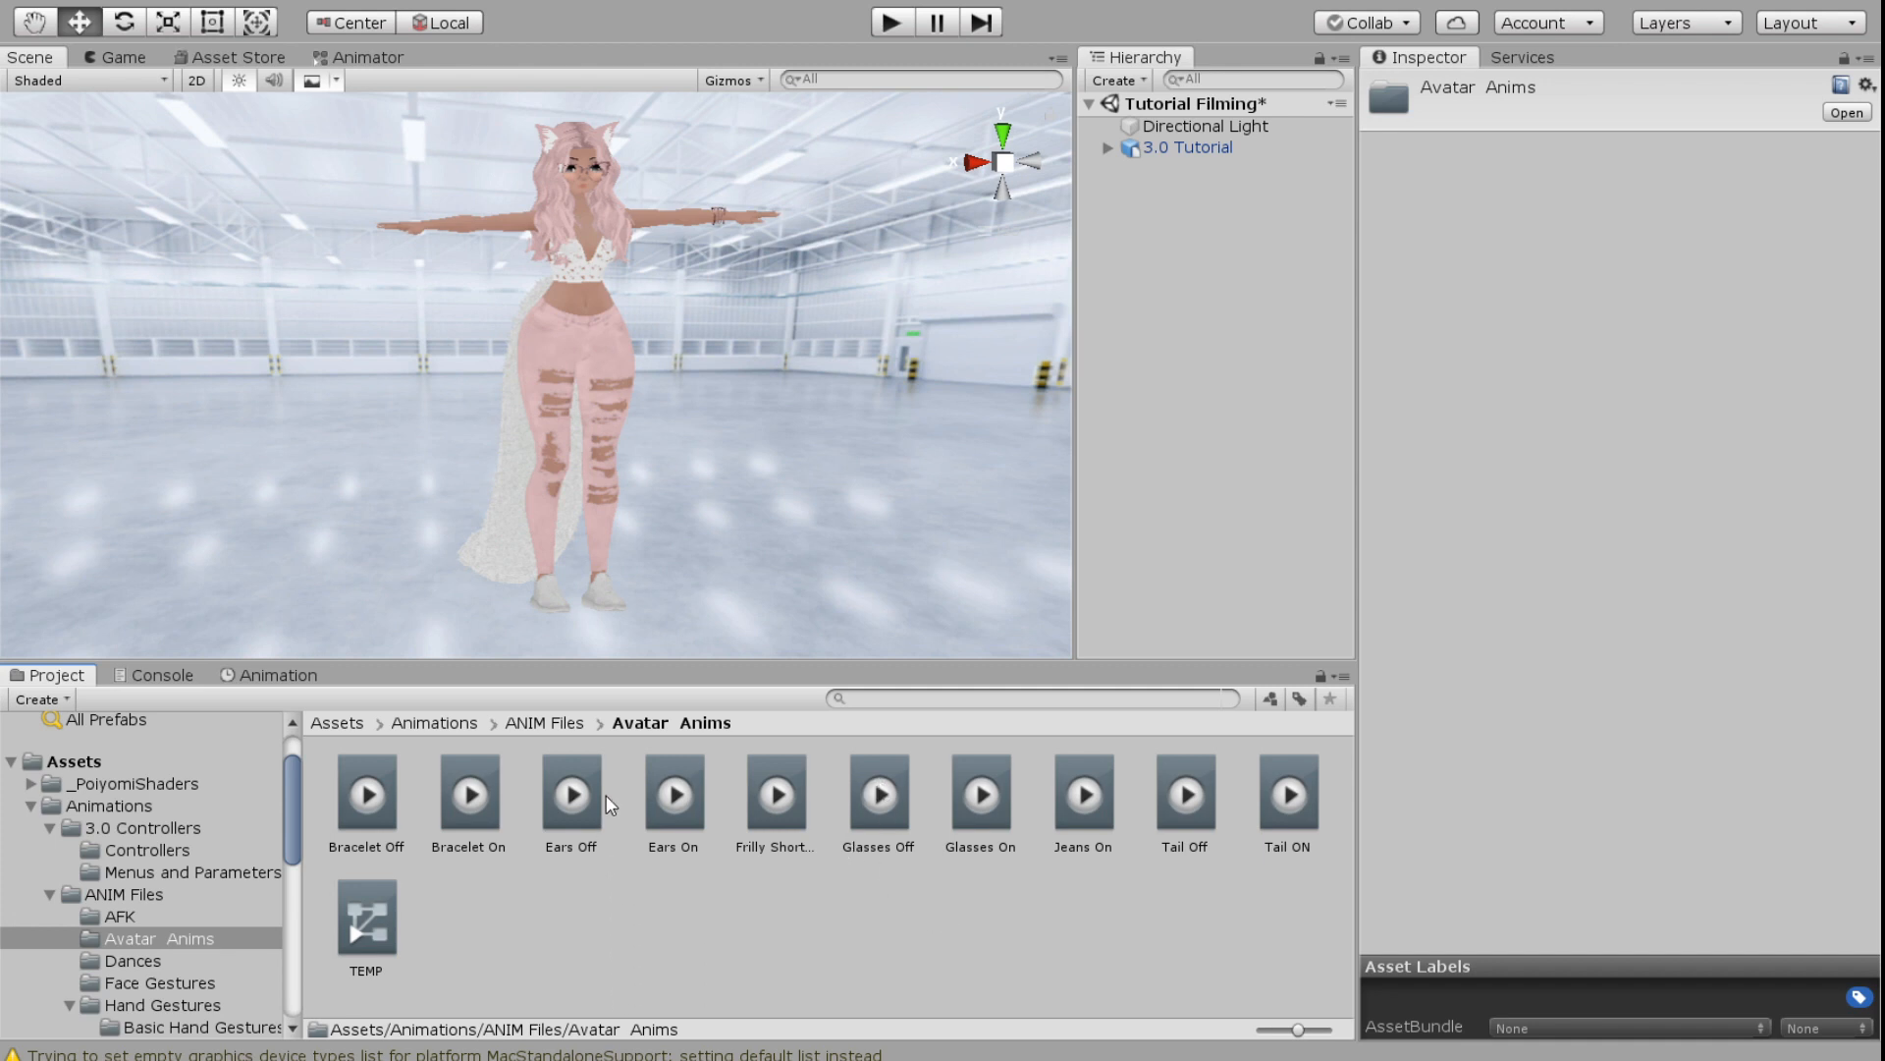
{"action": "mouse_move", "coordinate": [452, 797]}
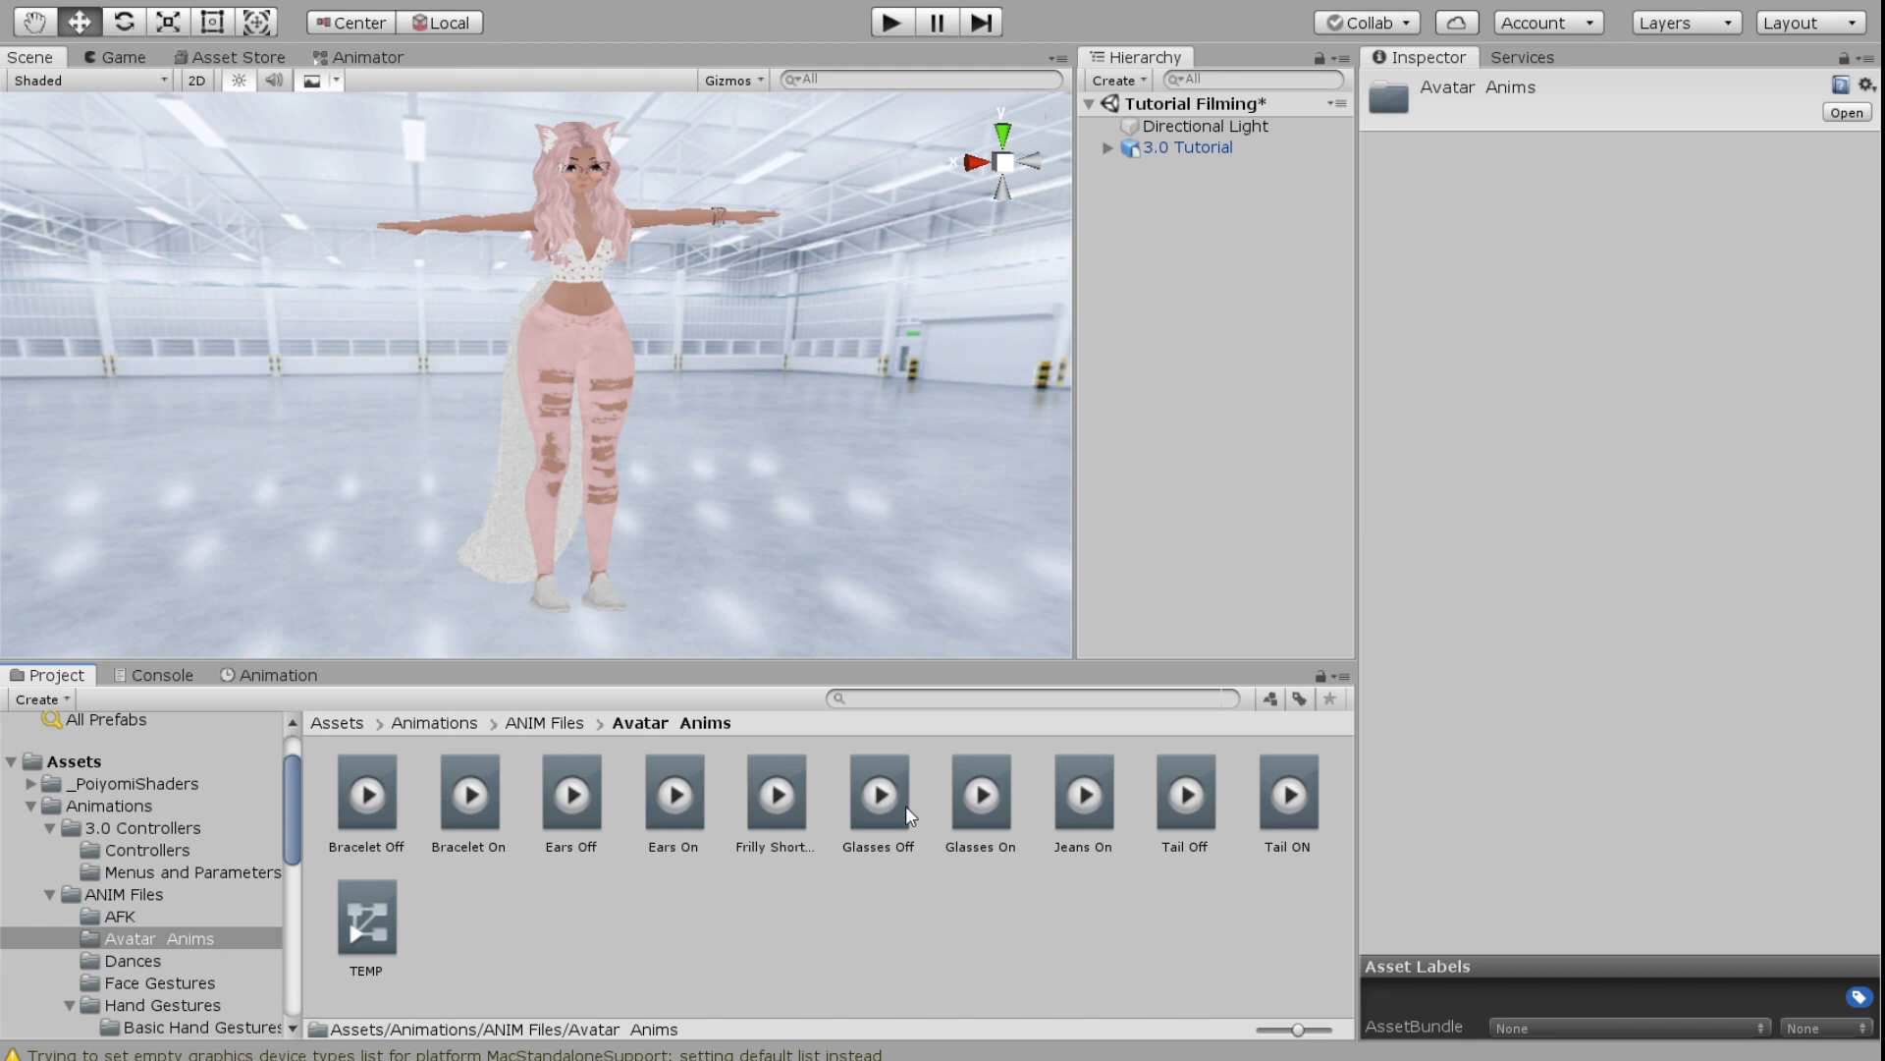
{"action": "mouse_move", "coordinate": [902, 964]}
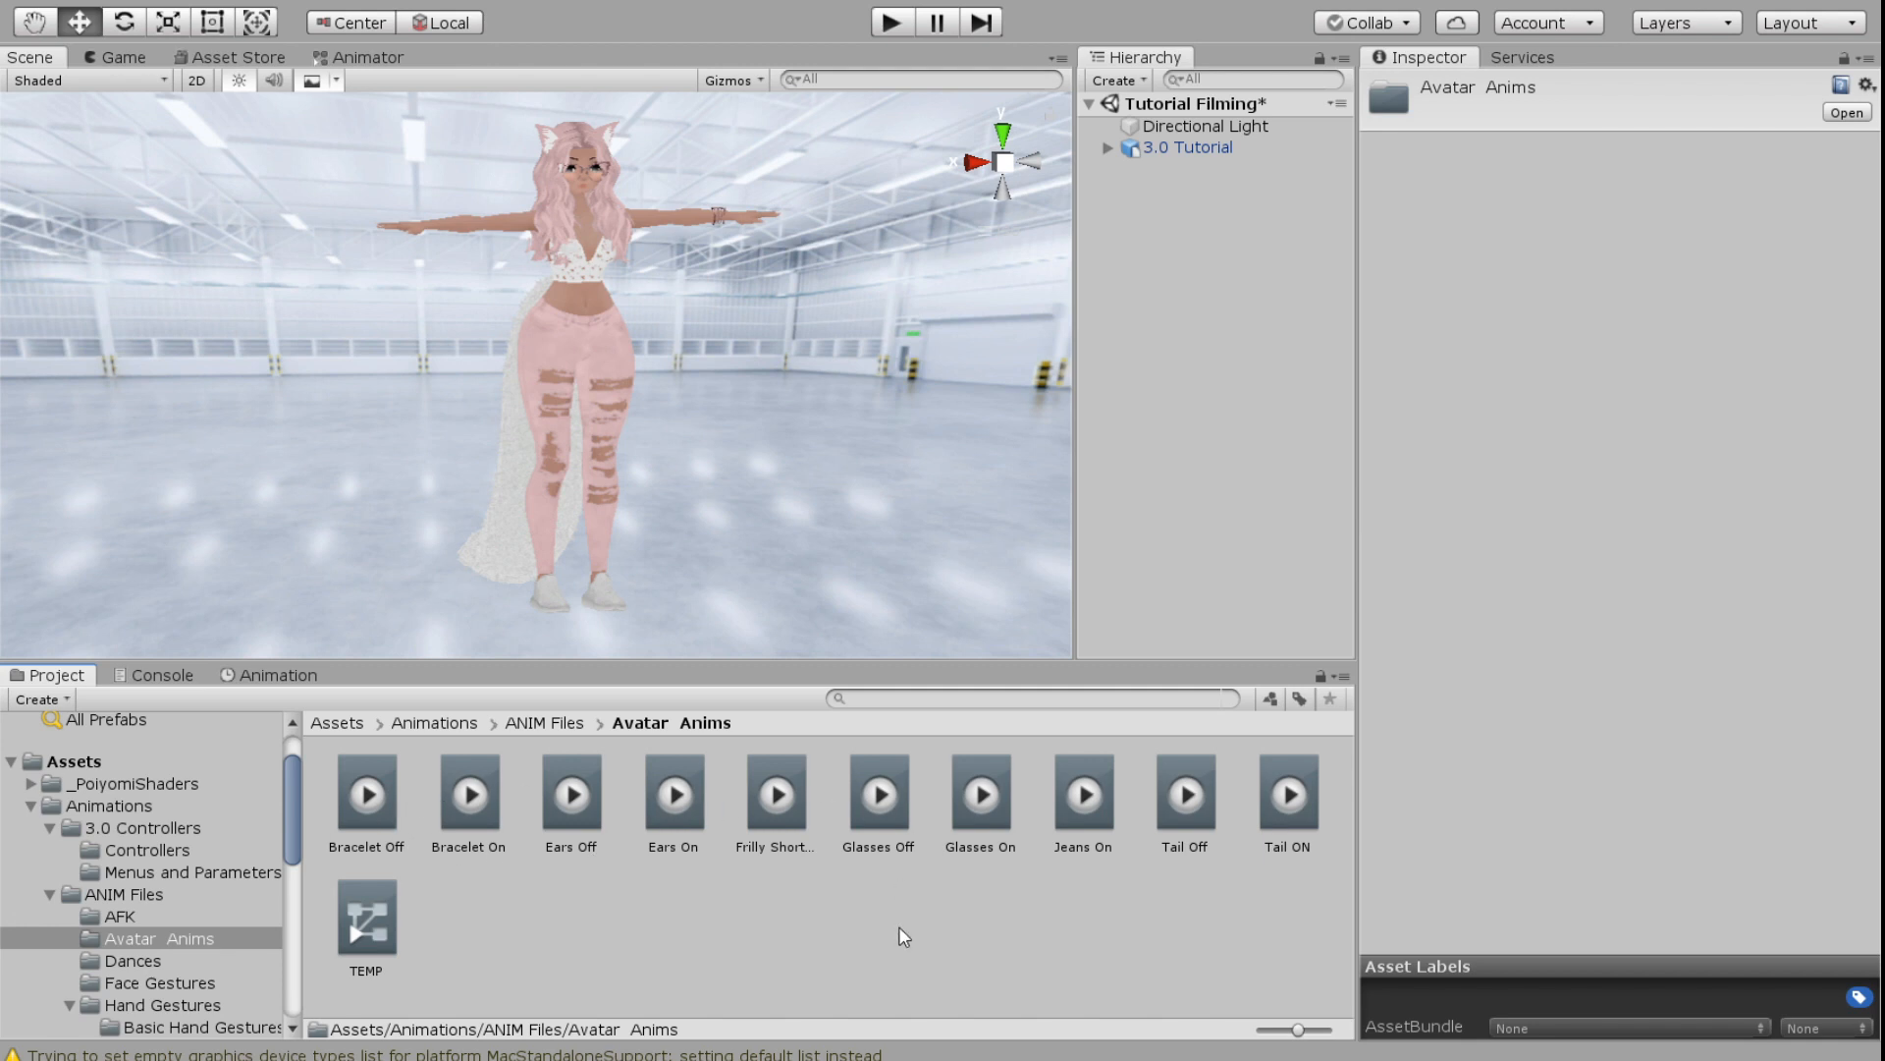
{"action": "mouse_move", "coordinate": [915, 911]}
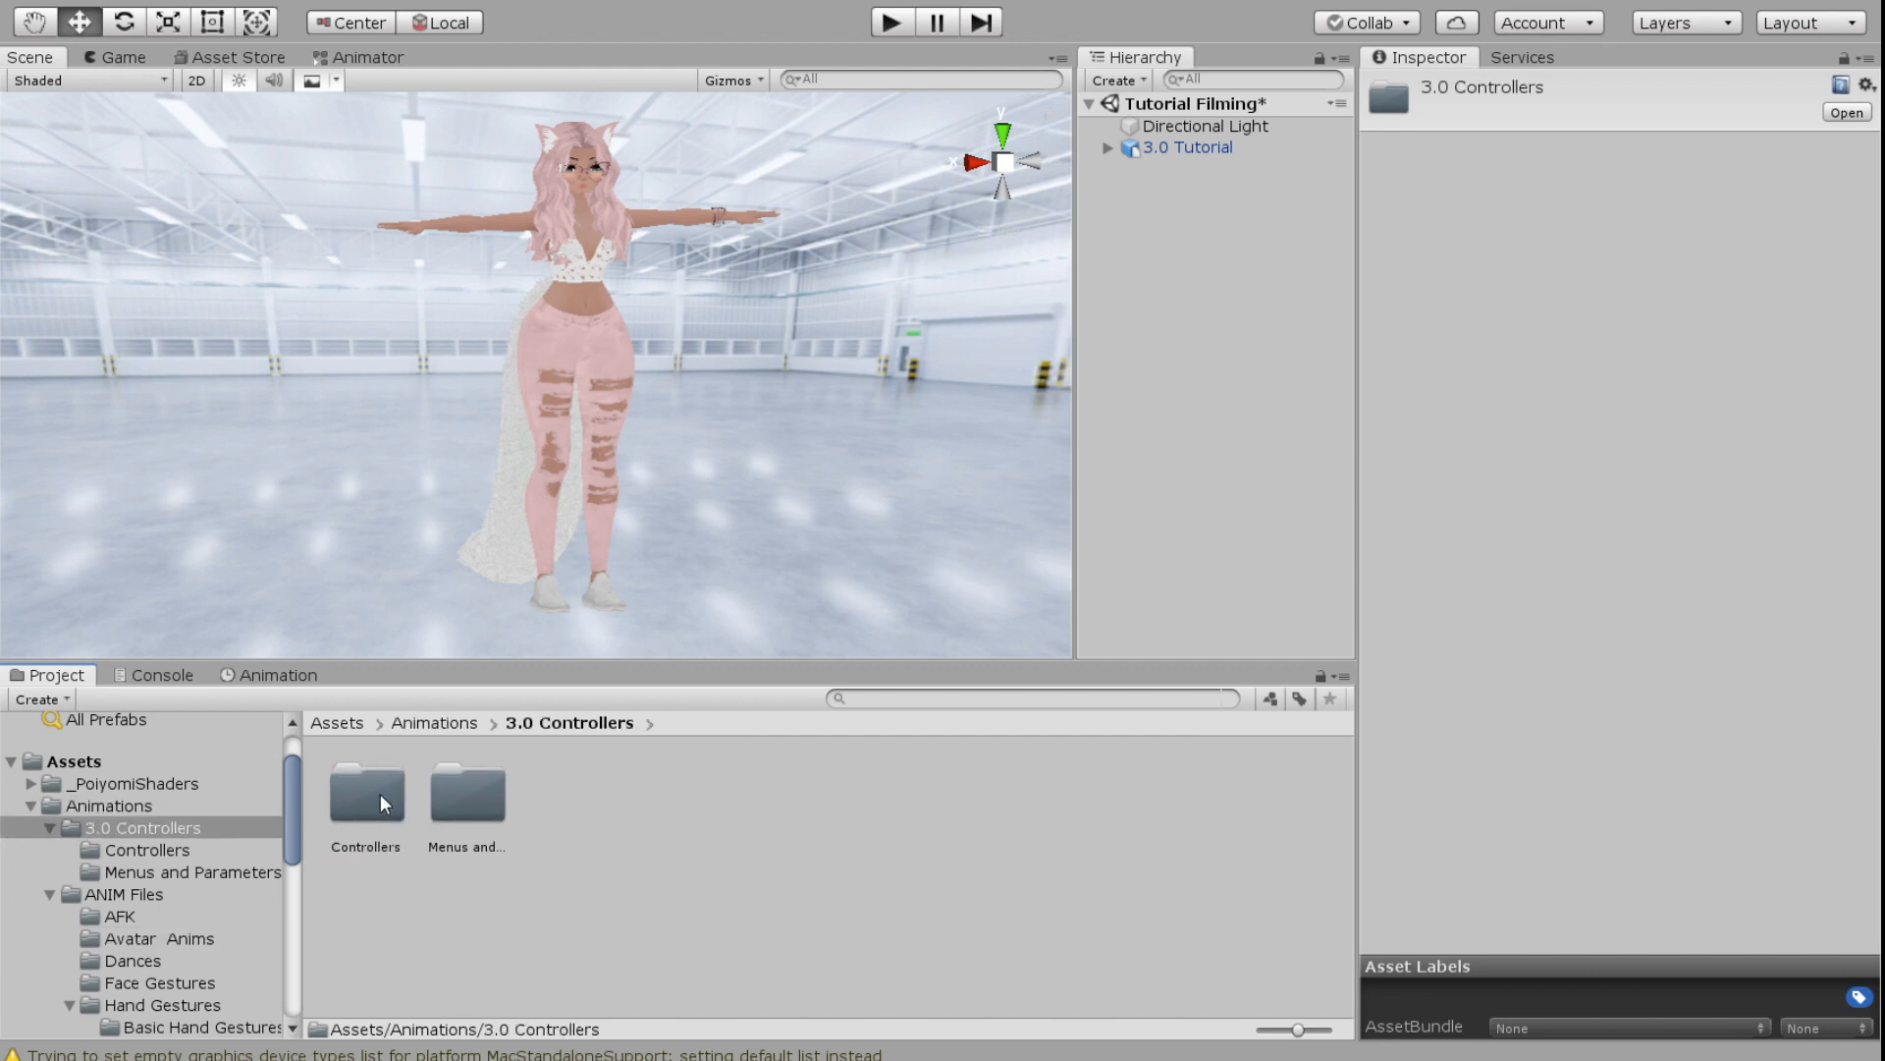
Name the fifth expression parameter Glasses in the Parameters asset, ahead of Ears and Bracelet
{"action": "left_click", "coordinate": [468, 795]}
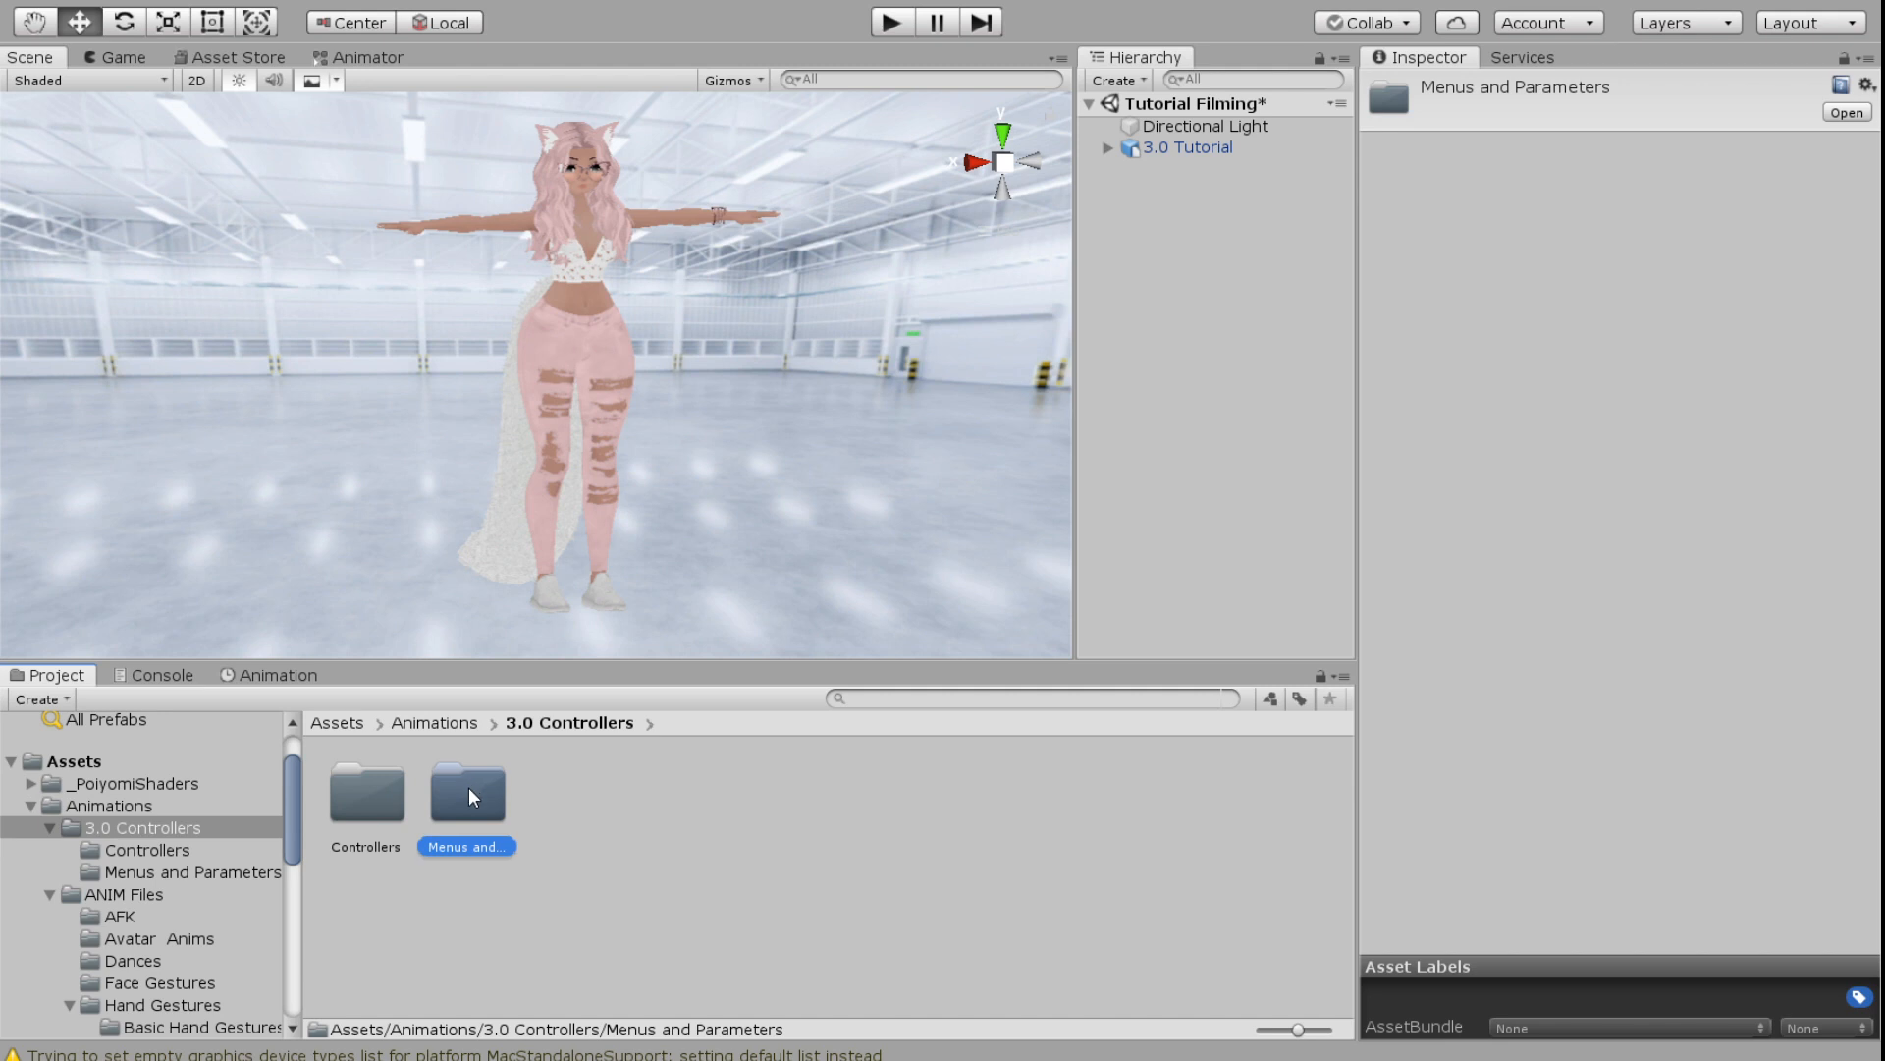
{"action": "double_click", "coordinate": [468, 793]}
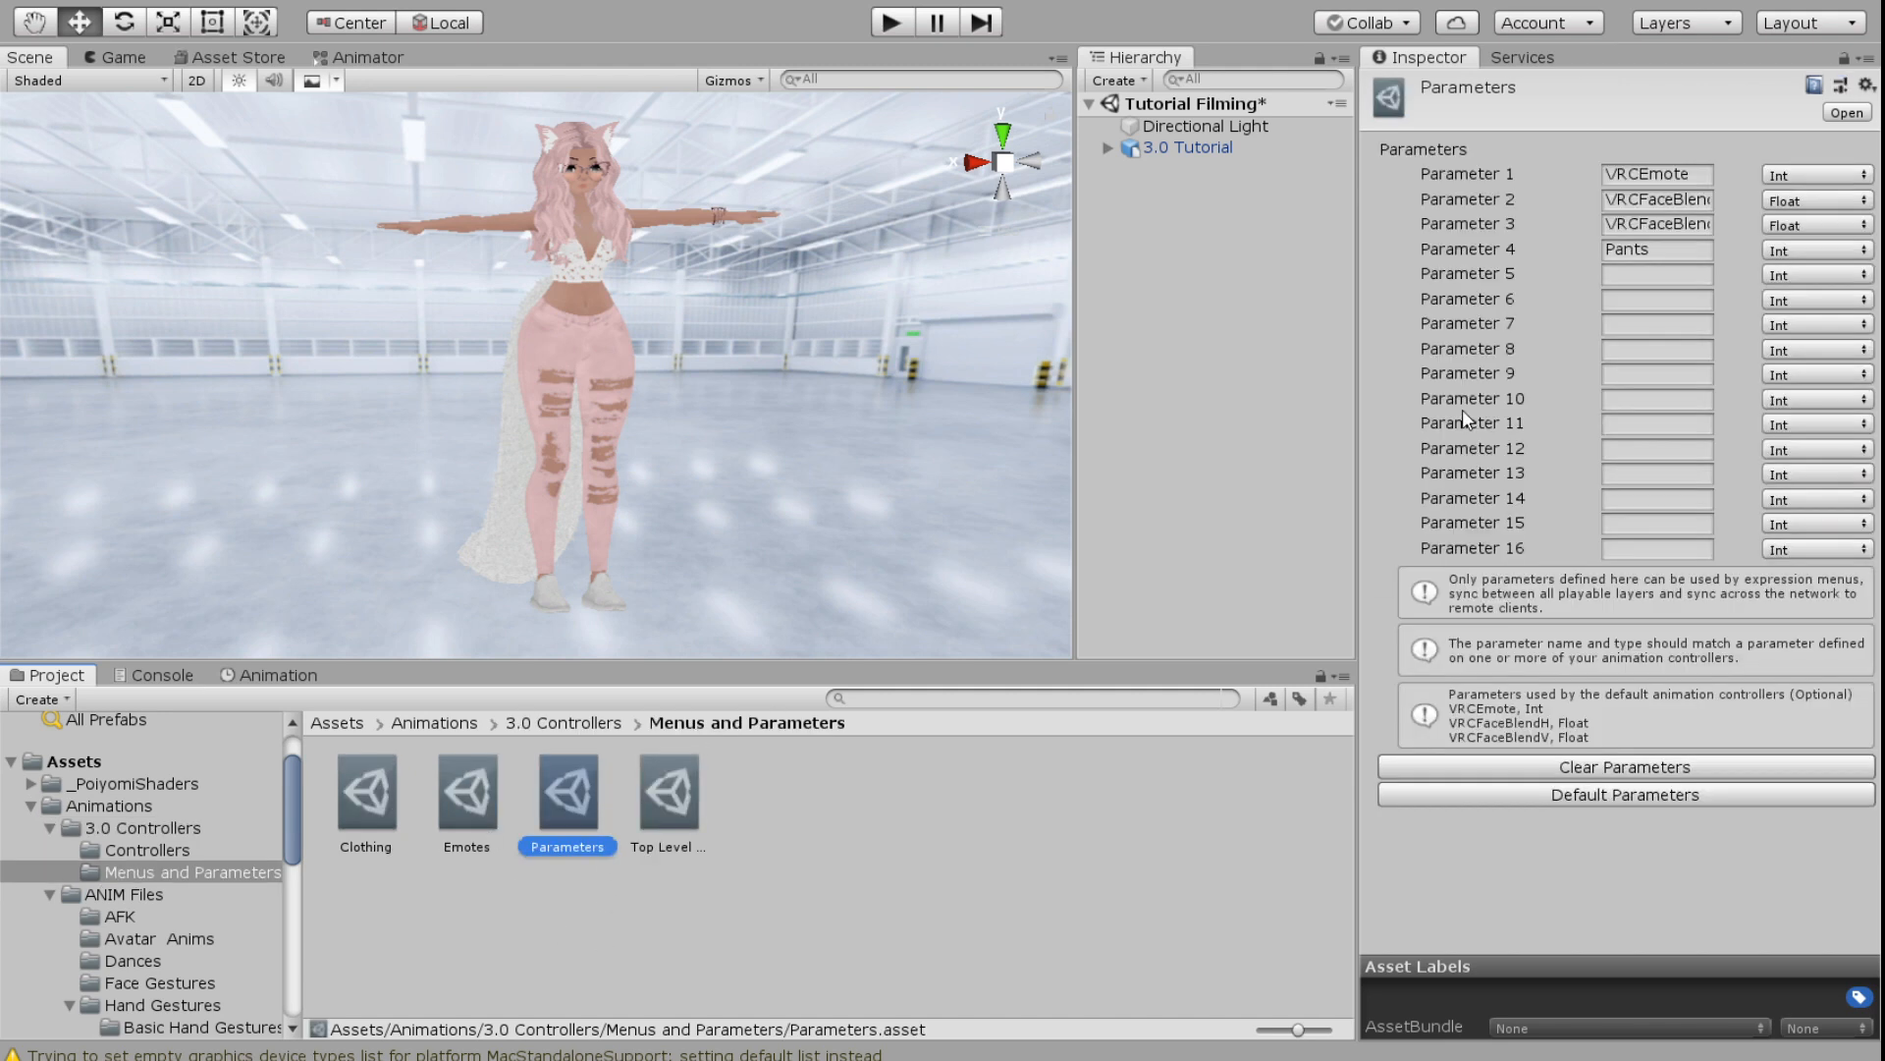
{"action": "left_click", "coordinate": [1657, 273]}
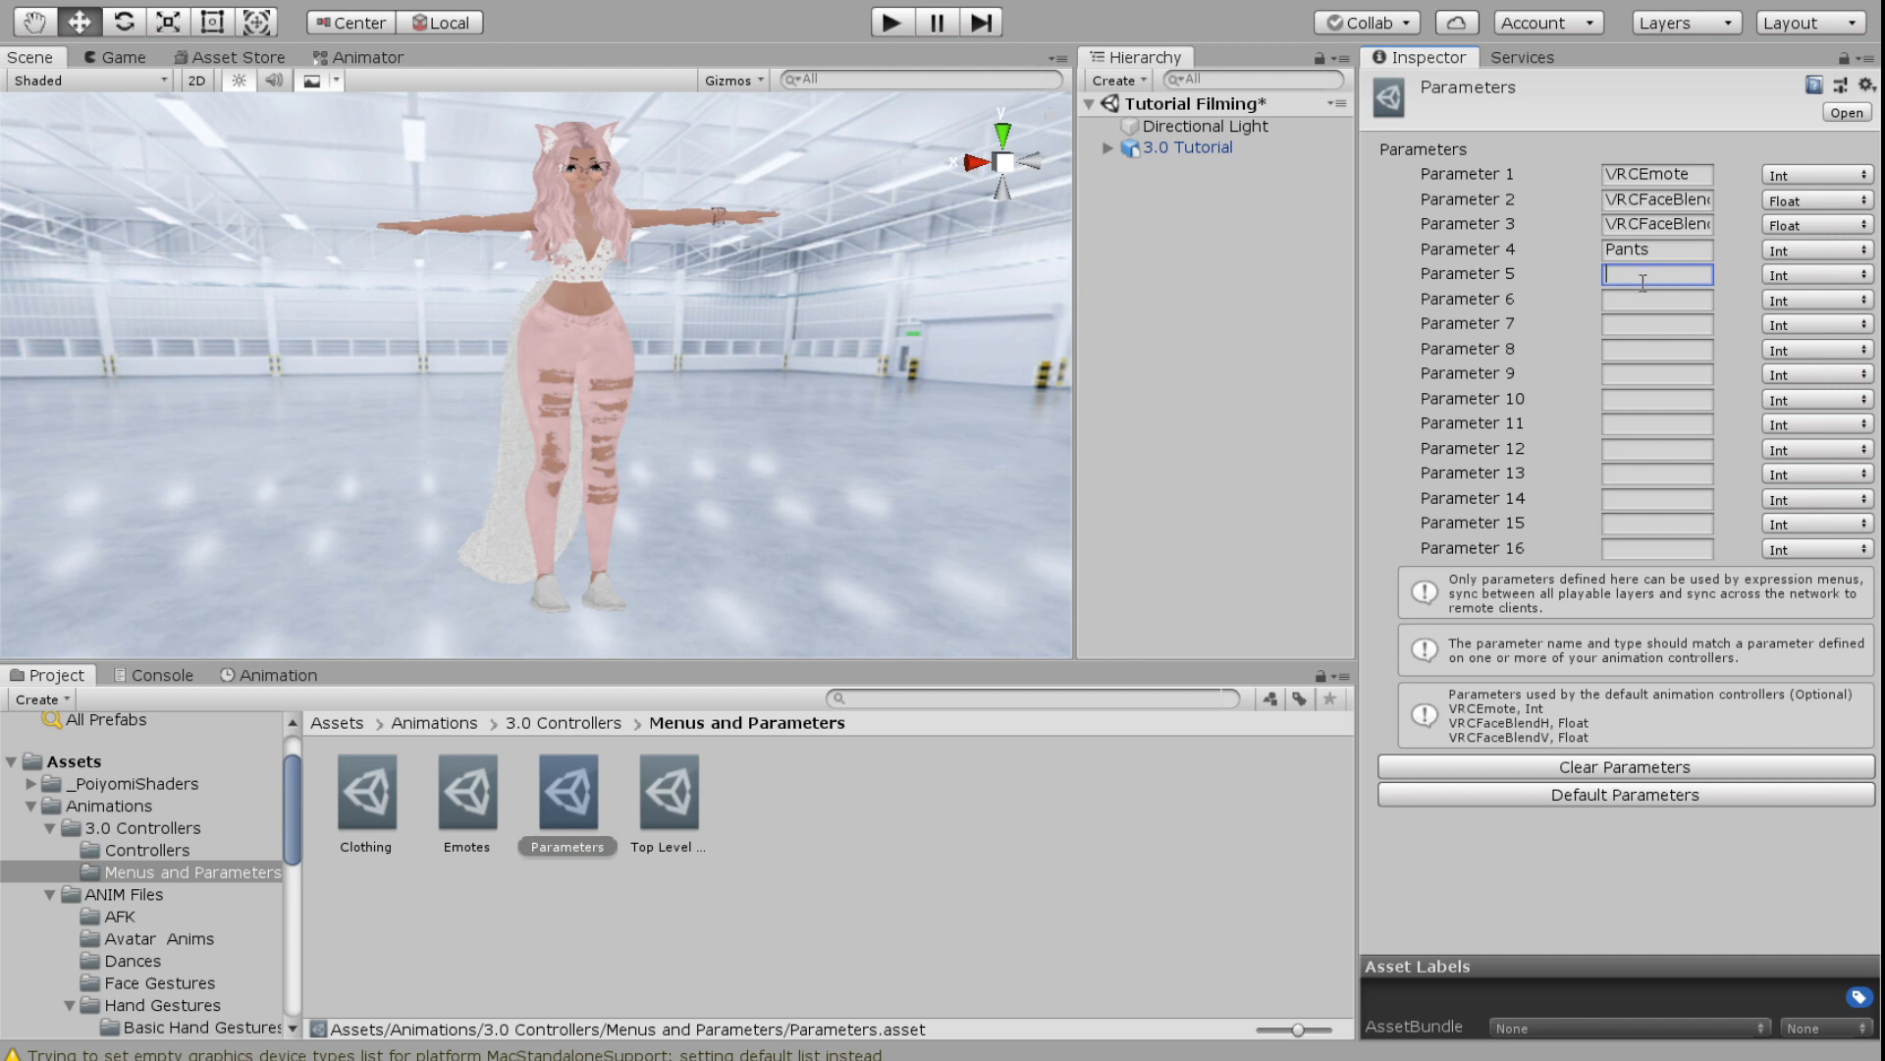
{"action": "type", "text": "Glasses"}
{"action": "left_click", "coordinate": [1658, 322]}
{"action": "type", "text": "Bracelet"}
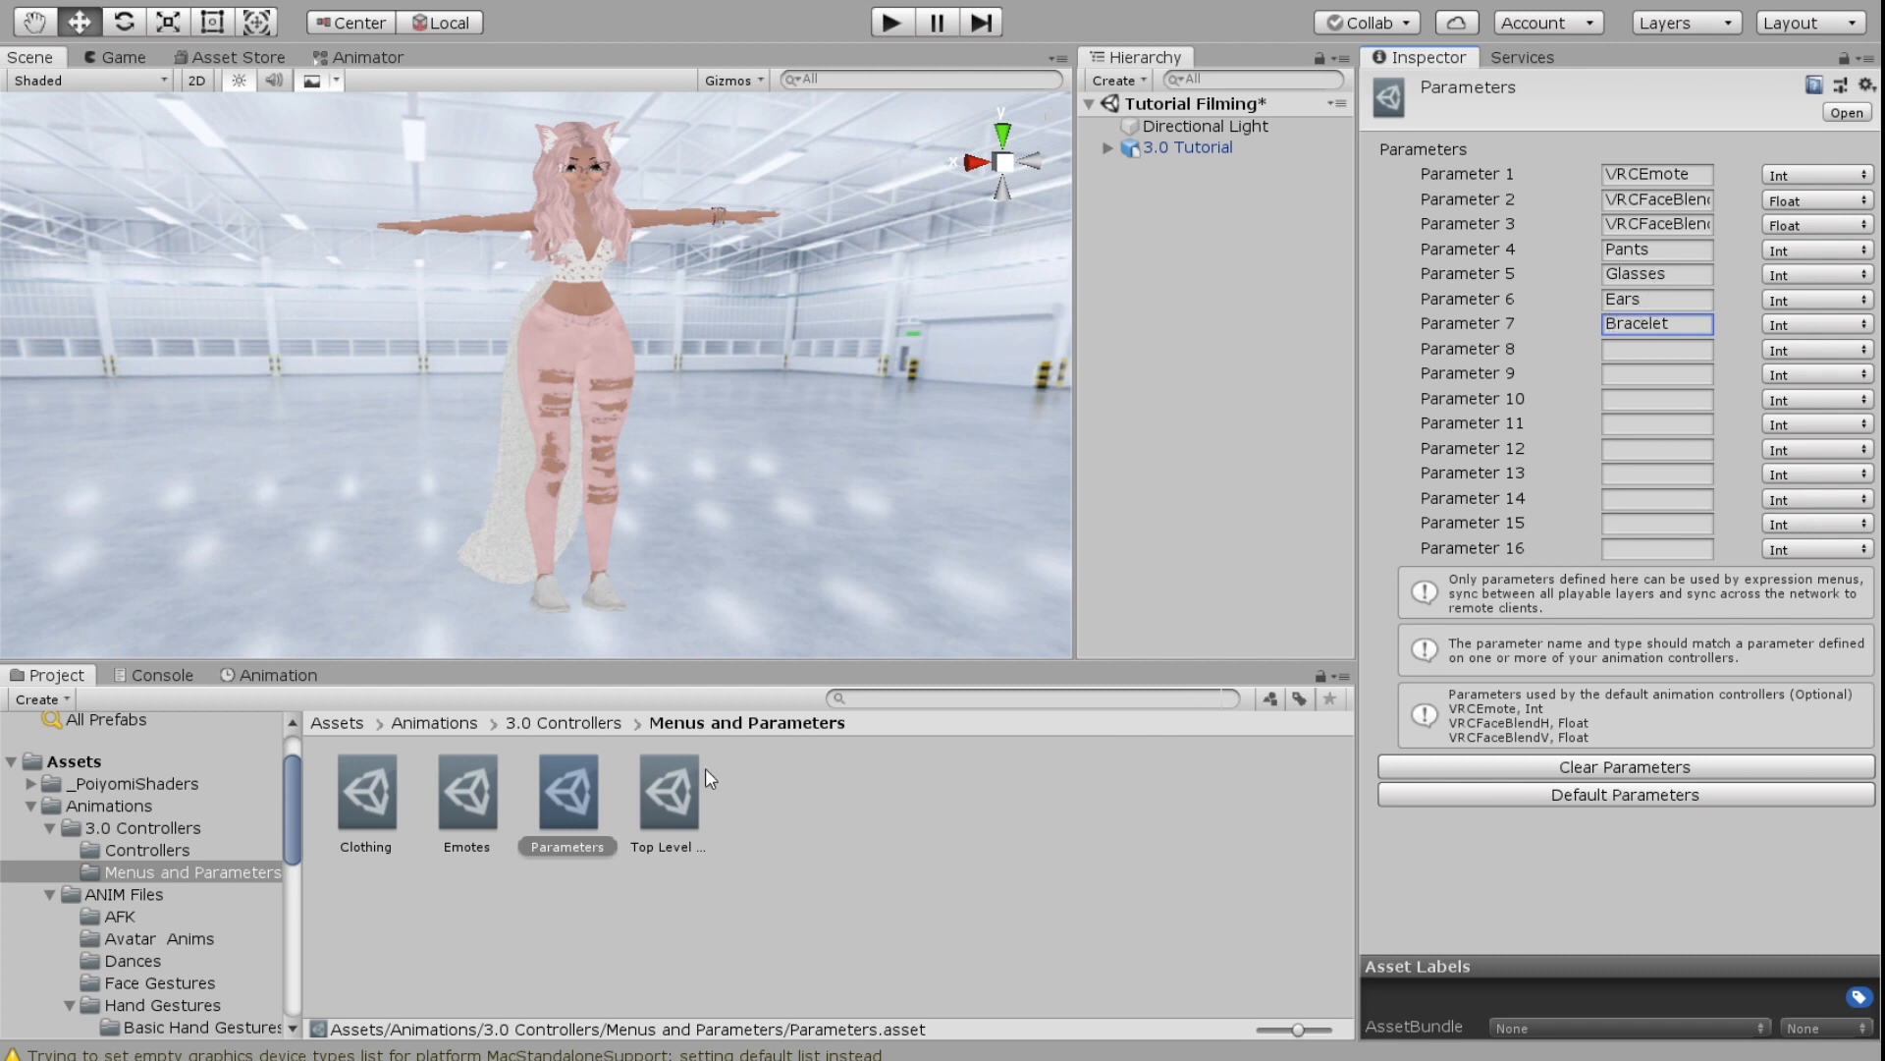
Add a new Int parameter to the FX Layer controller after Pants, ready to be named Glasses
{"action": "left_click", "coordinate": [145, 849]}
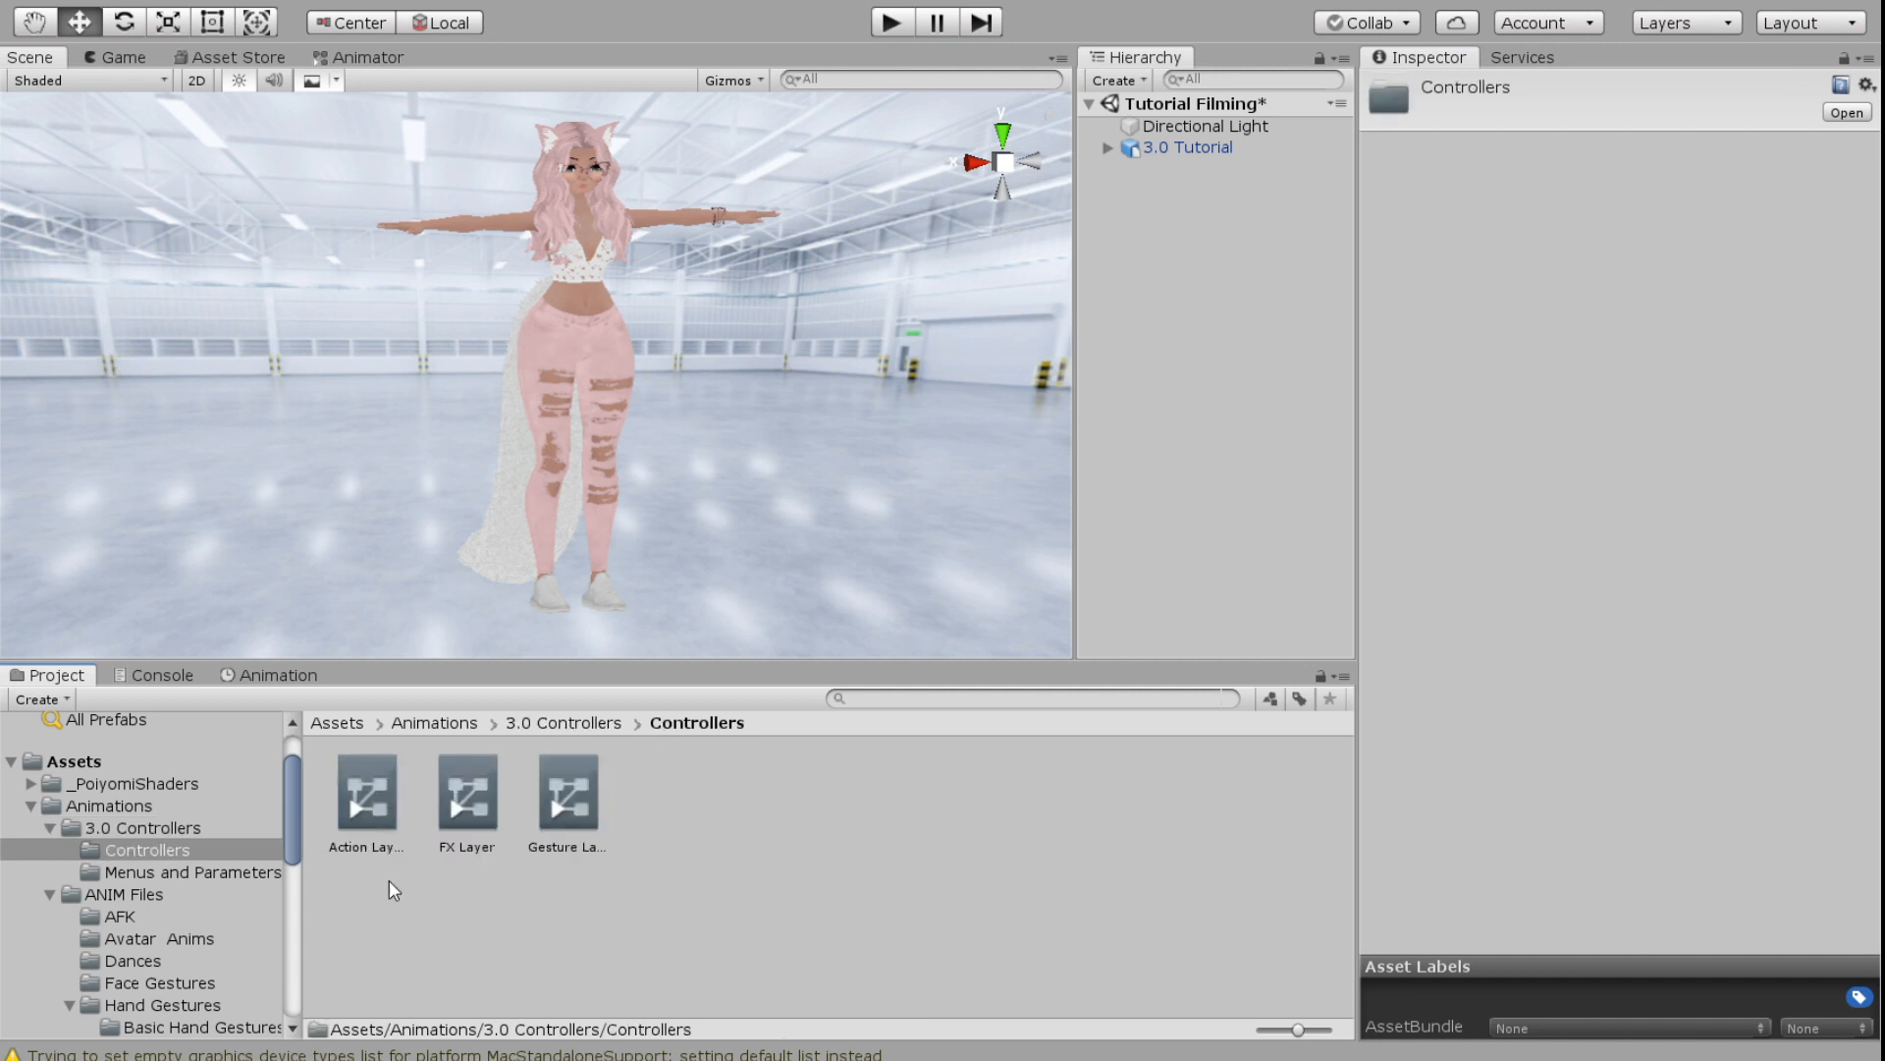
{"action": "double_click", "coordinate": [467, 793]}
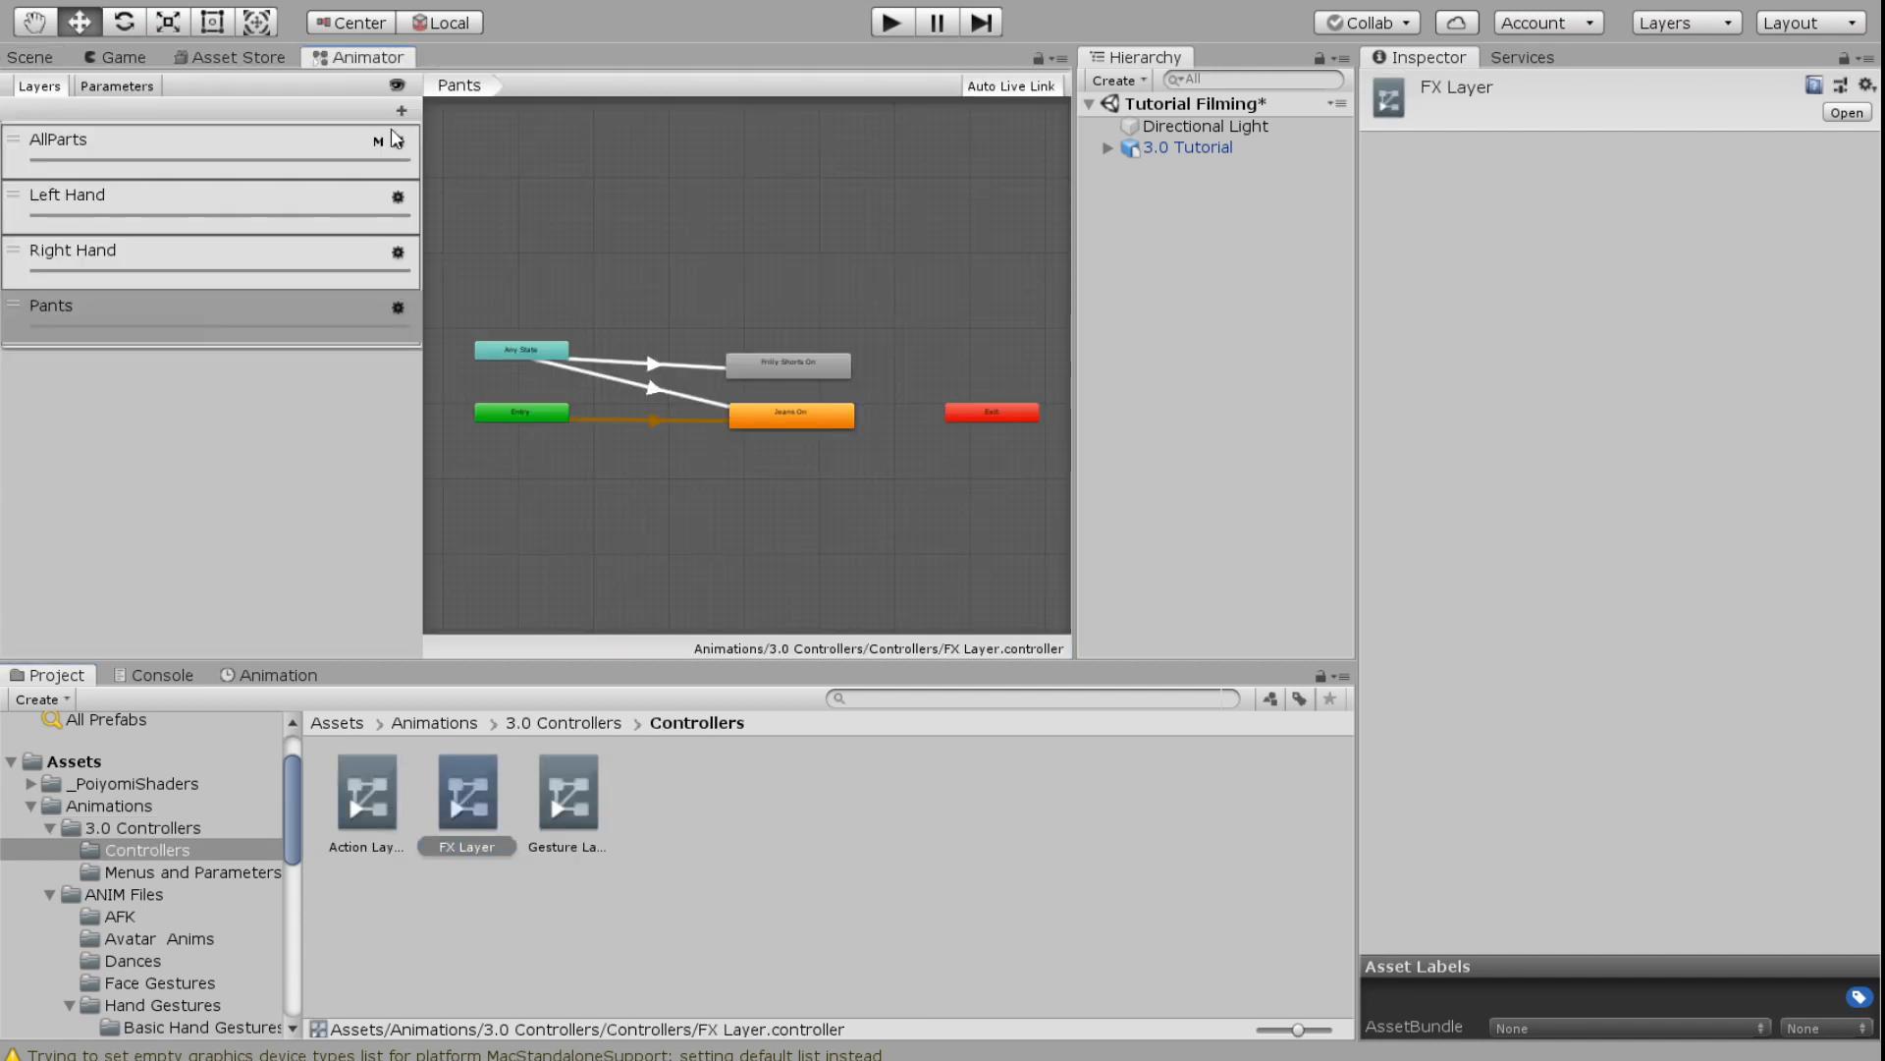
{"action": "left_click", "coordinate": [116, 87]}
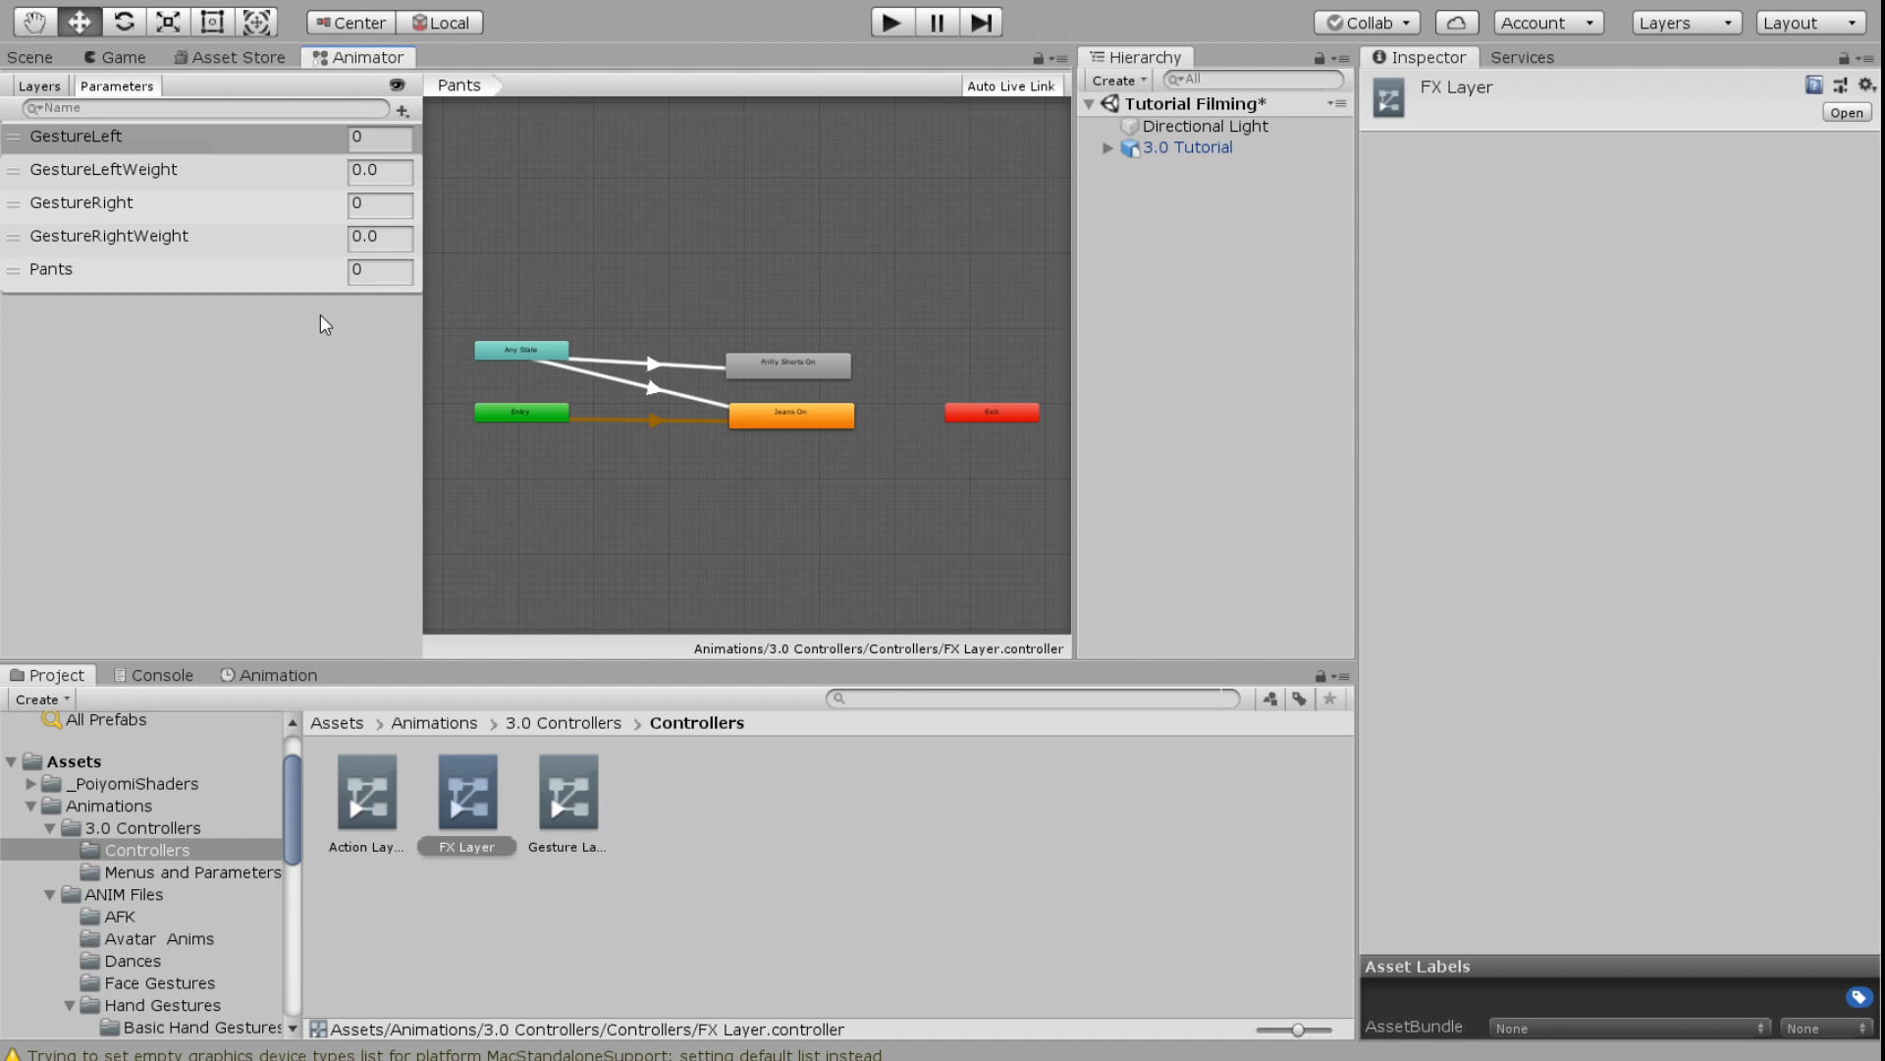
{"action": "mouse_move", "coordinate": [403, 116]}
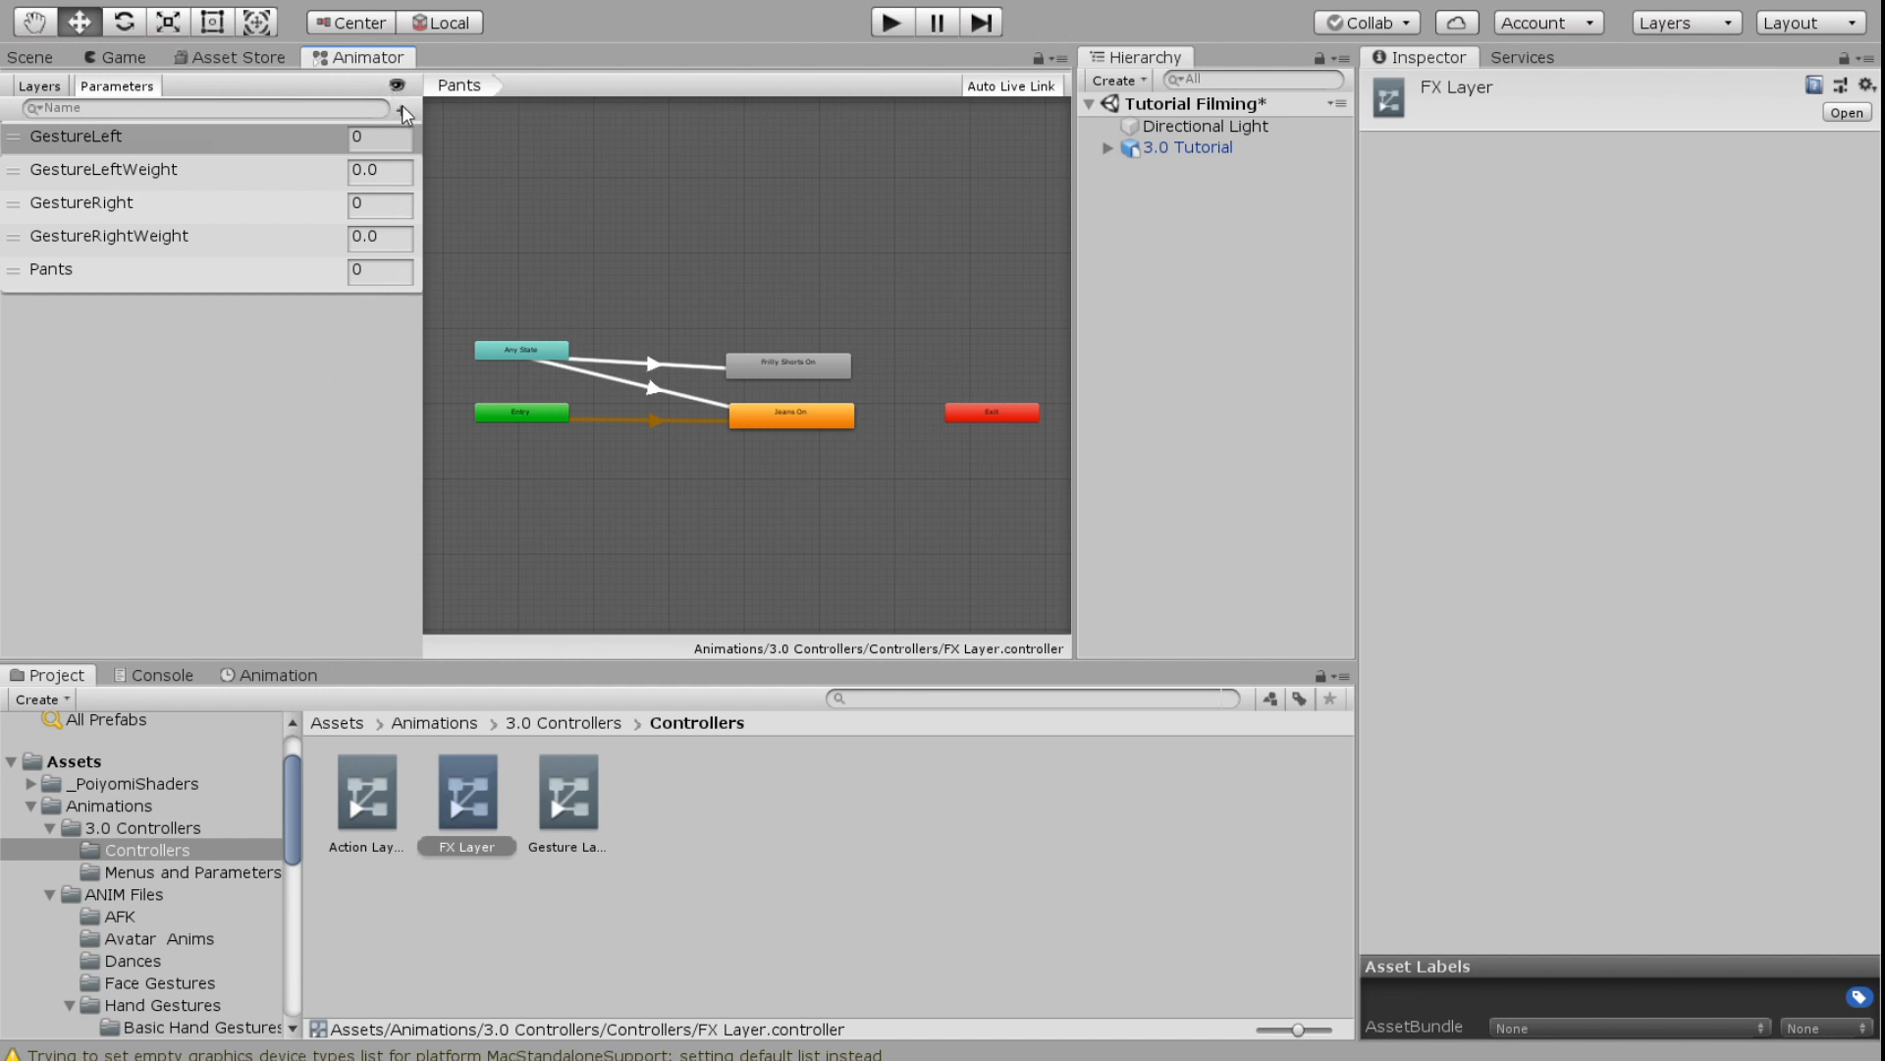
{"action": "left_click", "coordinate": [401, 108]}
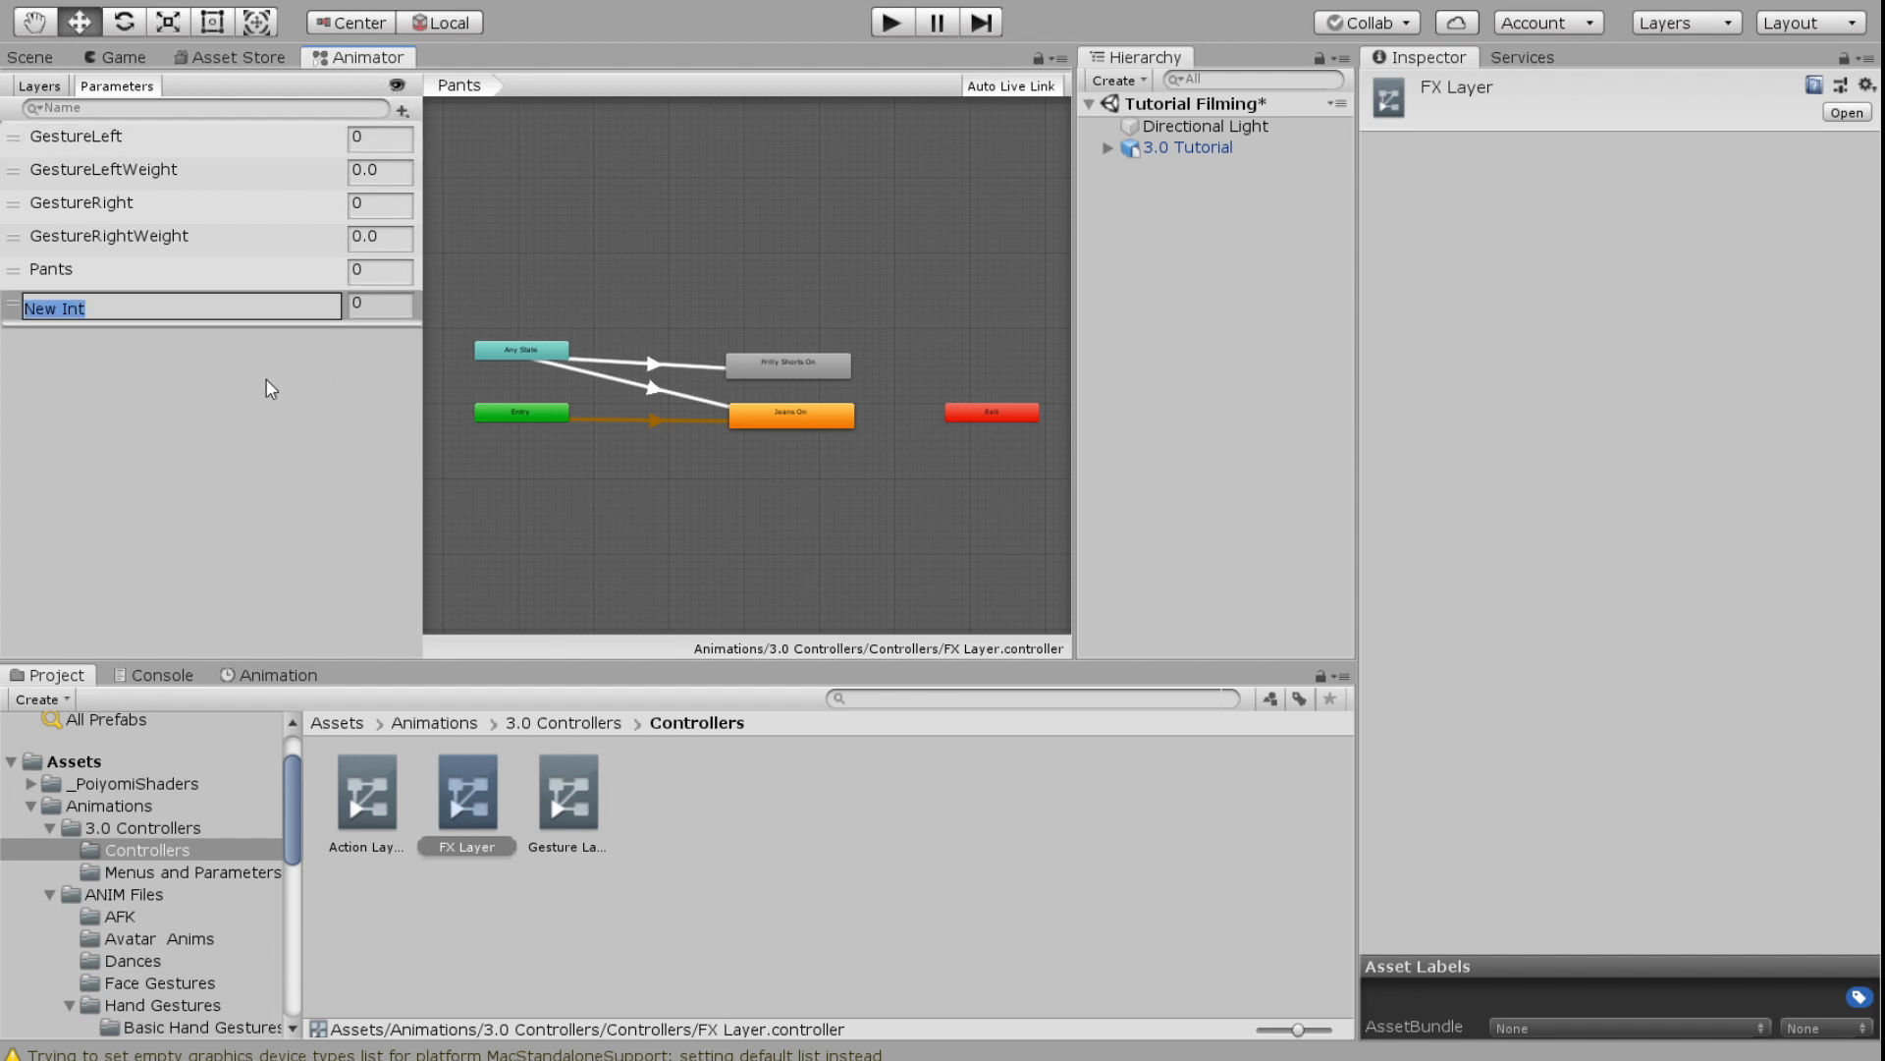
{"action": "mouse_move", "coordinate": [150, 401]}
{"action": "type", "text": "Glasses"}
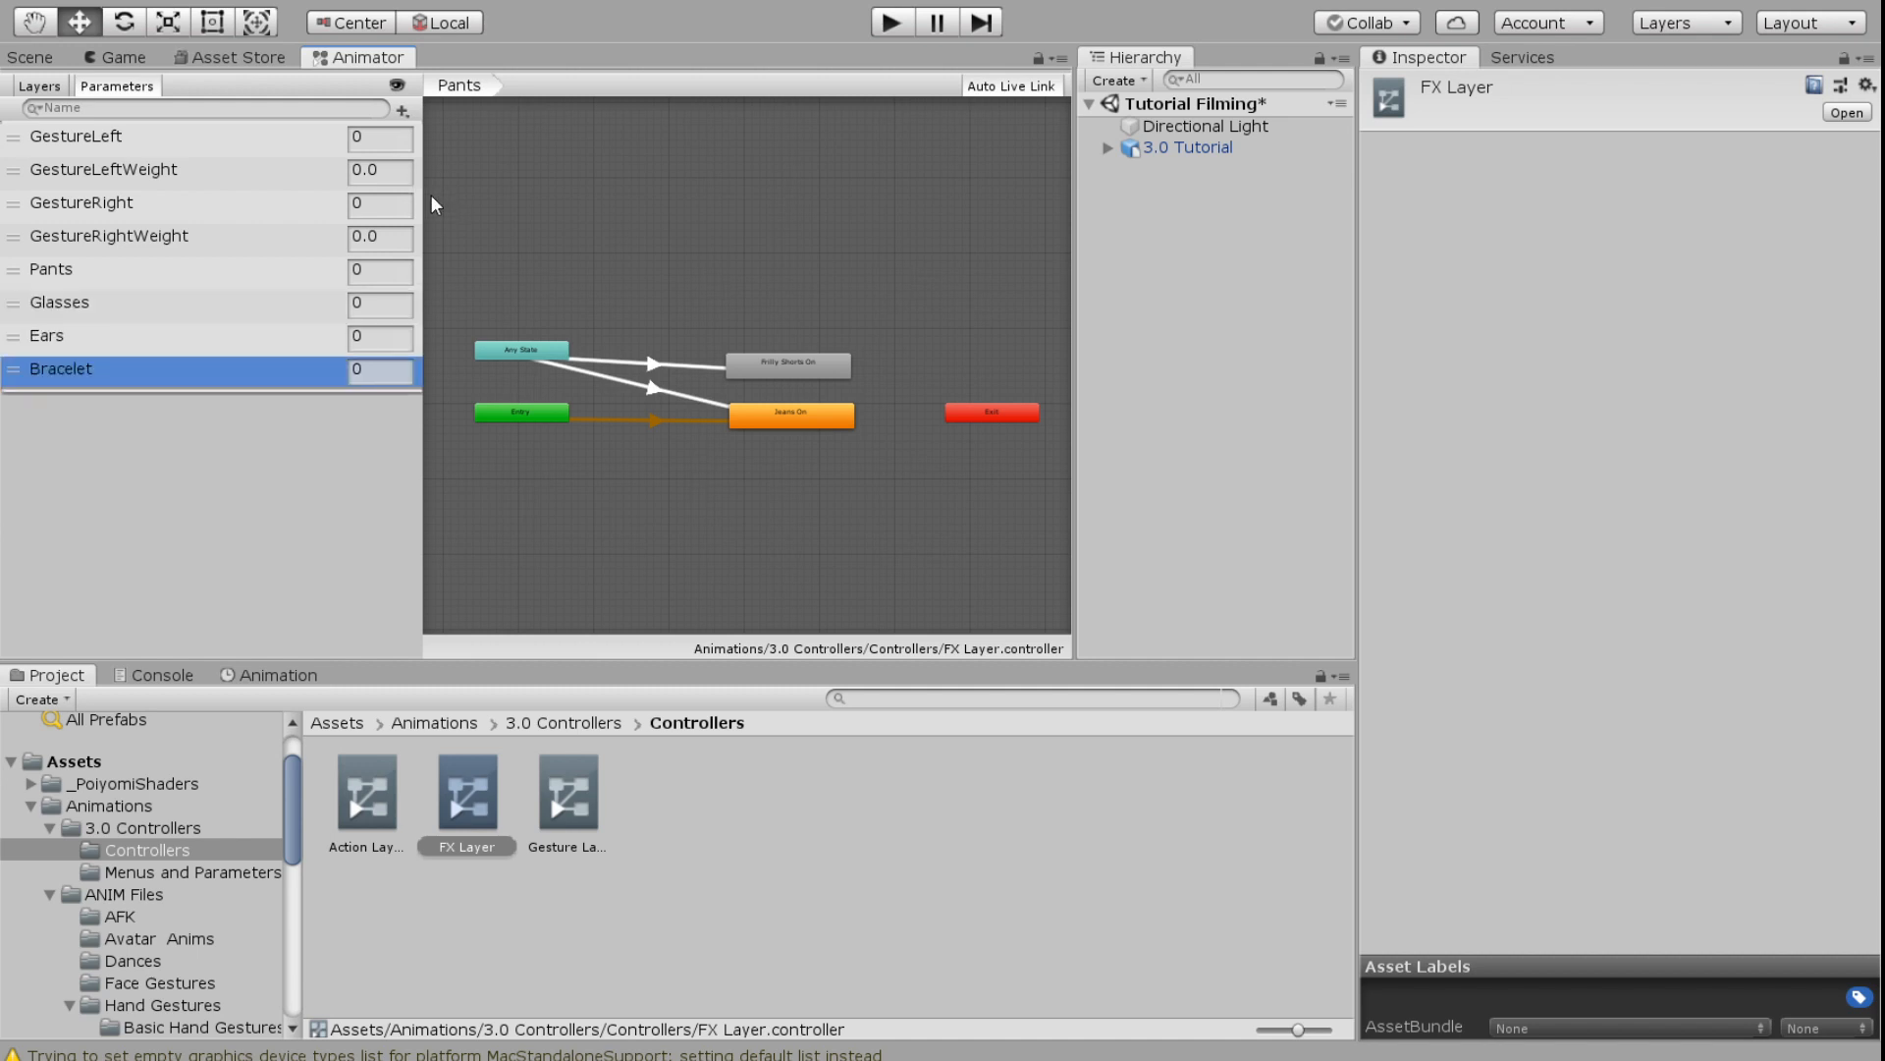
{"action": "mouse_move", "coordinate": [115, 283]}
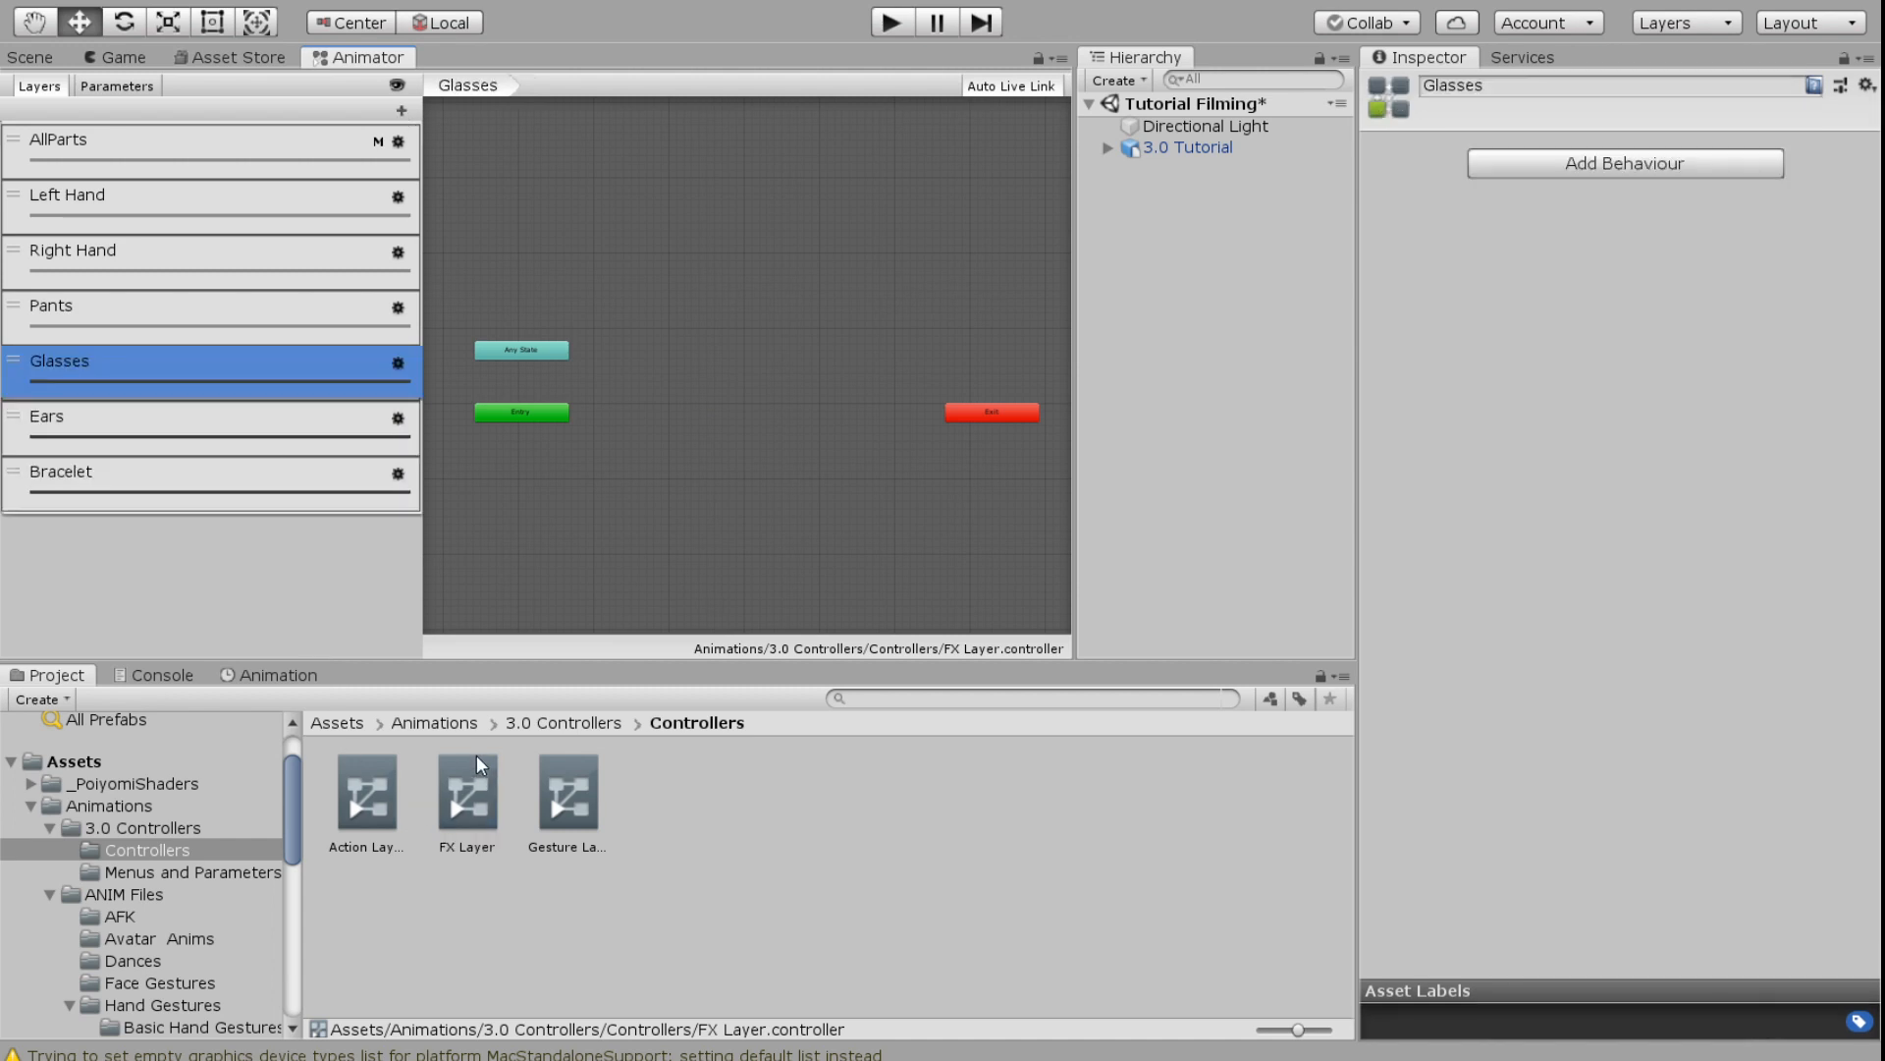
{"action": "mouse_move", "coordinate": [450, 725]}
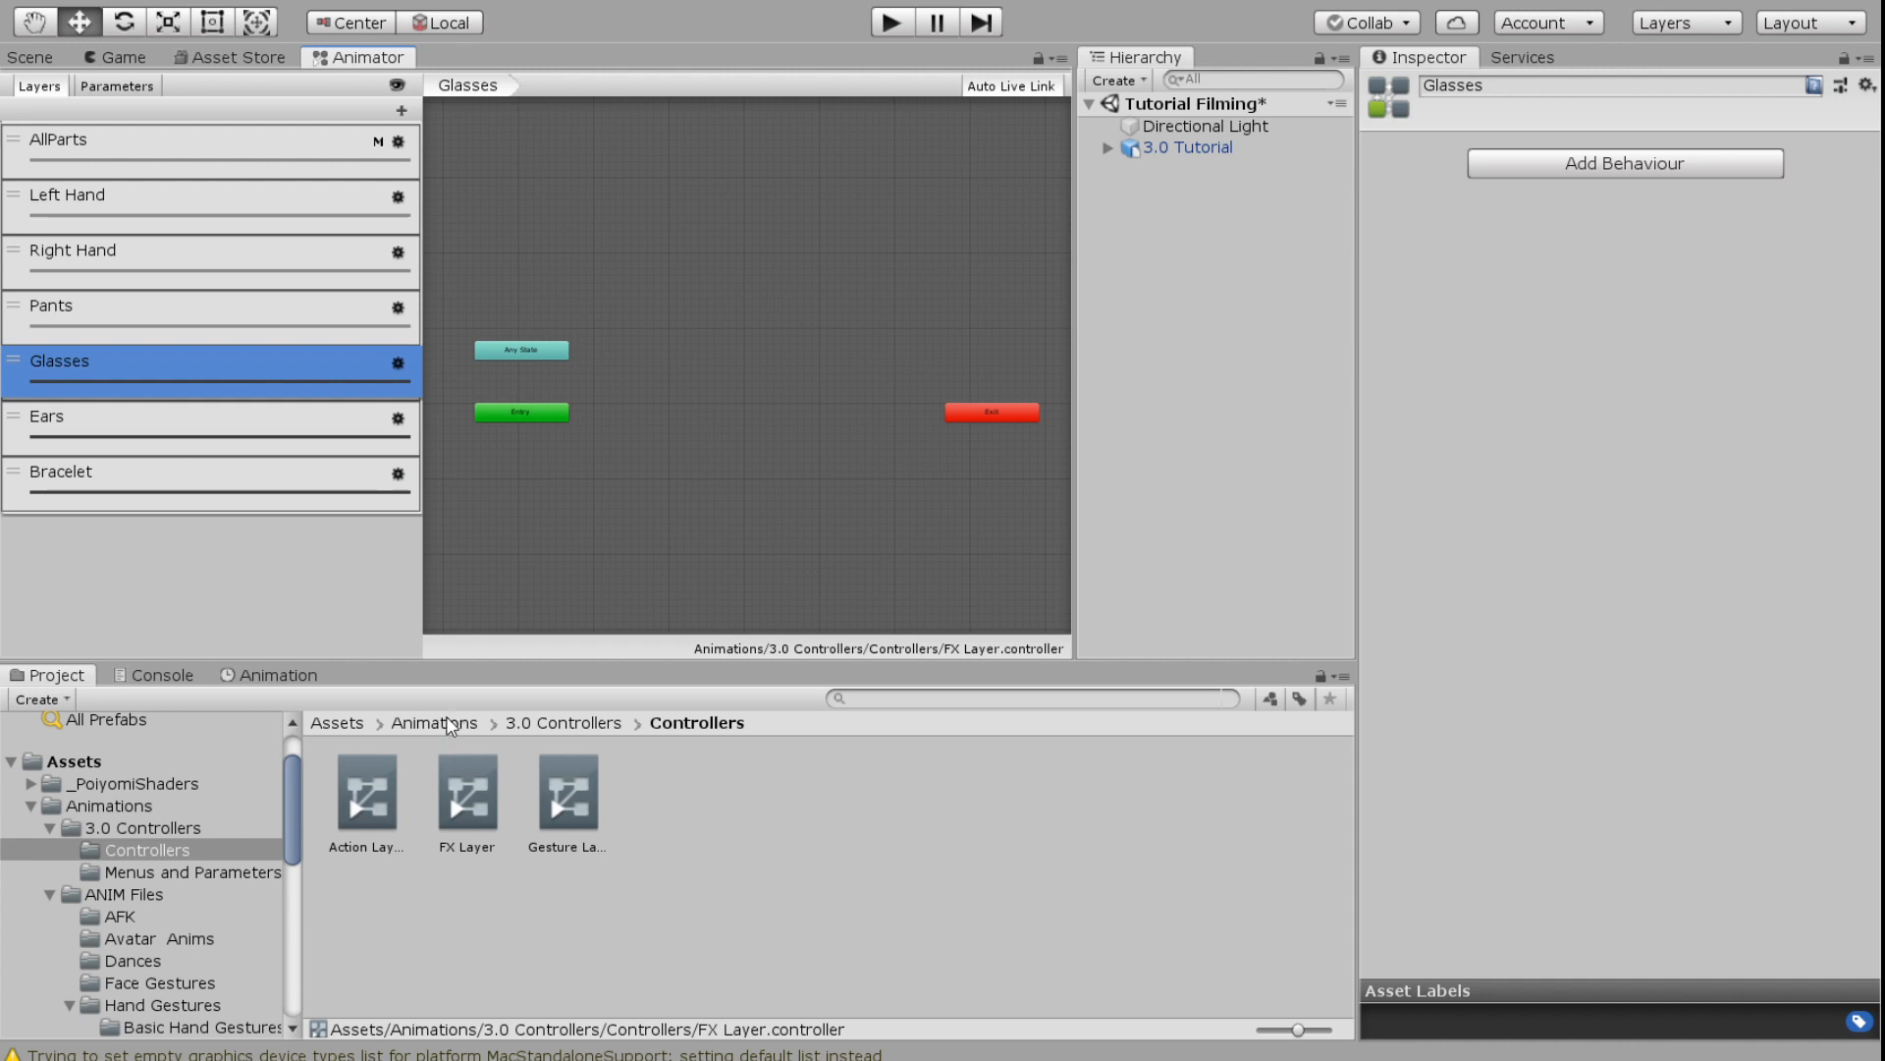
Bring up the Avatar Anims clips to supply Glasses On and Glasses Off states
{"action": "left_click", "coordinate": [118, 894]}
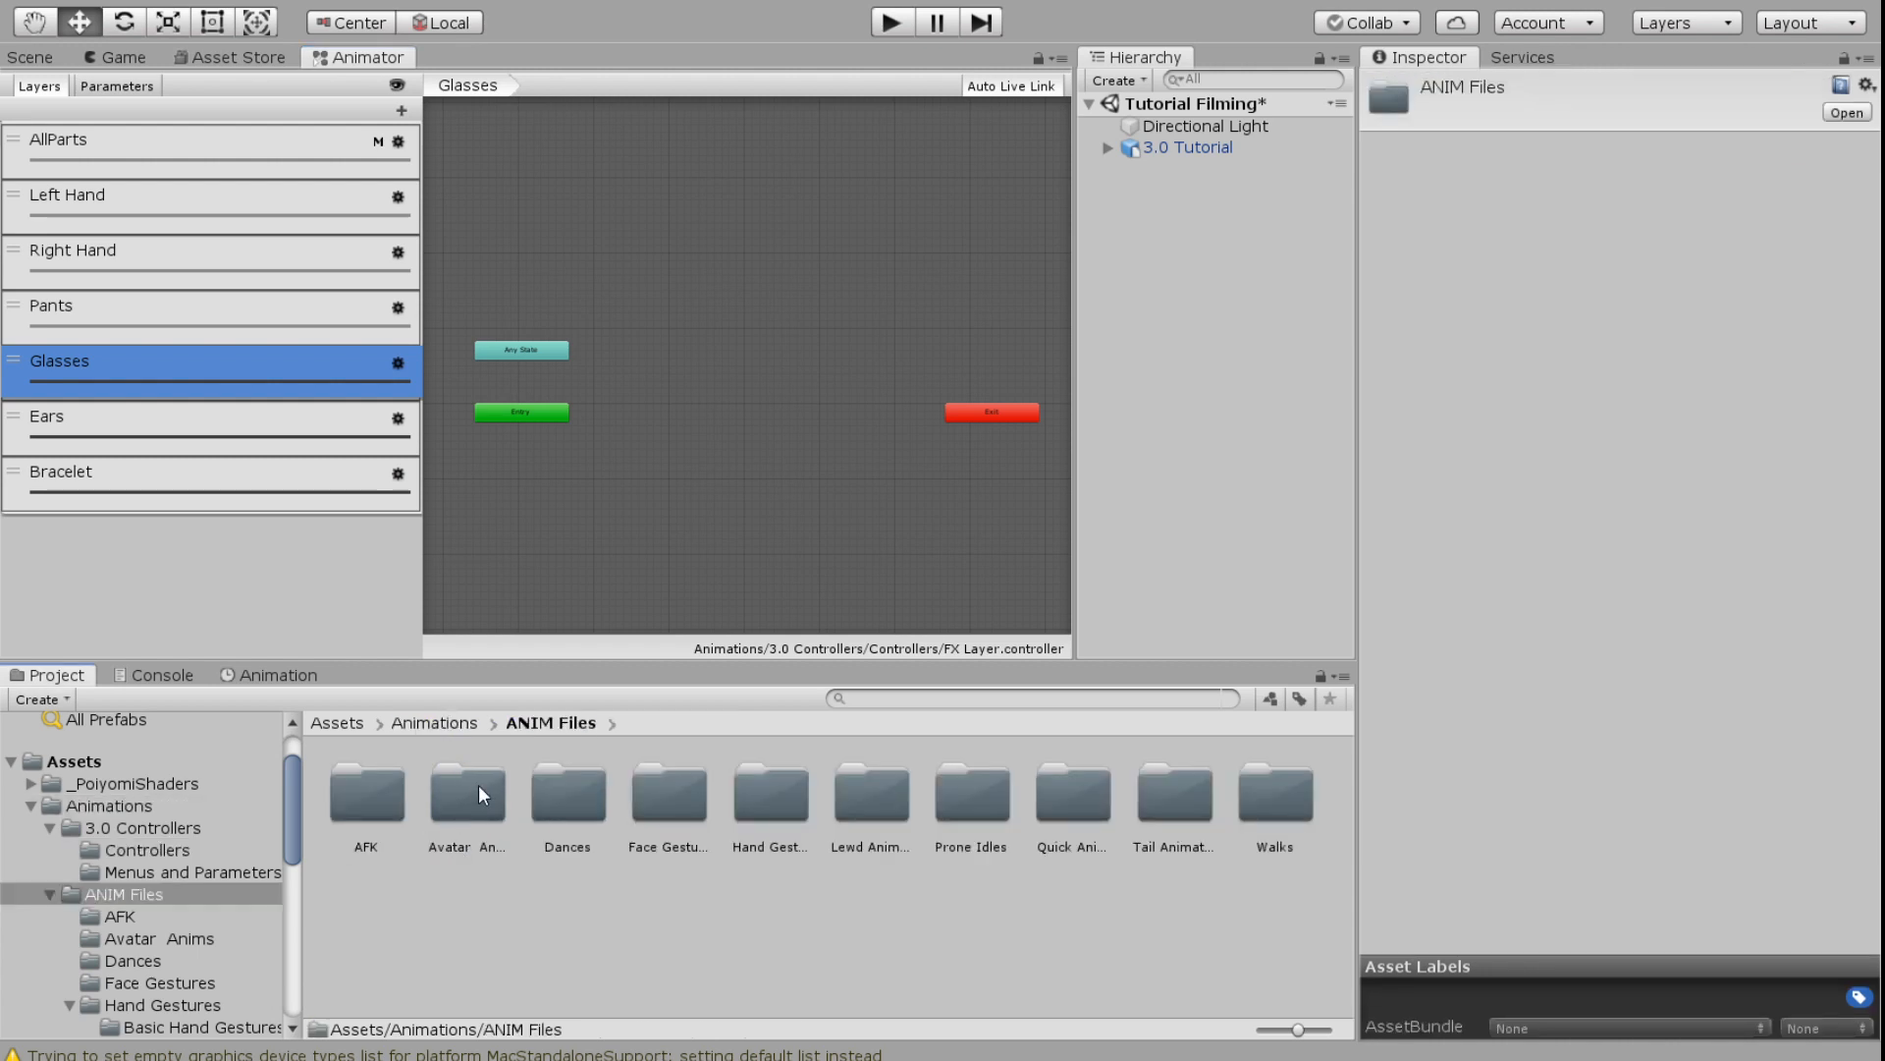
{"action": "double_click", "coordinate": [468, 793]}
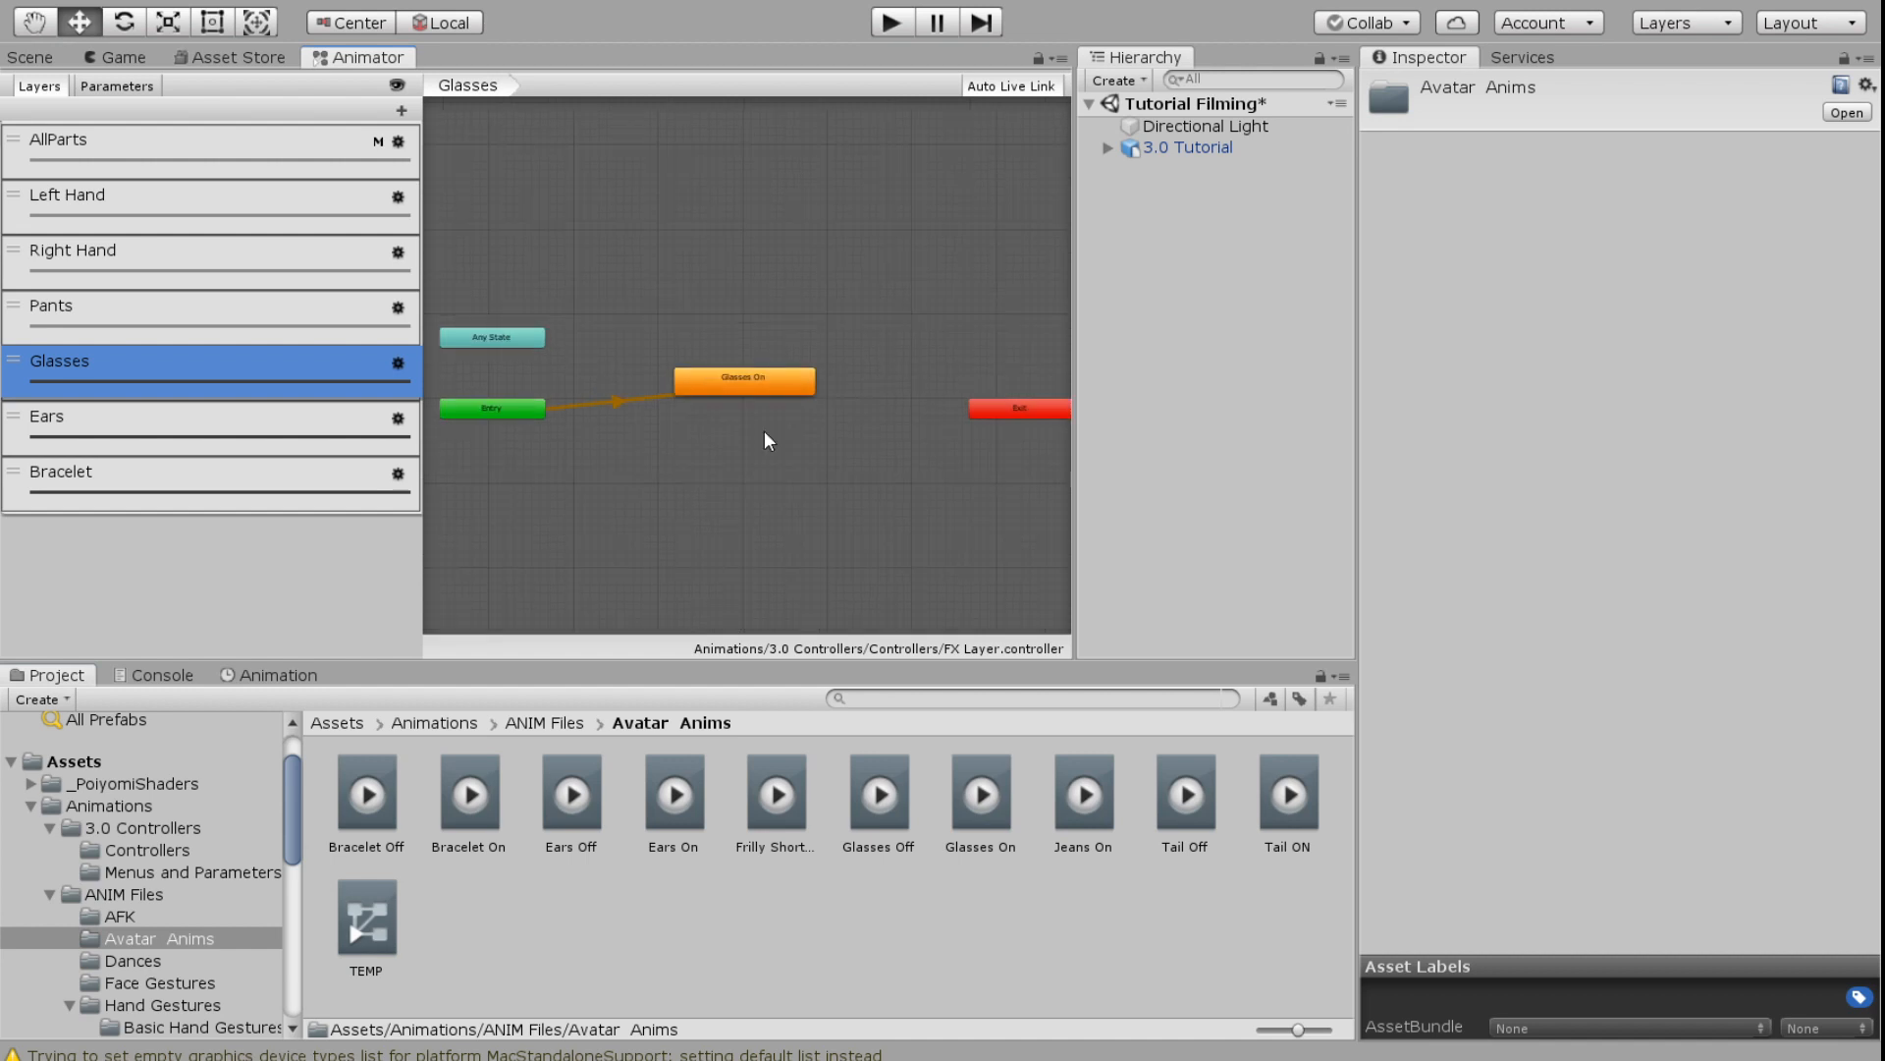
{"action": "mouse_move", "coordinate": [841, 336]}
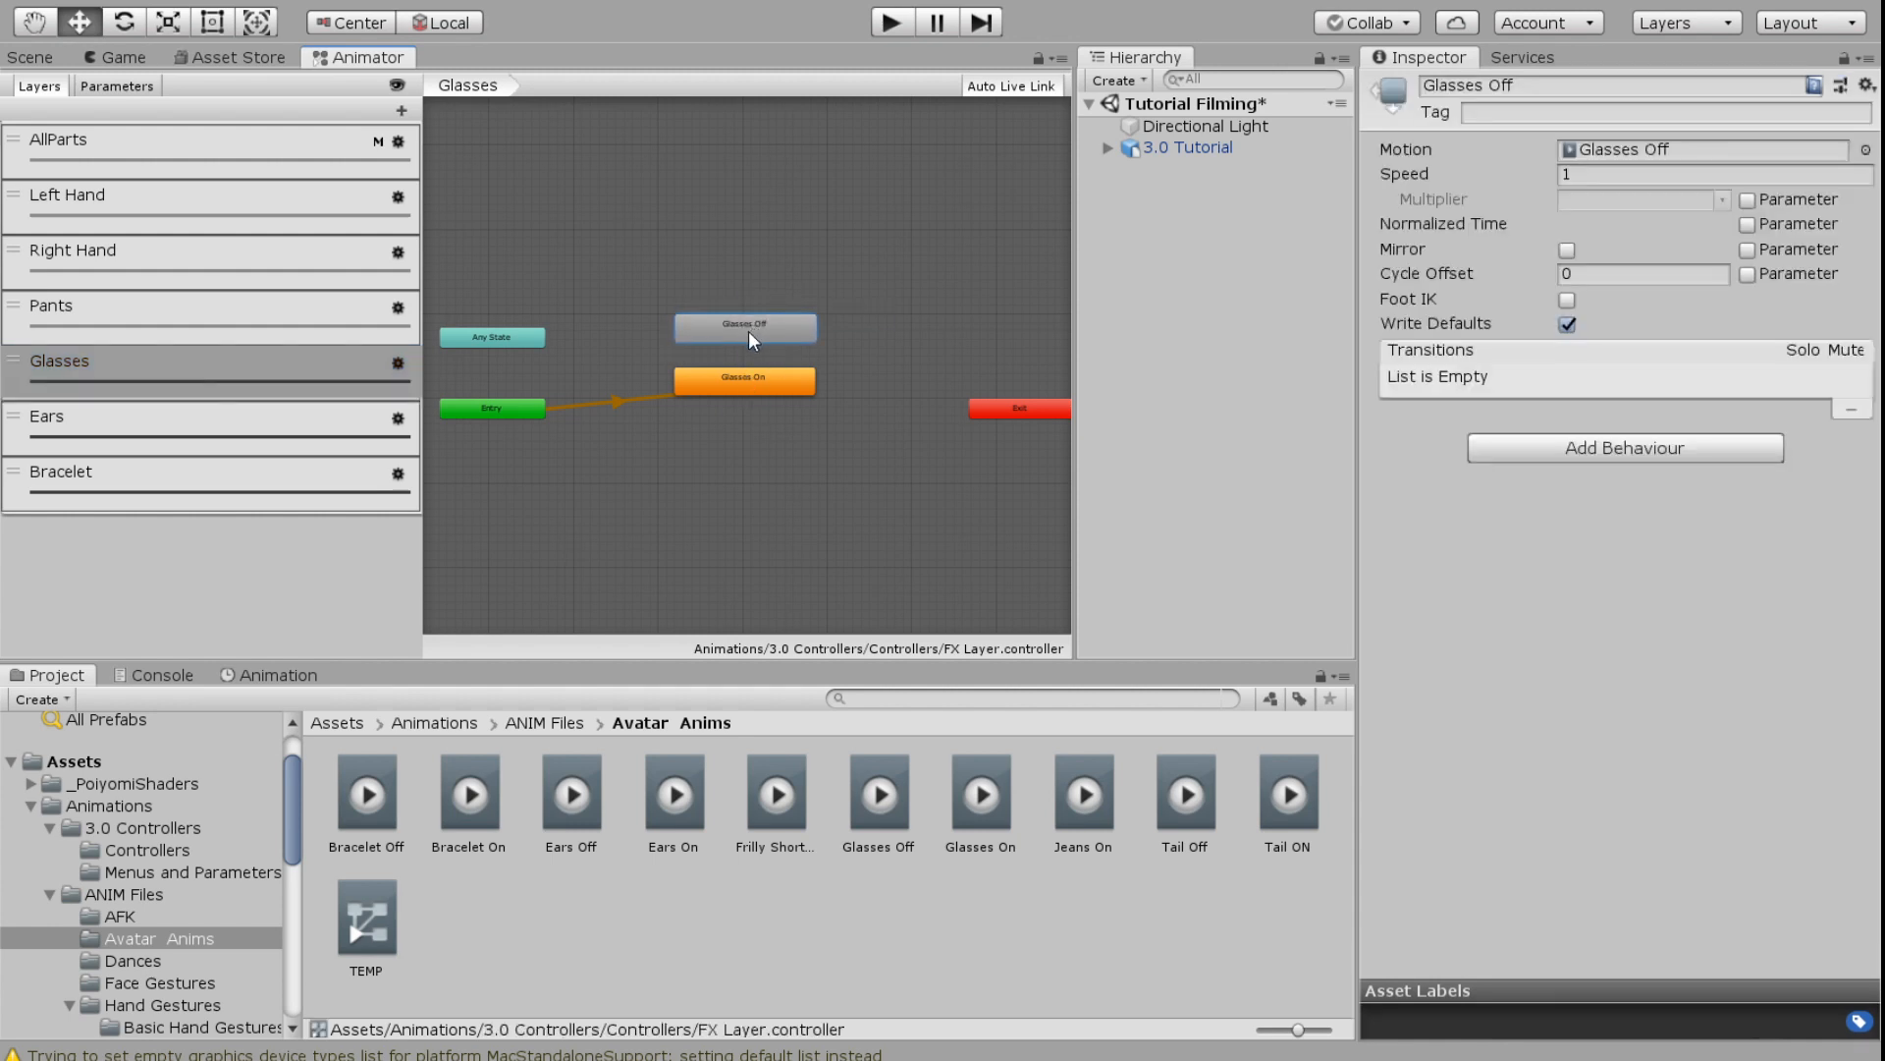
{"action": "mouse_move", "coordinate": [513, 341]}
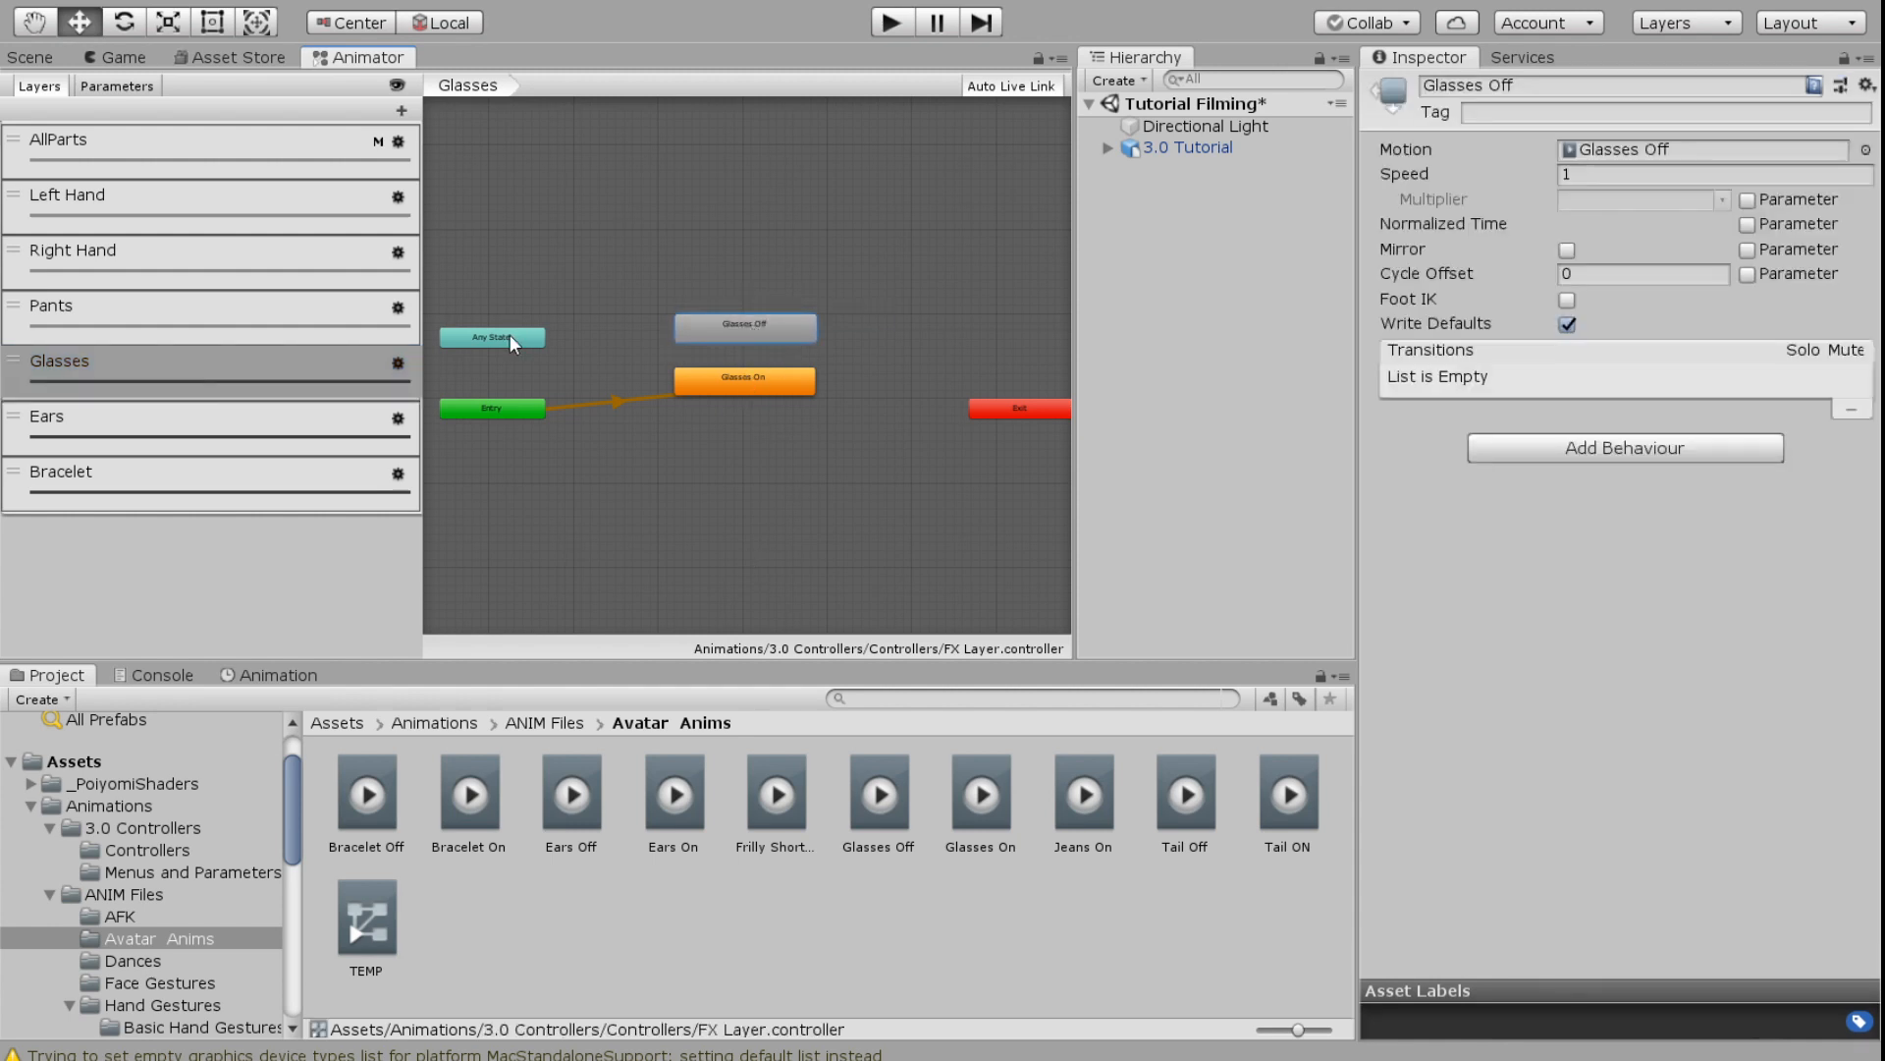
Condition the Any State to Glasses On transition on Glasses Equals 0
{"action": "left_click", "coordinate": [491, 337]}
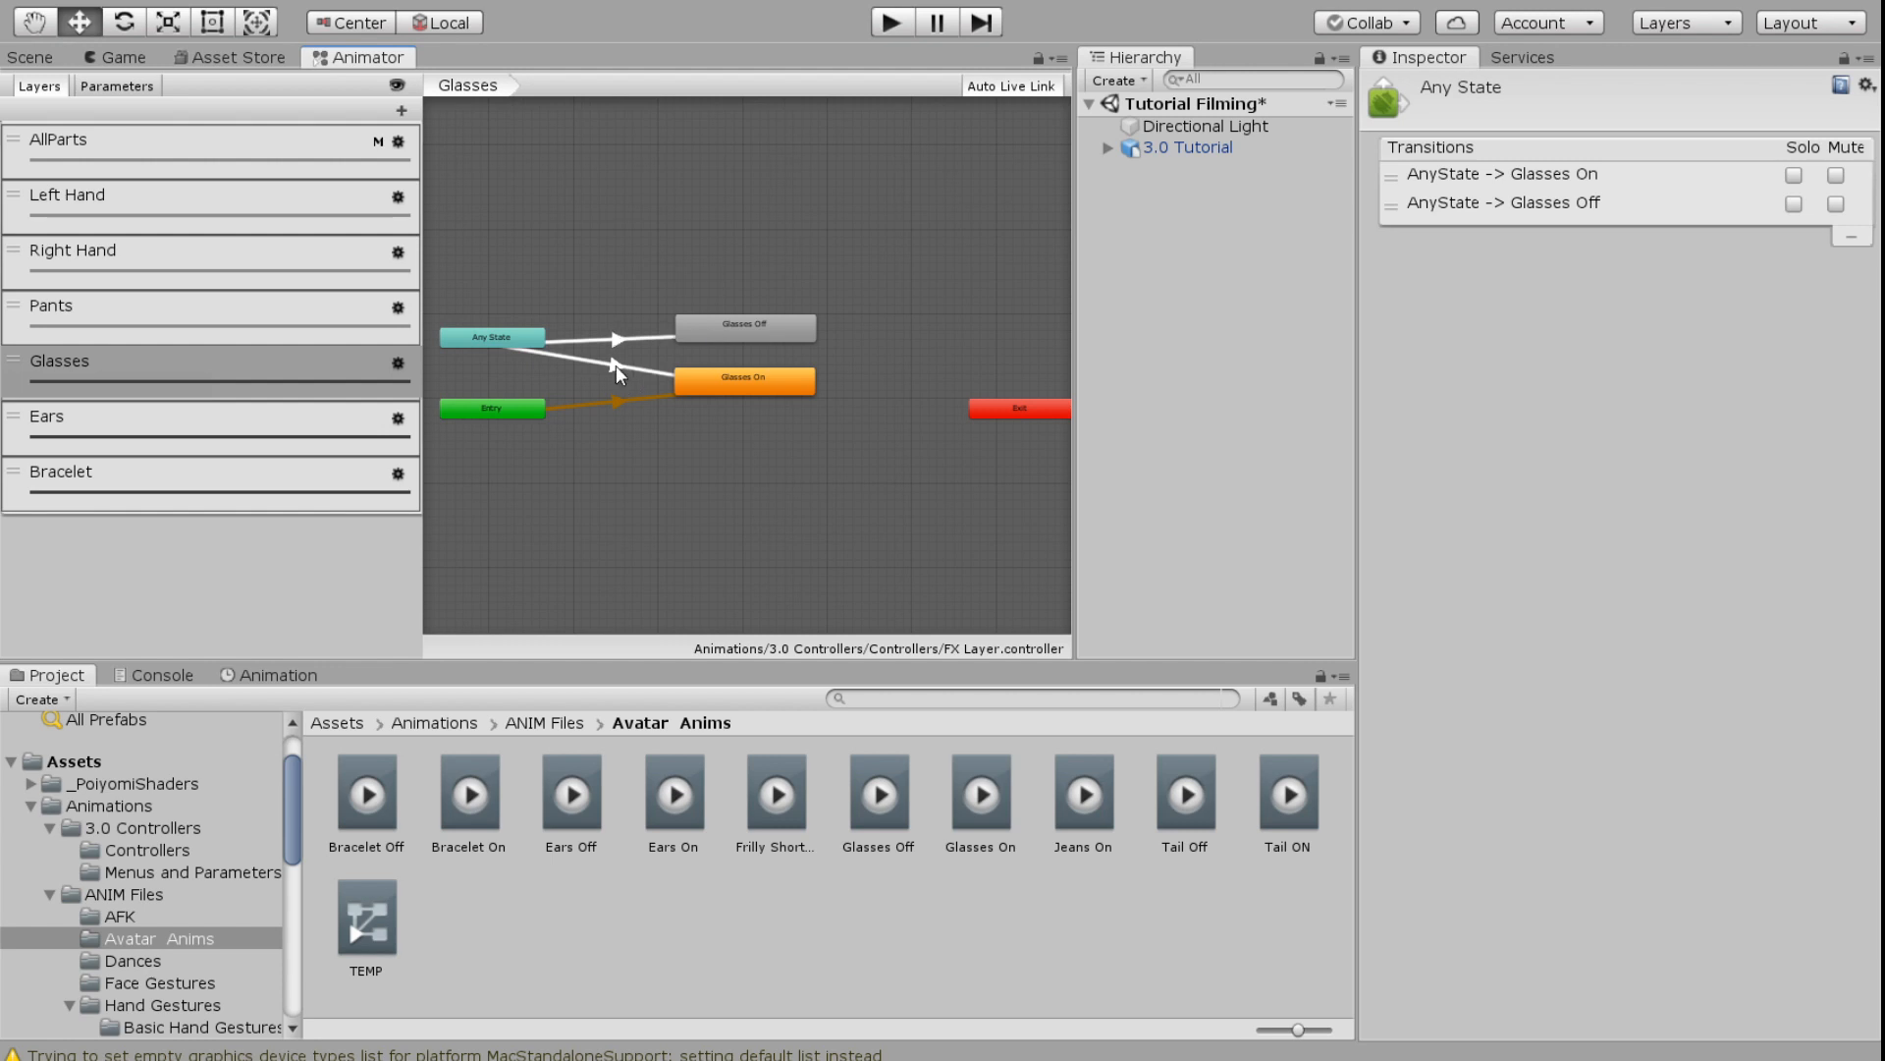
{"action": "left_click", "coordinate": [613, 369]}
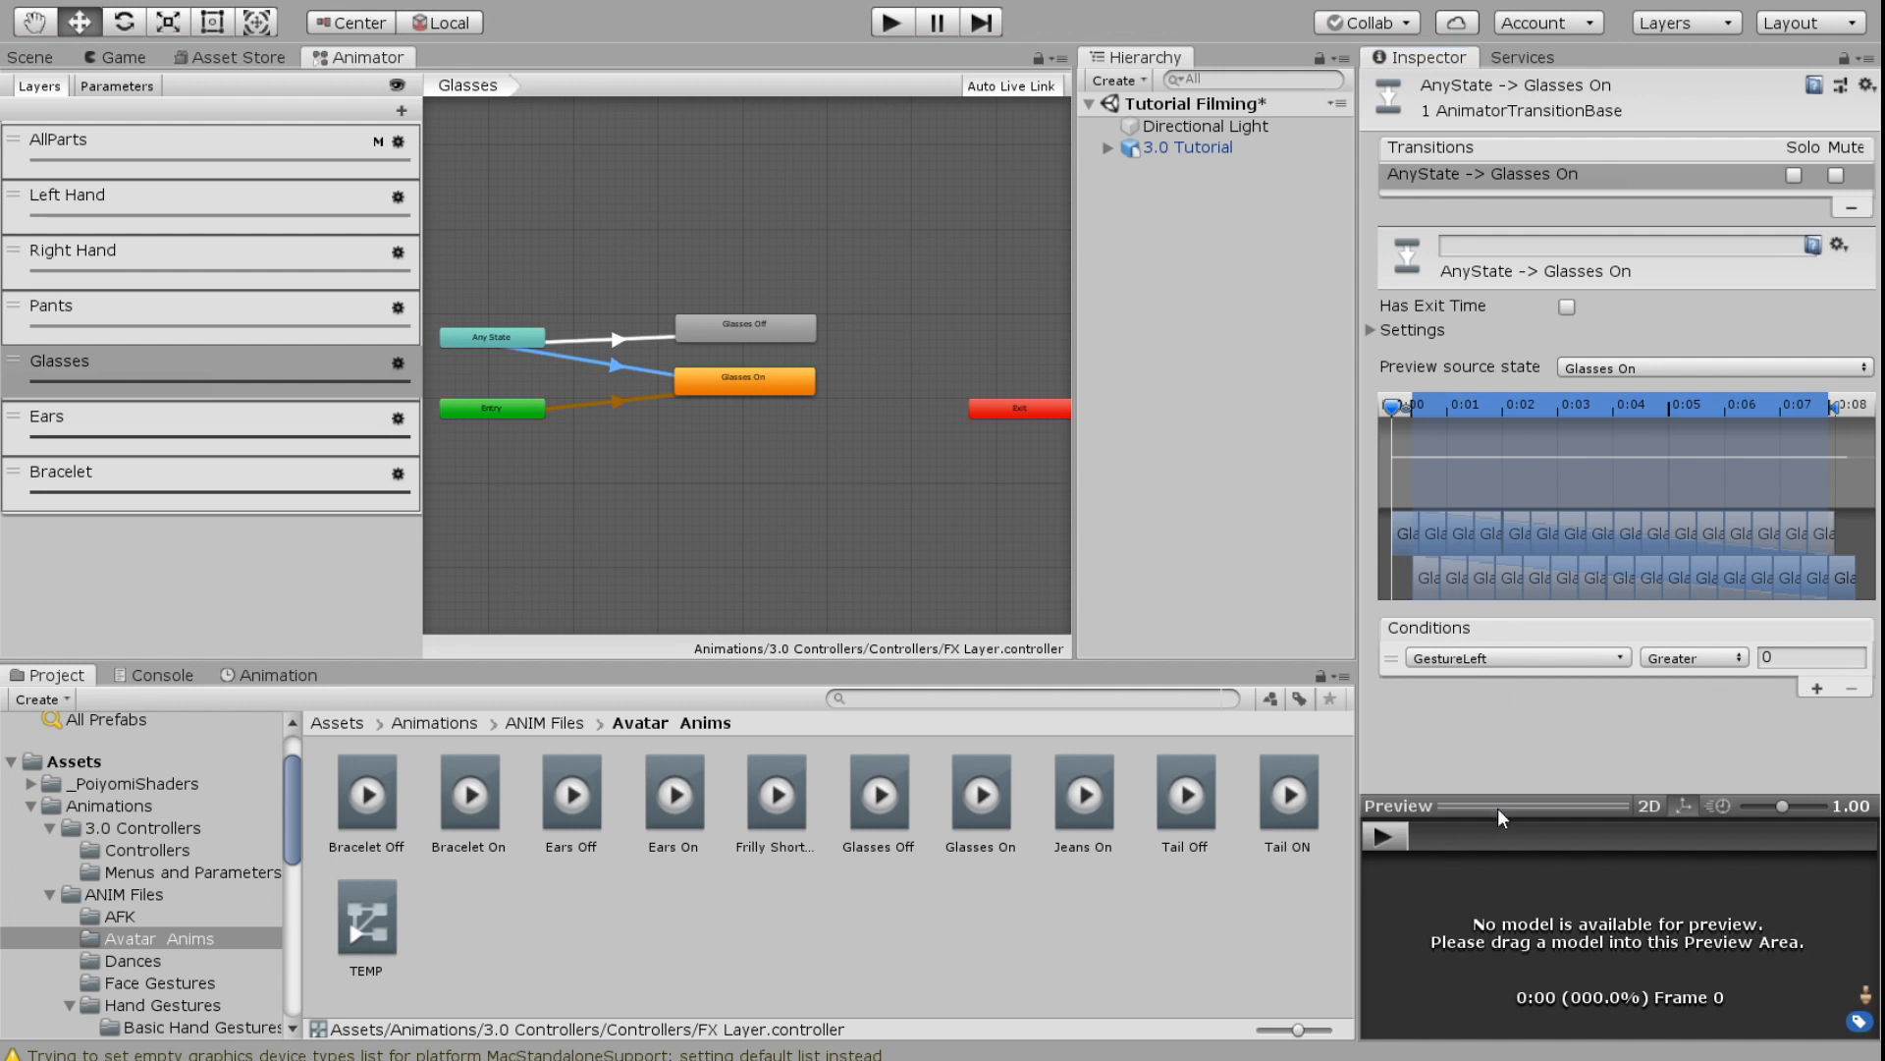
{"action": "left_click", "coordinate": [1516, 656]}
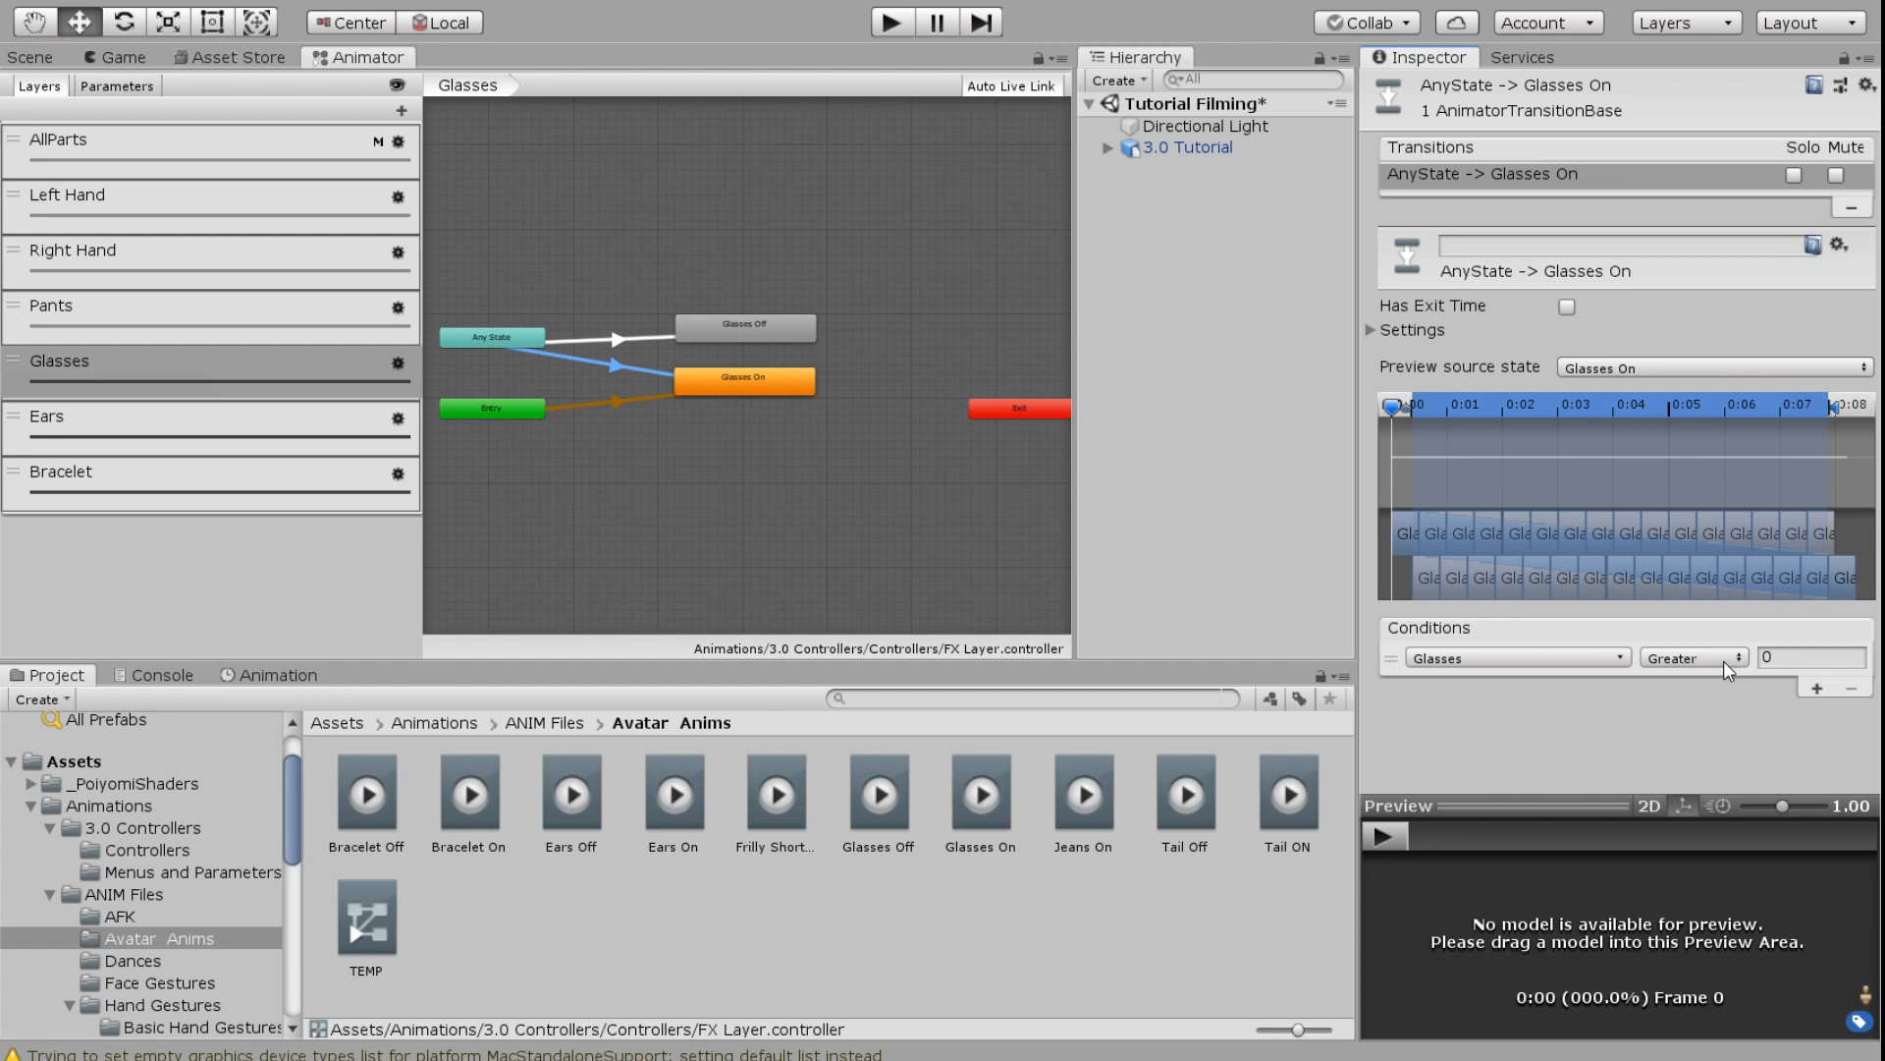
{"action": "left_click", "coordinate": [1693, 655]}
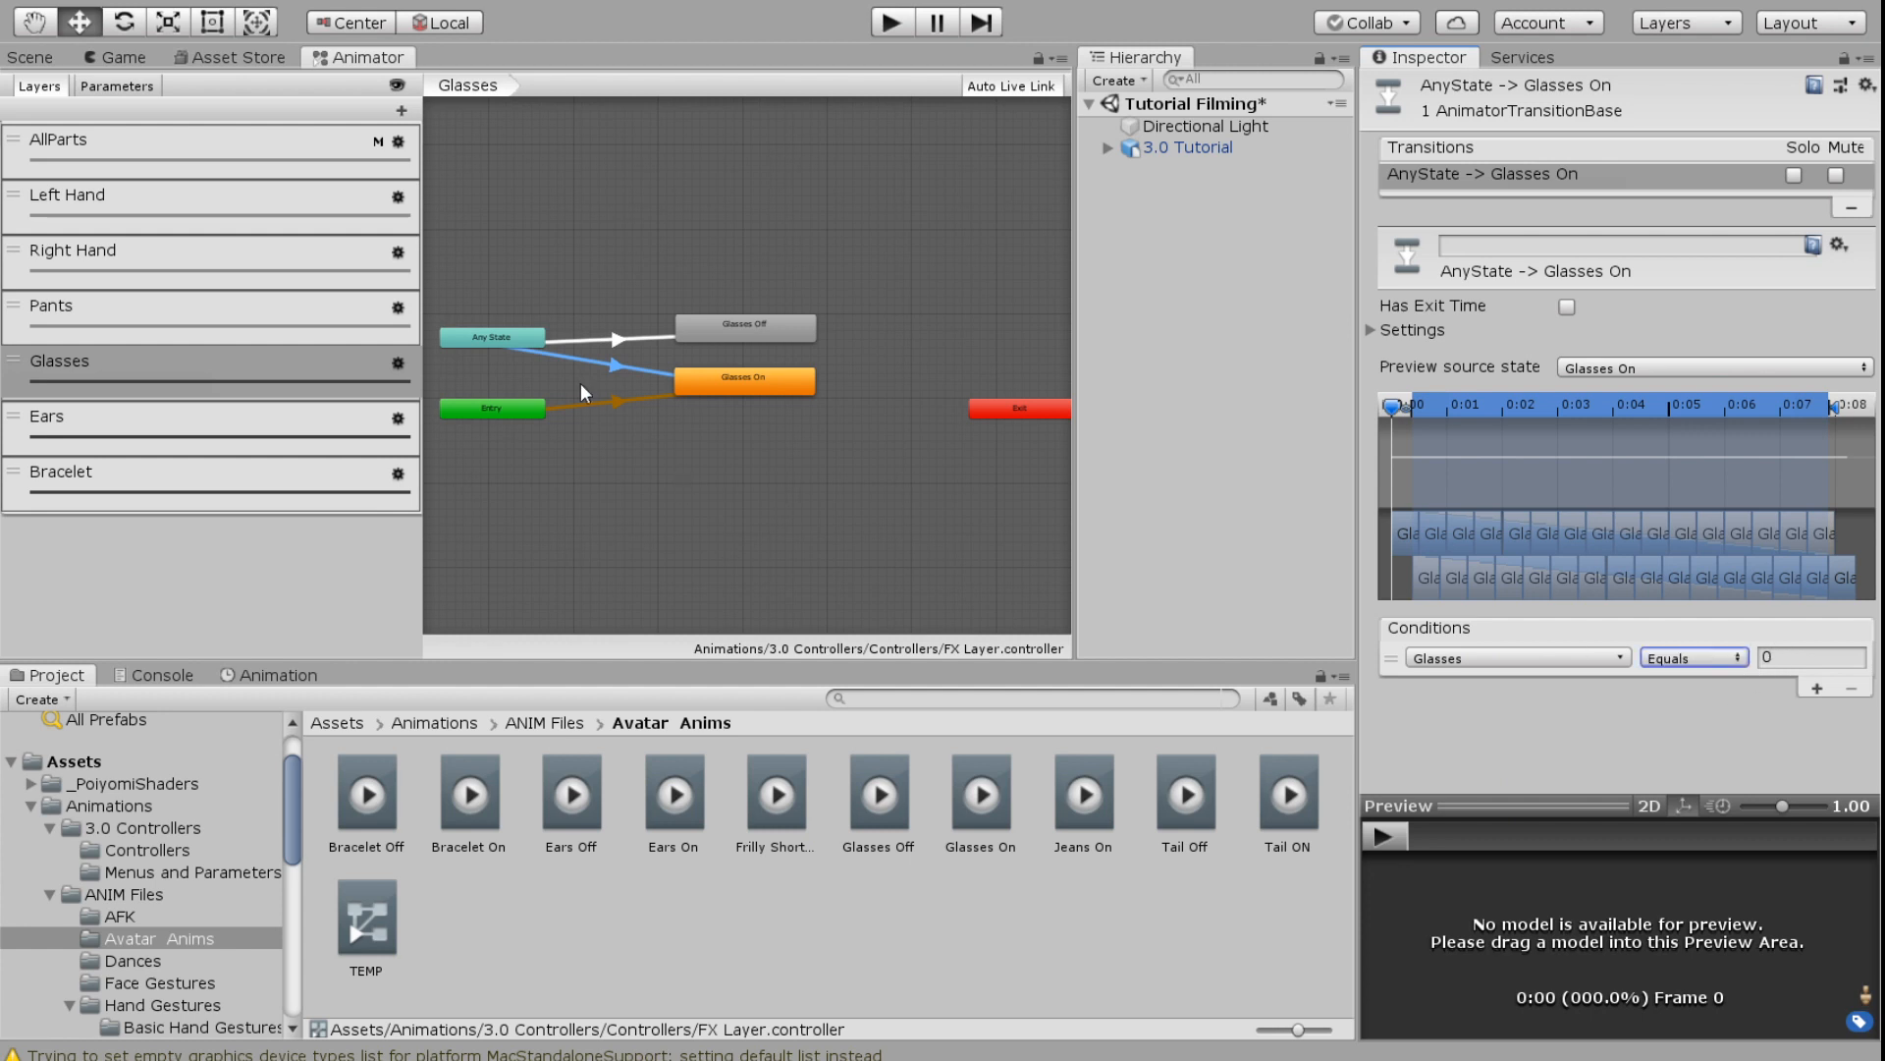
Condition the Any State to Glasses Off transition on Glasses Equals 1
{"action": "left_click", "coordinate": [1799, 658]}
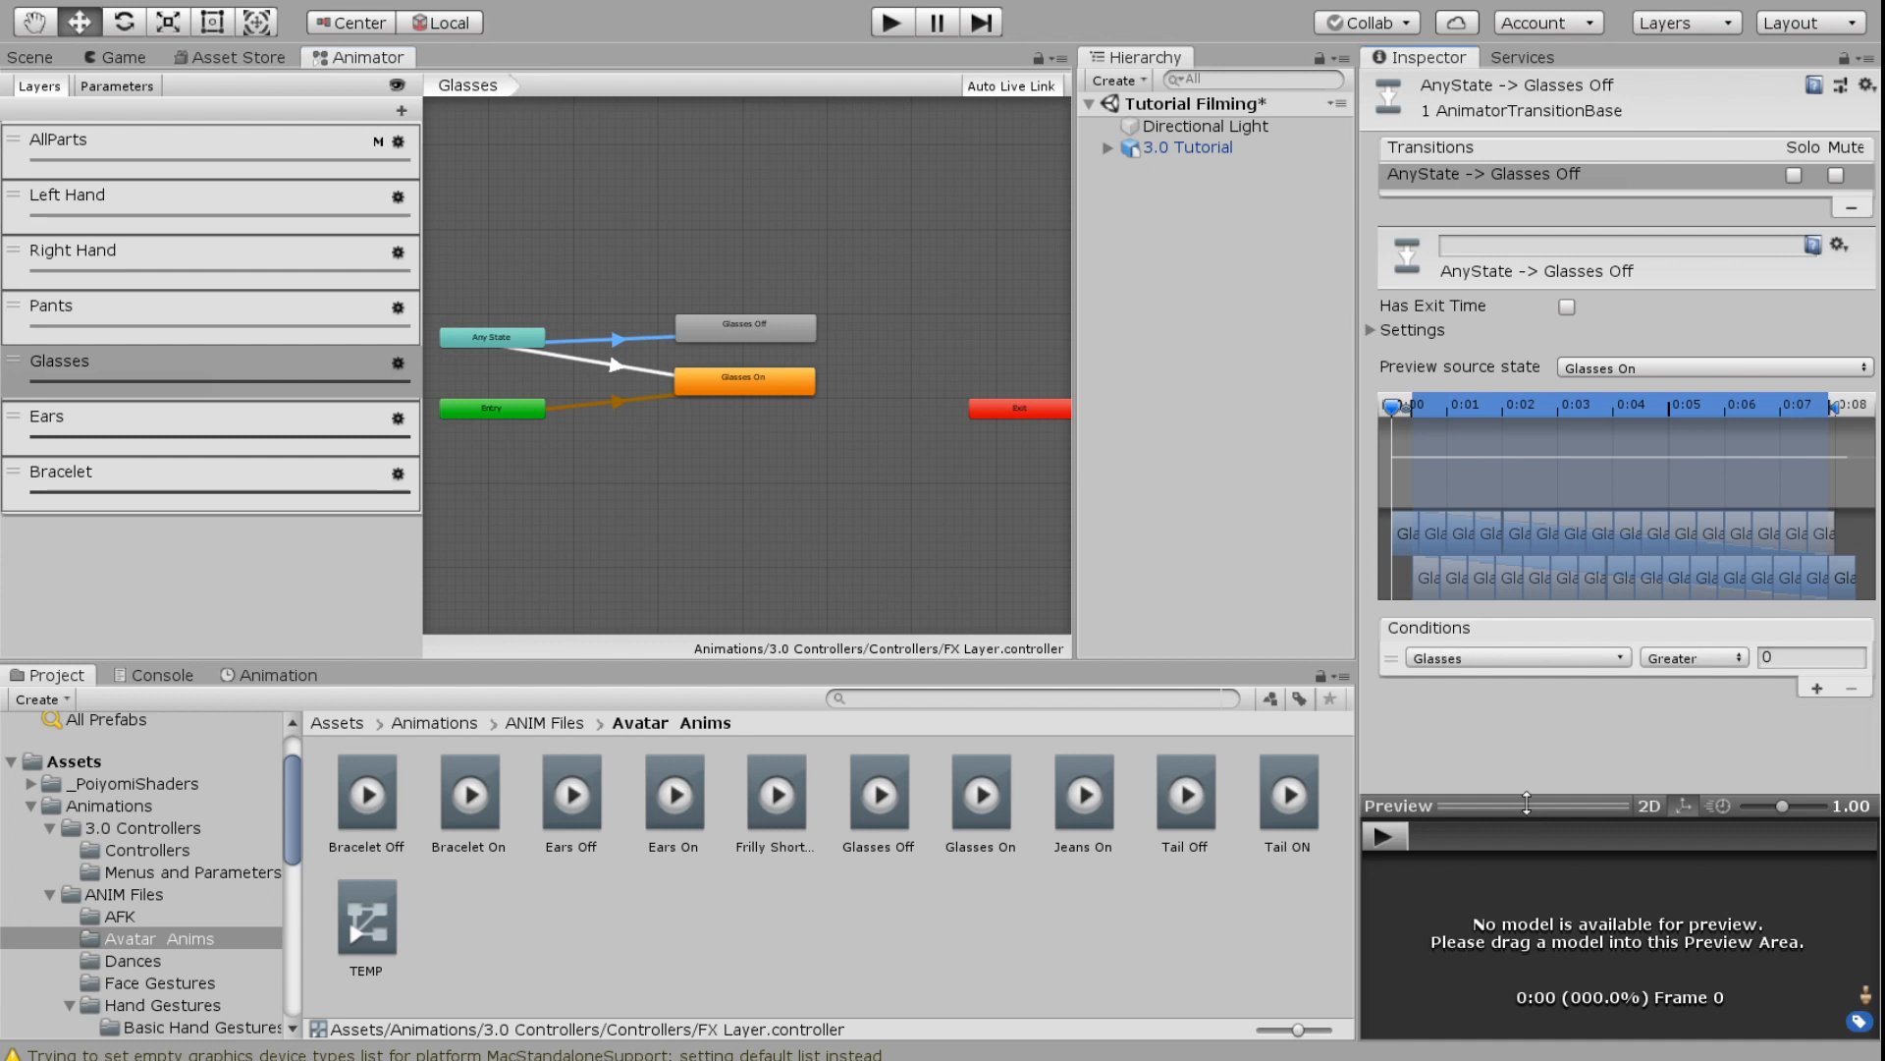
{"action": "mouse_move", "coordinate": [1716, 740]}
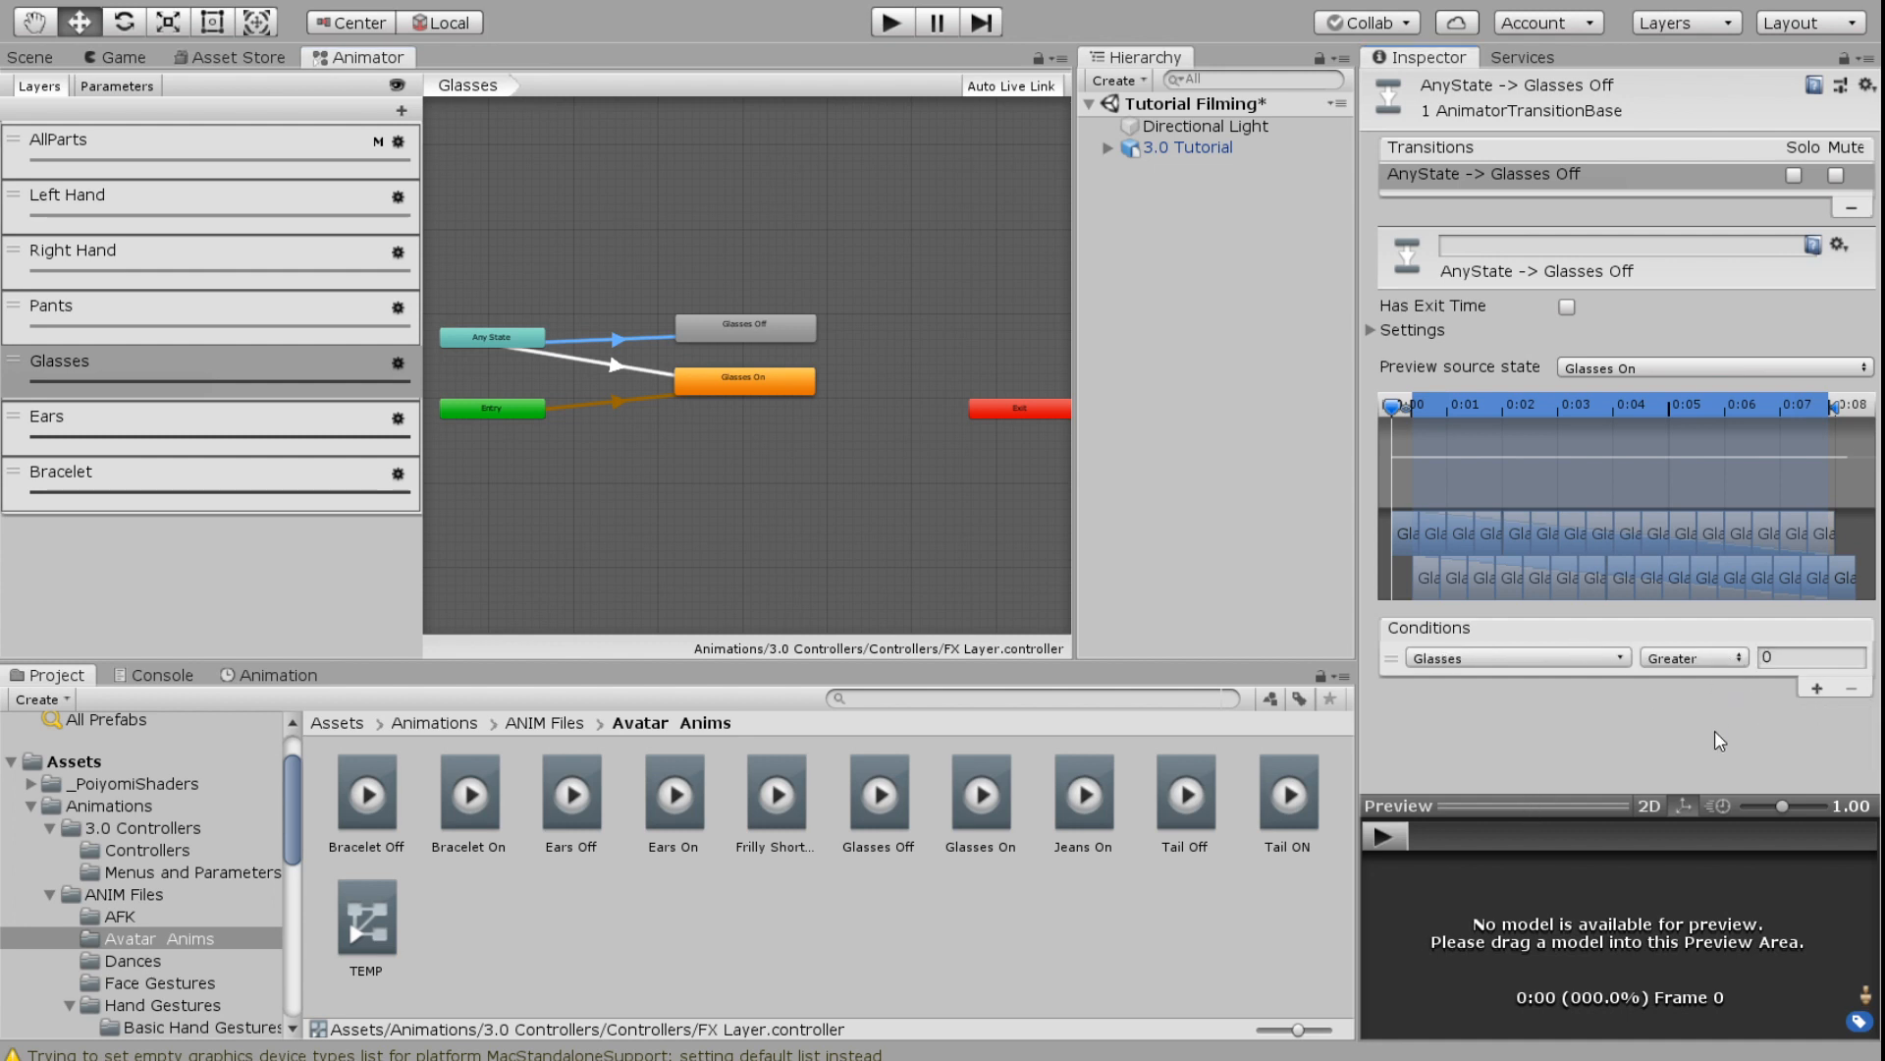
{"action": "left_click", "coordinate": [1693, 656]}
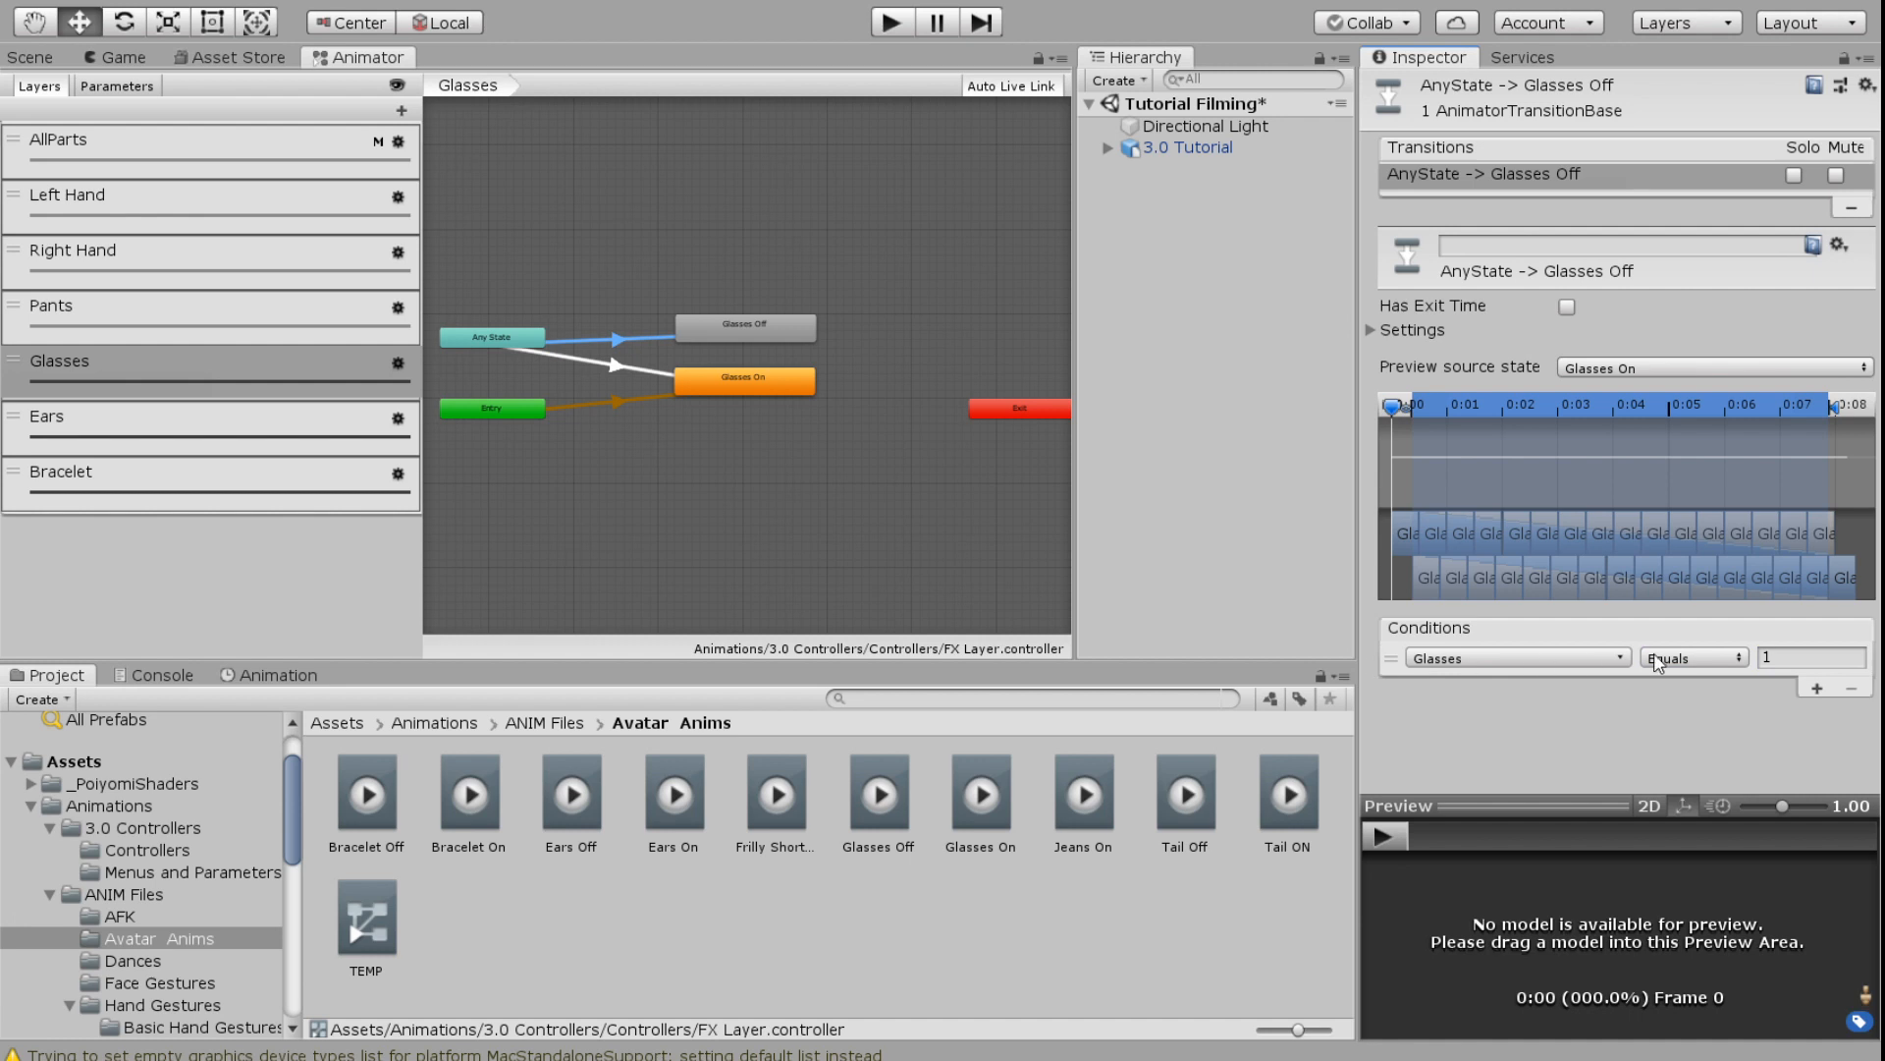
{"action": "mouse_move", "coordinate": [285, 370]}
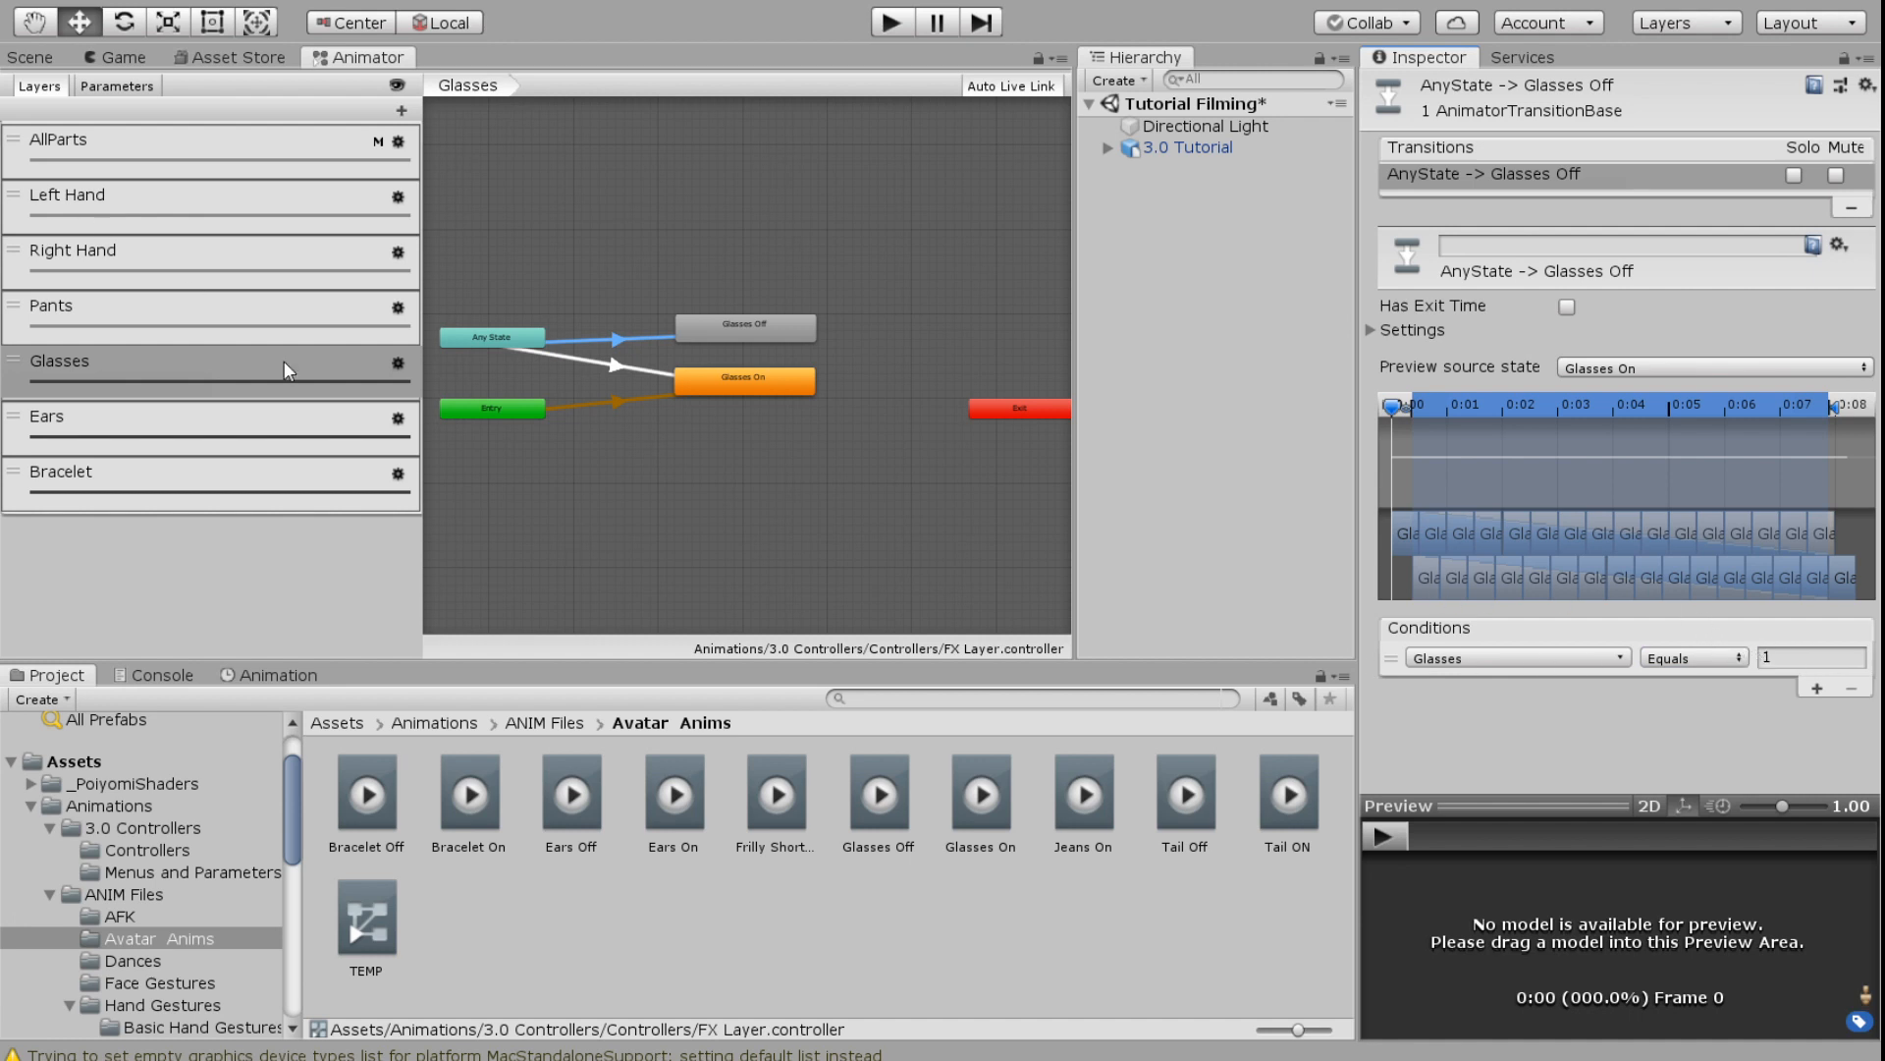
{"action": "mouse_move", "coordinate": [360, 430]}
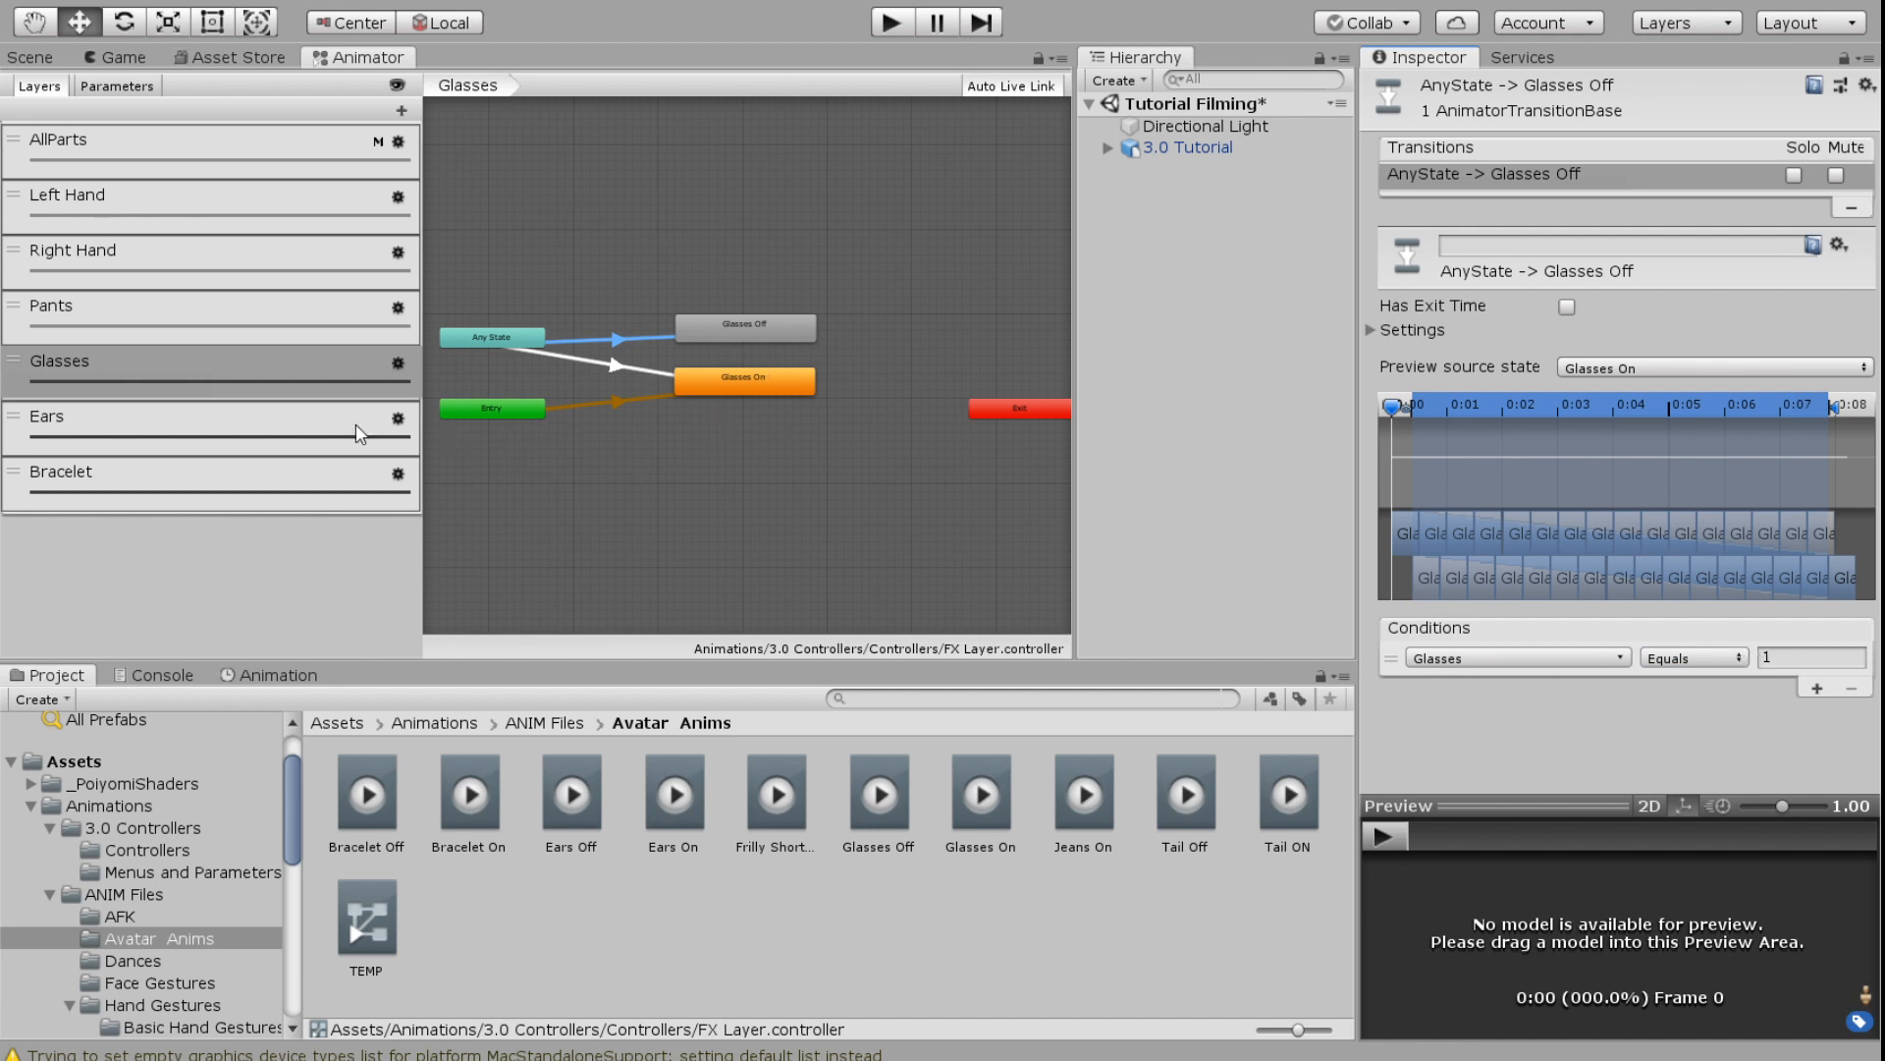
{"action": "mouse_move", "coordinate": [279, 519]}
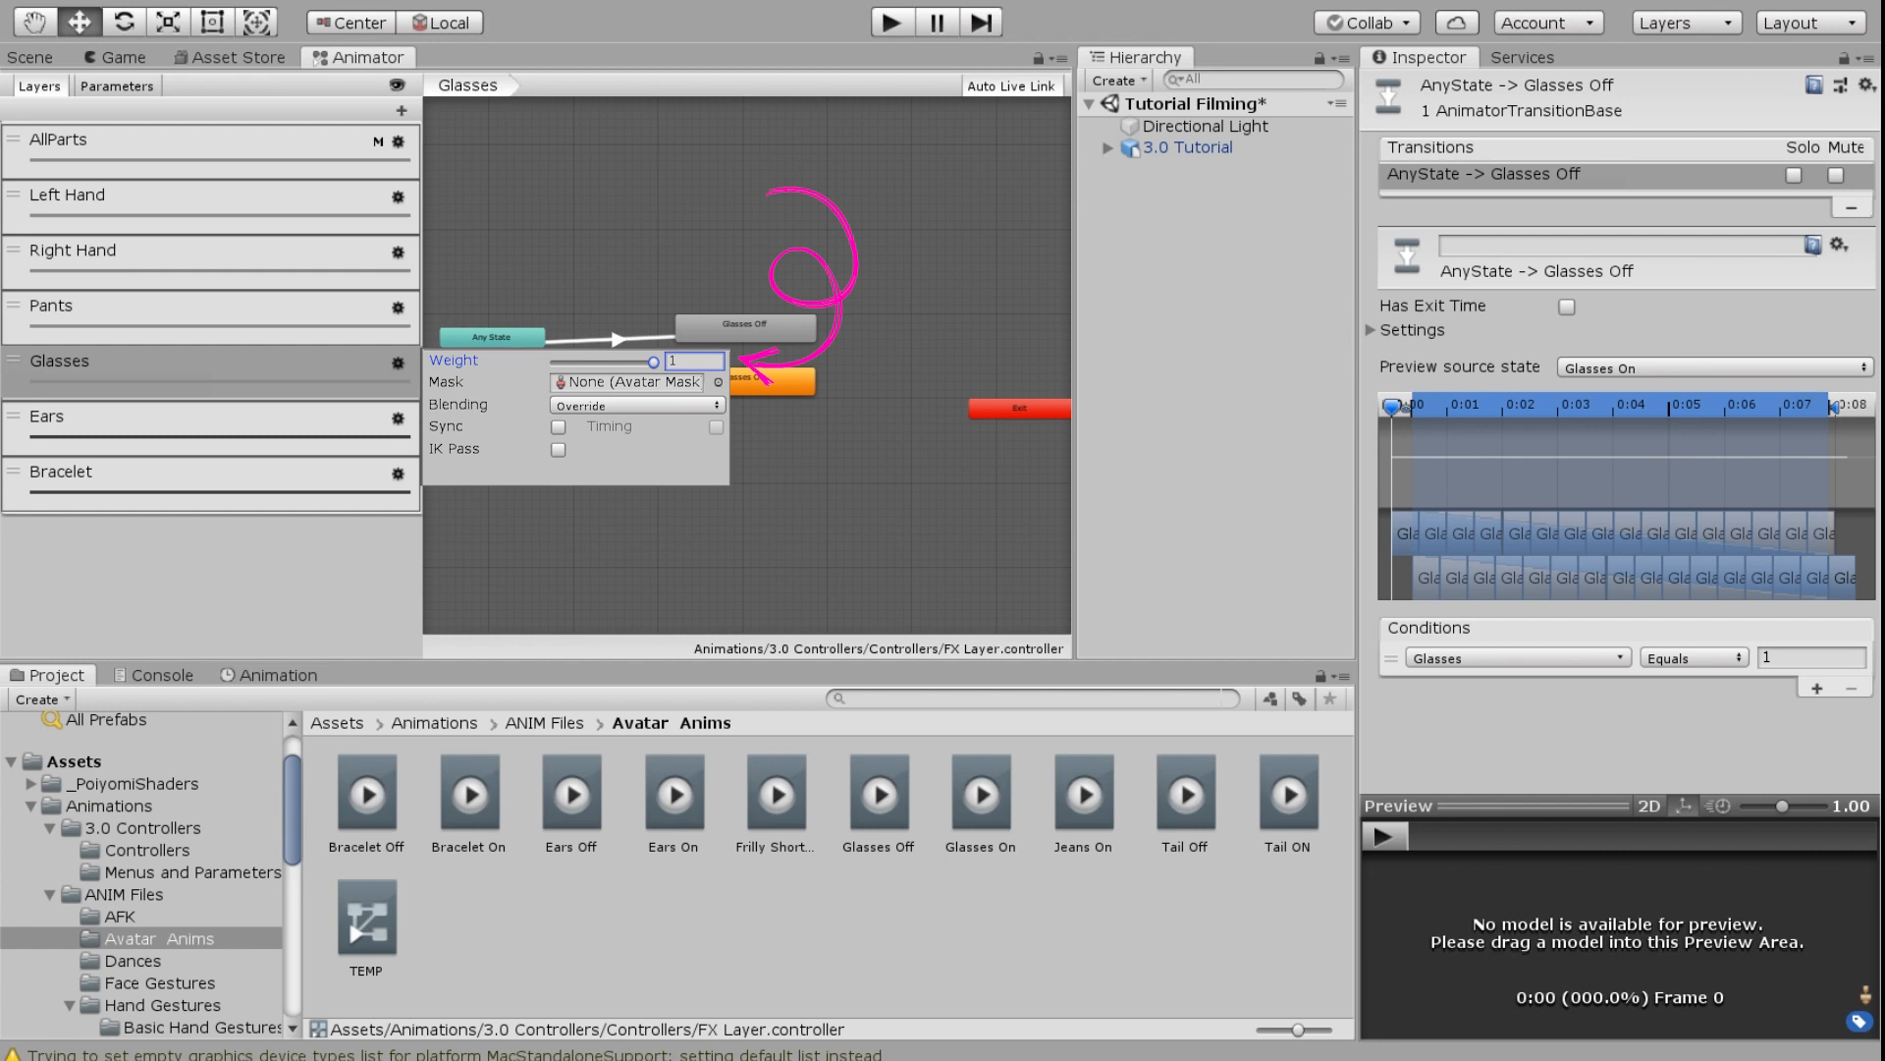
Review the Glasses layer once more and land on the empty Ears layer
{"action": "left_click", "coordinate": [88, 417]}
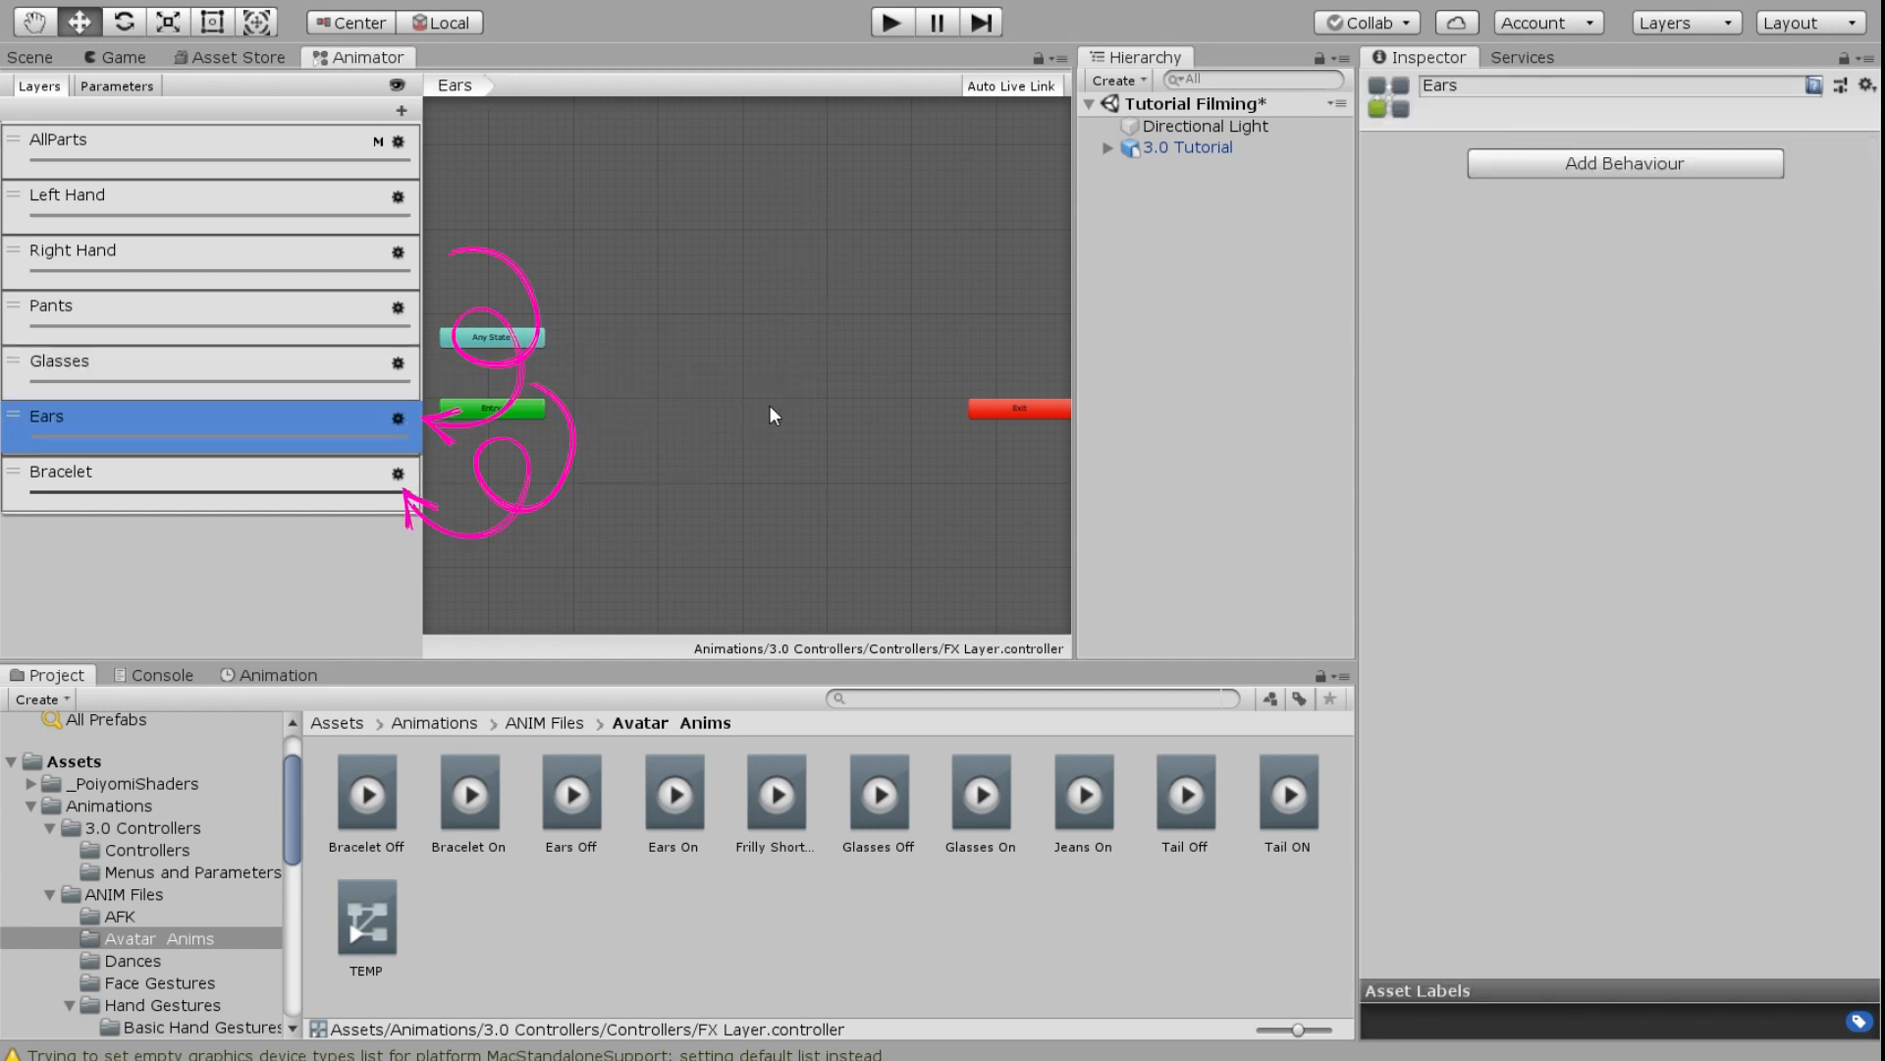
{"action": "left_click", "coordinate": [98, 361]}
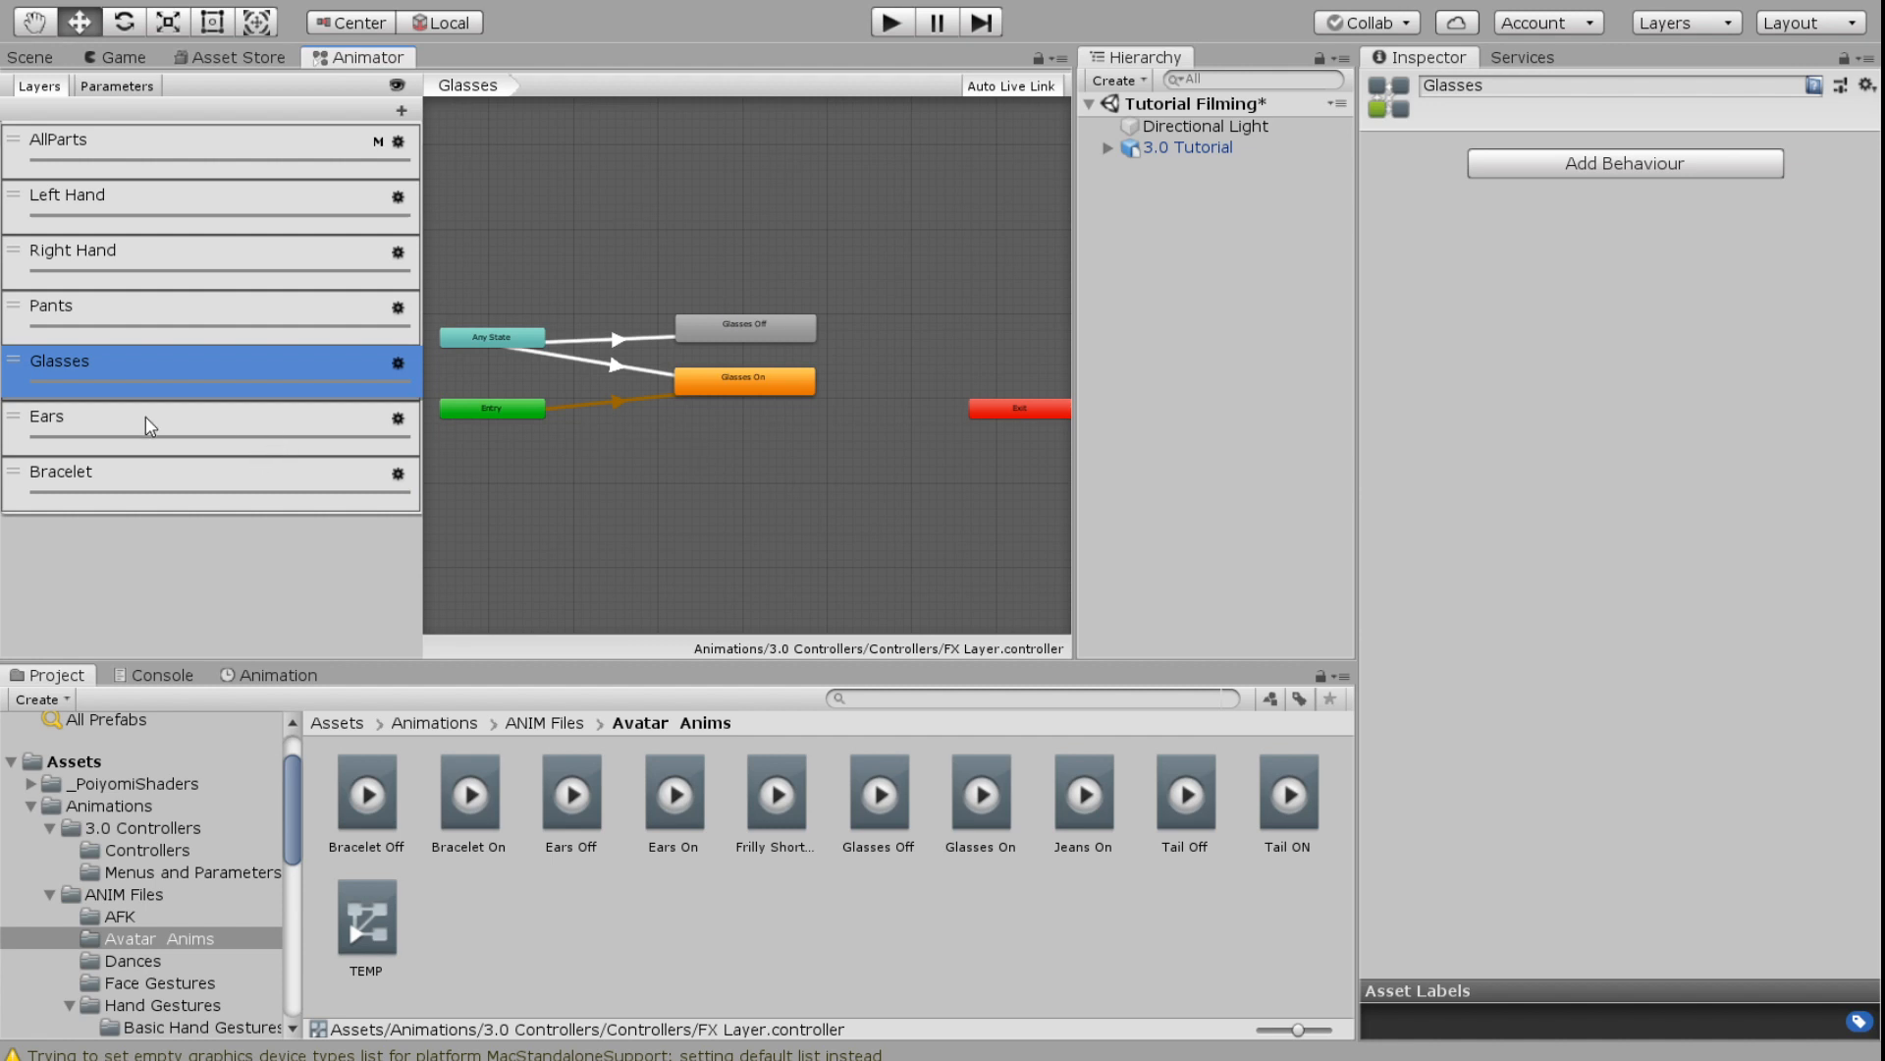
{"action": "left_click", "coordinate": [47, 416]}
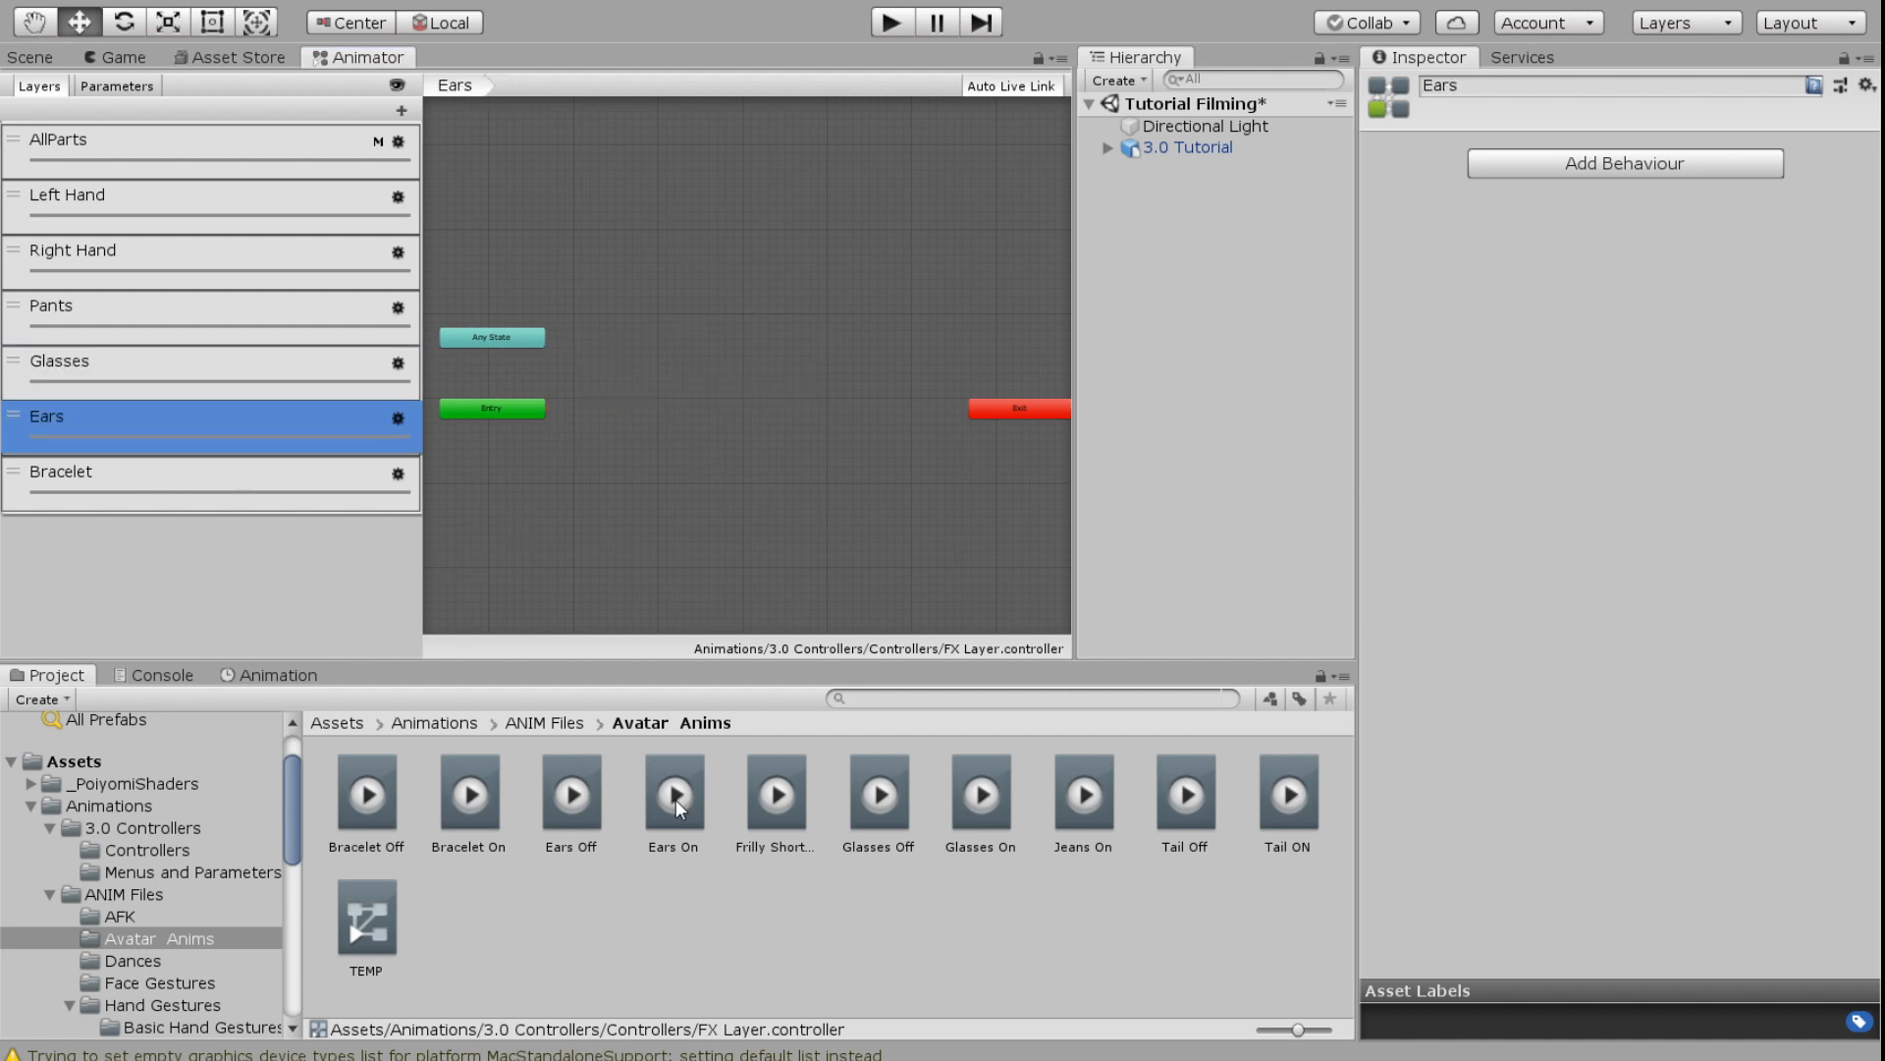
Add Ears On and Ears Off states from Any State, with Ears On conditioned on the Ears parameter
{"action": "left_click_drag", "start_coordinate": [672, 792], "coordinate": [731, 418]}
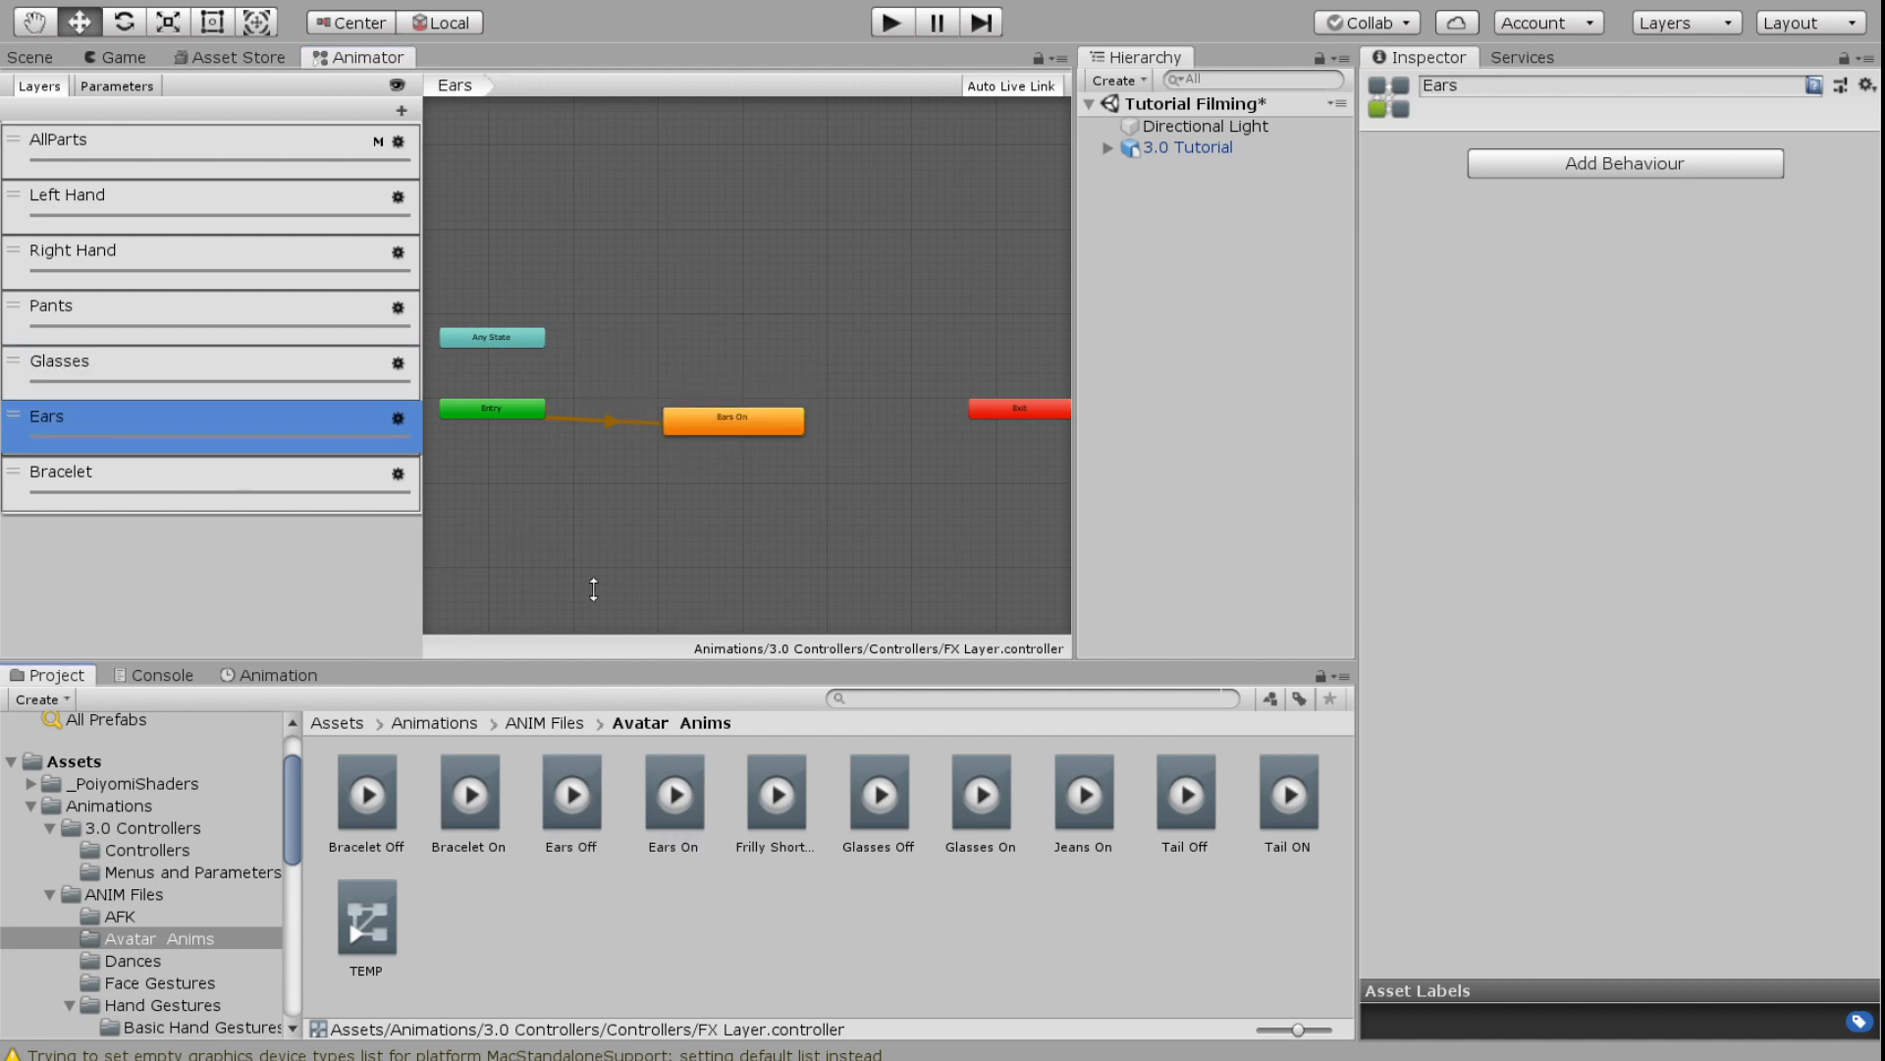
{"action": "left_click", "coordinate": [491, 338]}
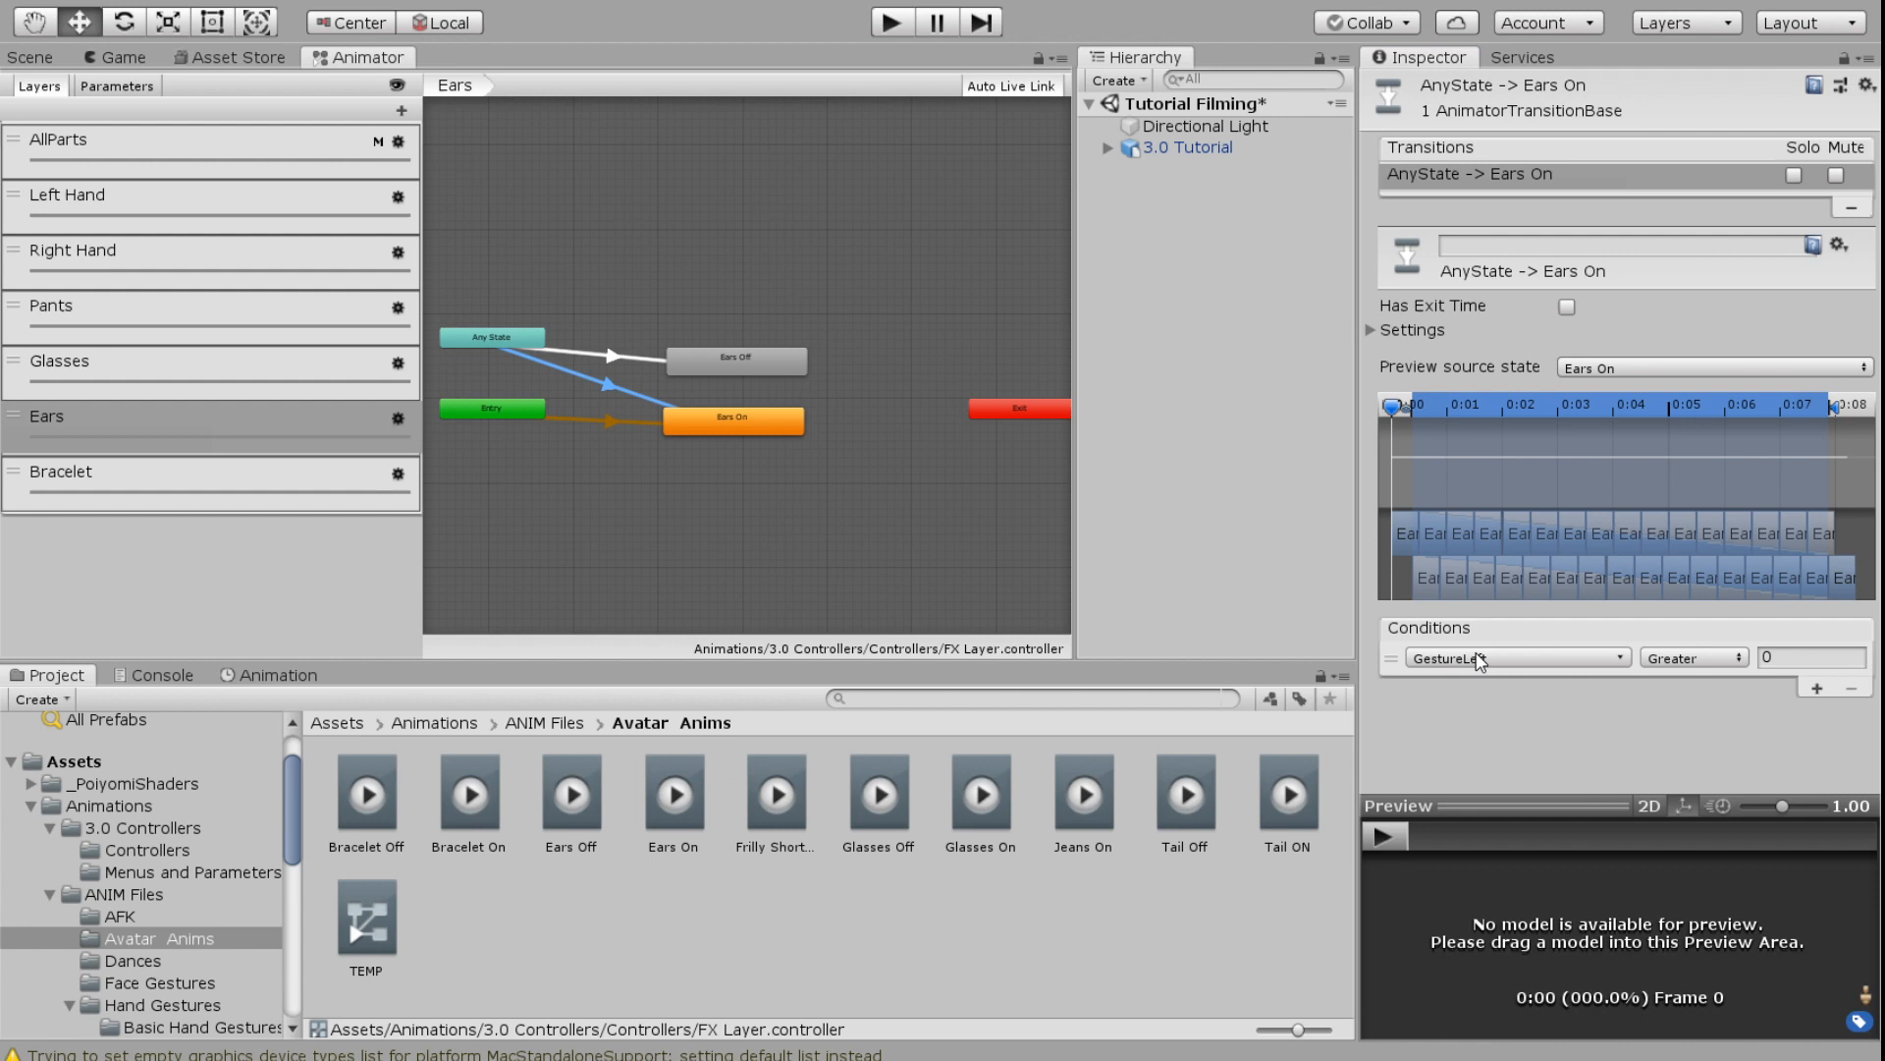
{"action": "left_click", "coordinate": [1516, 656]}
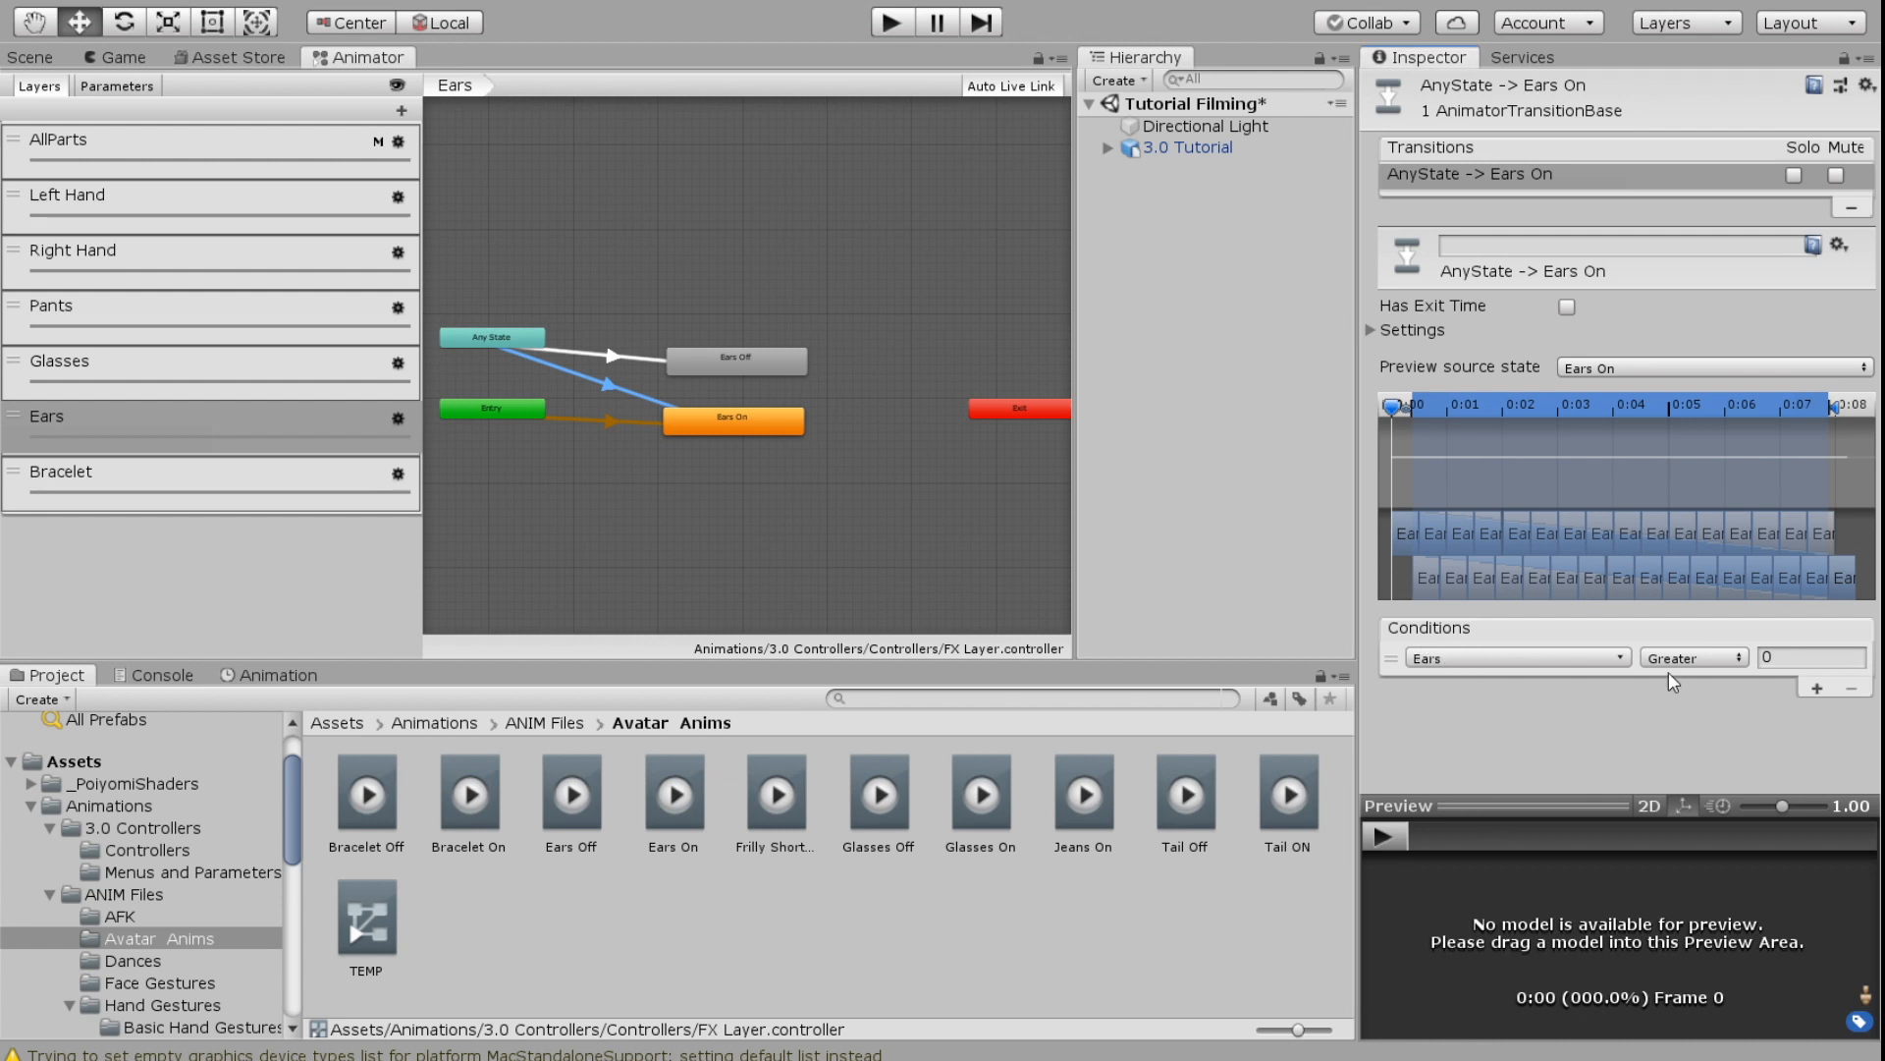
{"action": "left_click", "coordinate": [1693, 656]}
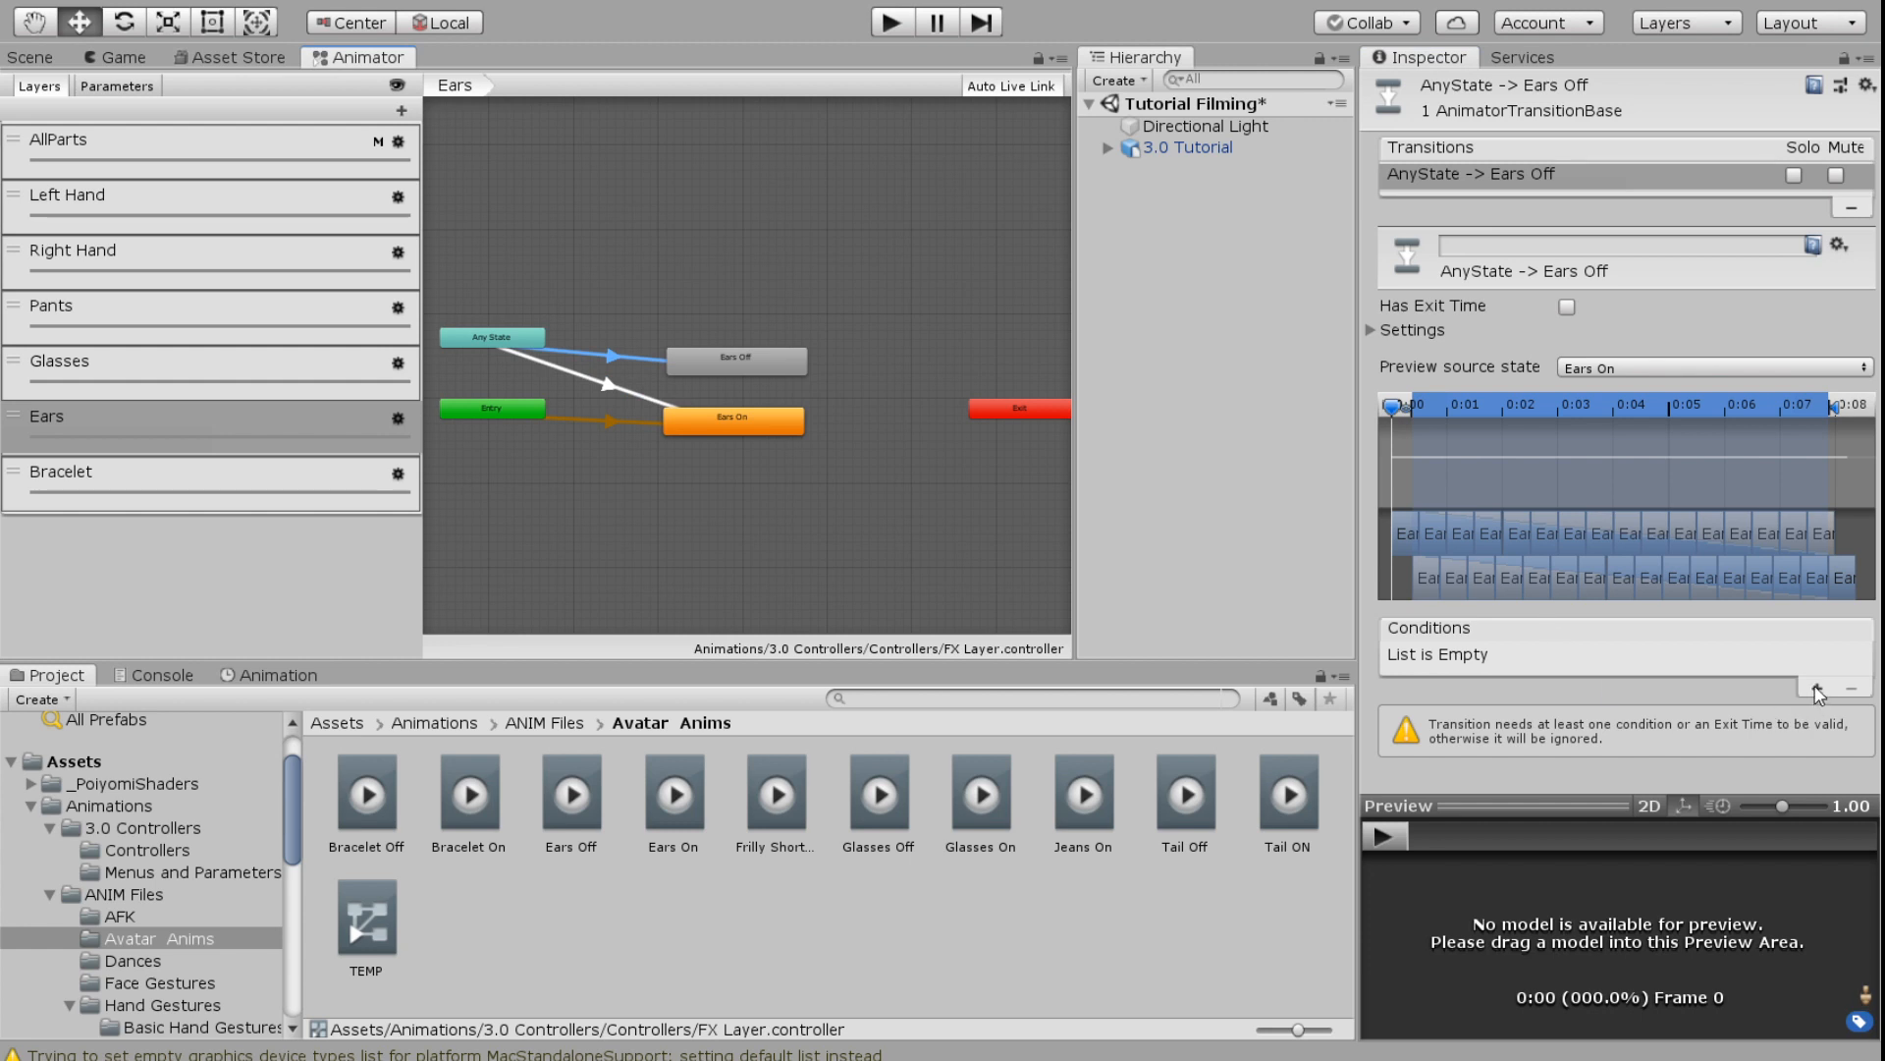
{"action": "left_click", "coordinate": [1823, 688]}
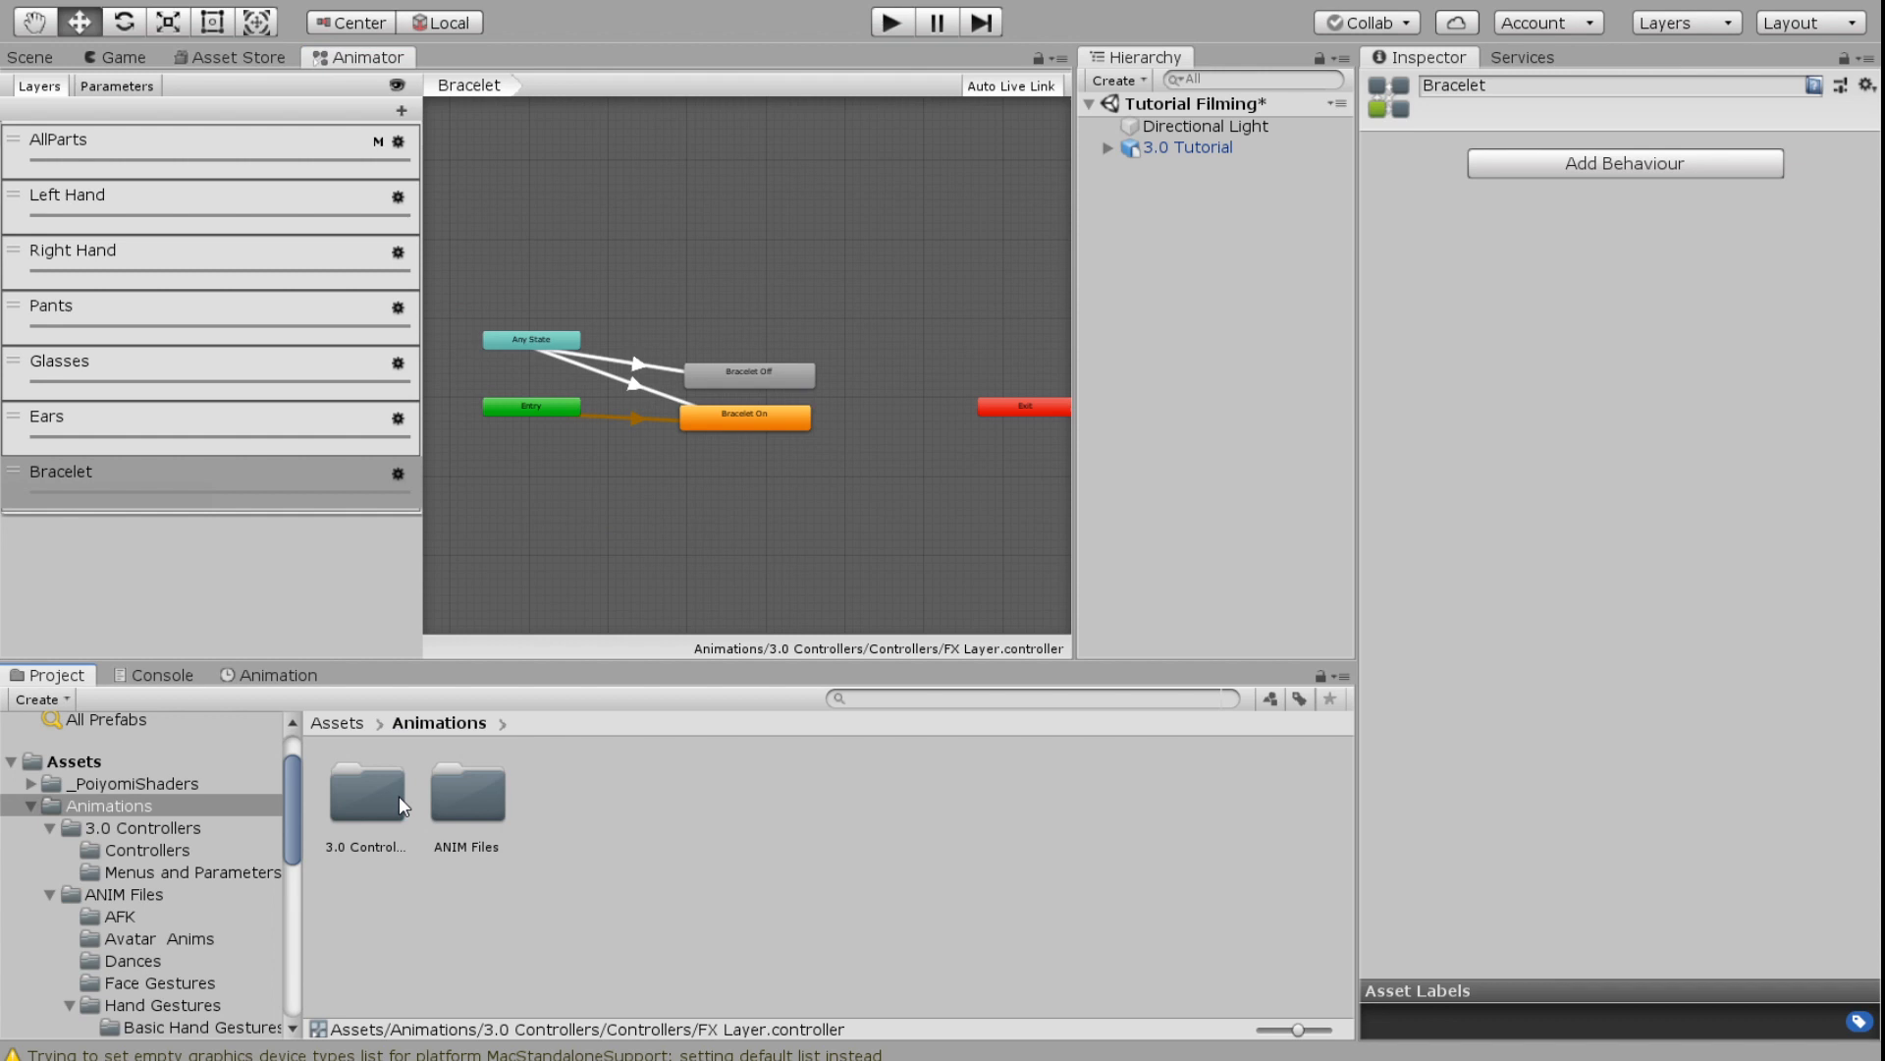
{"action": "mouse_move", "coordinate": [459, 790]}
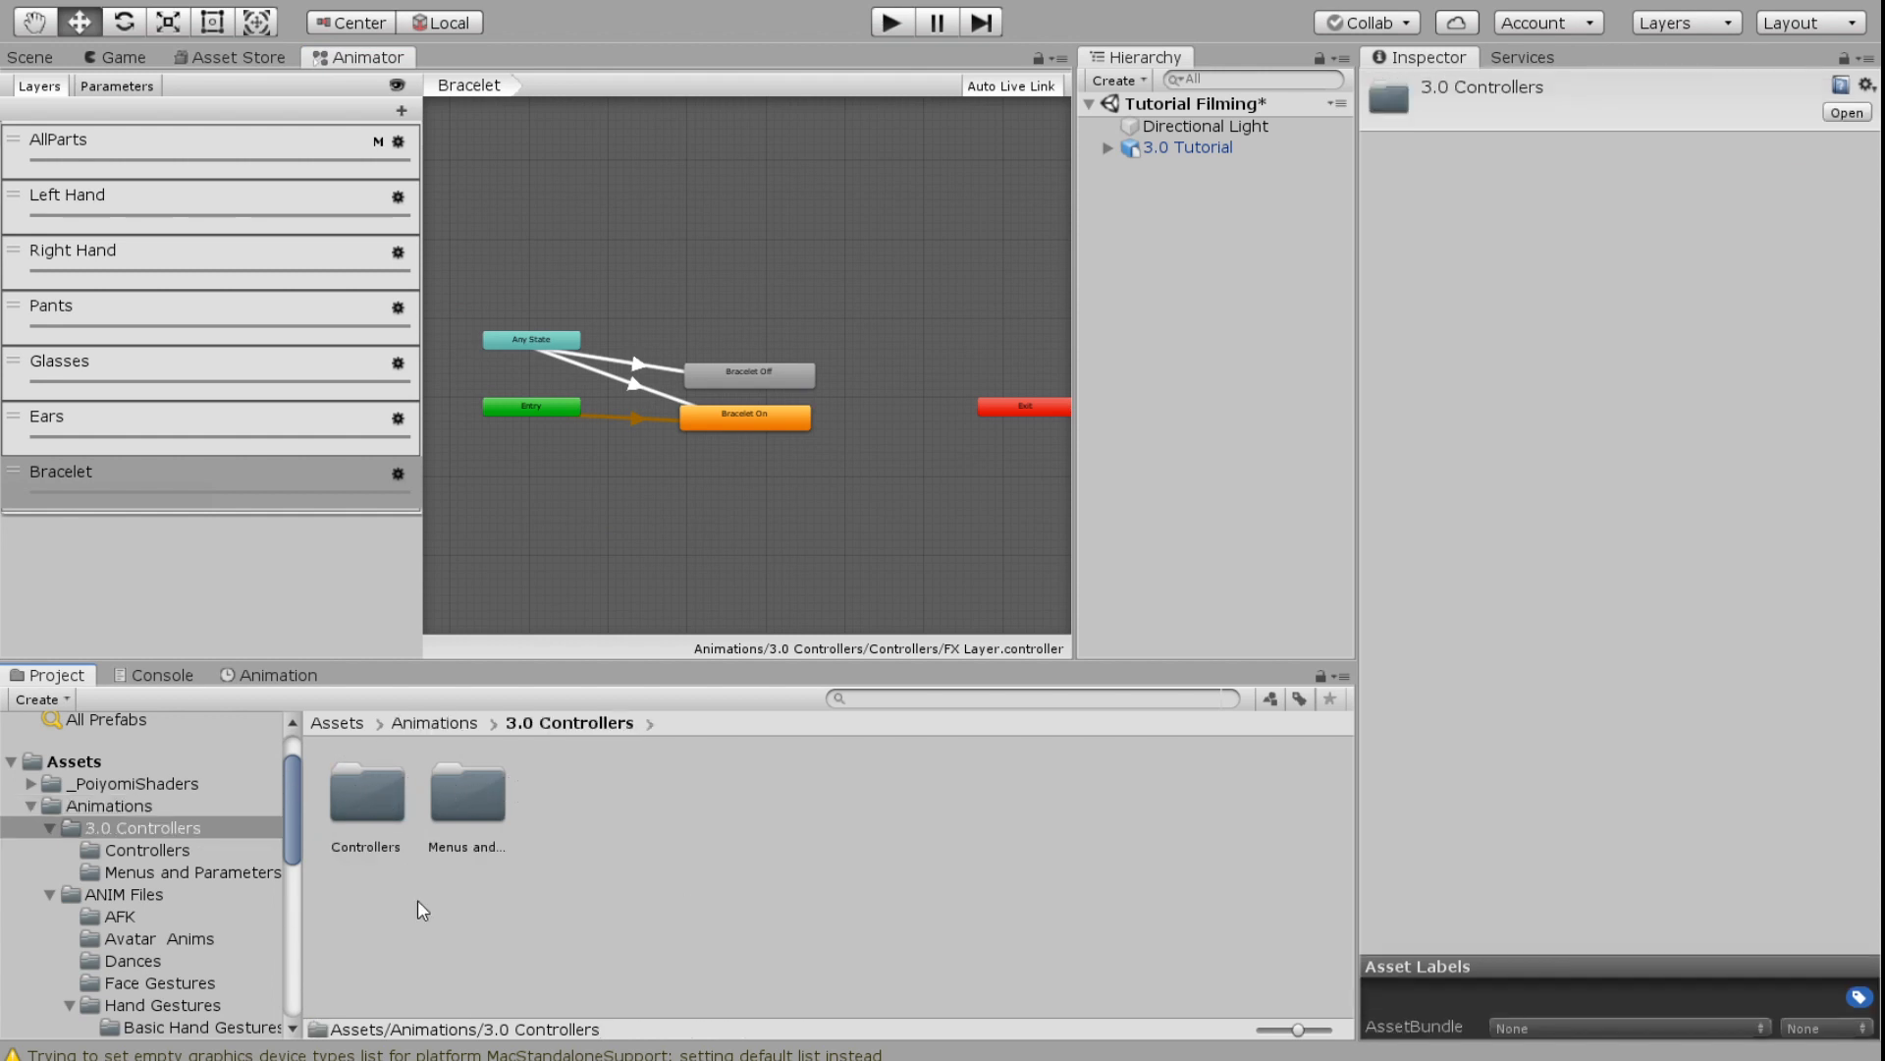
Select the Clothing menu asset, which currently holds only the Shorts toggle
{"action": "double_click", "coordinate": [468, 797]}
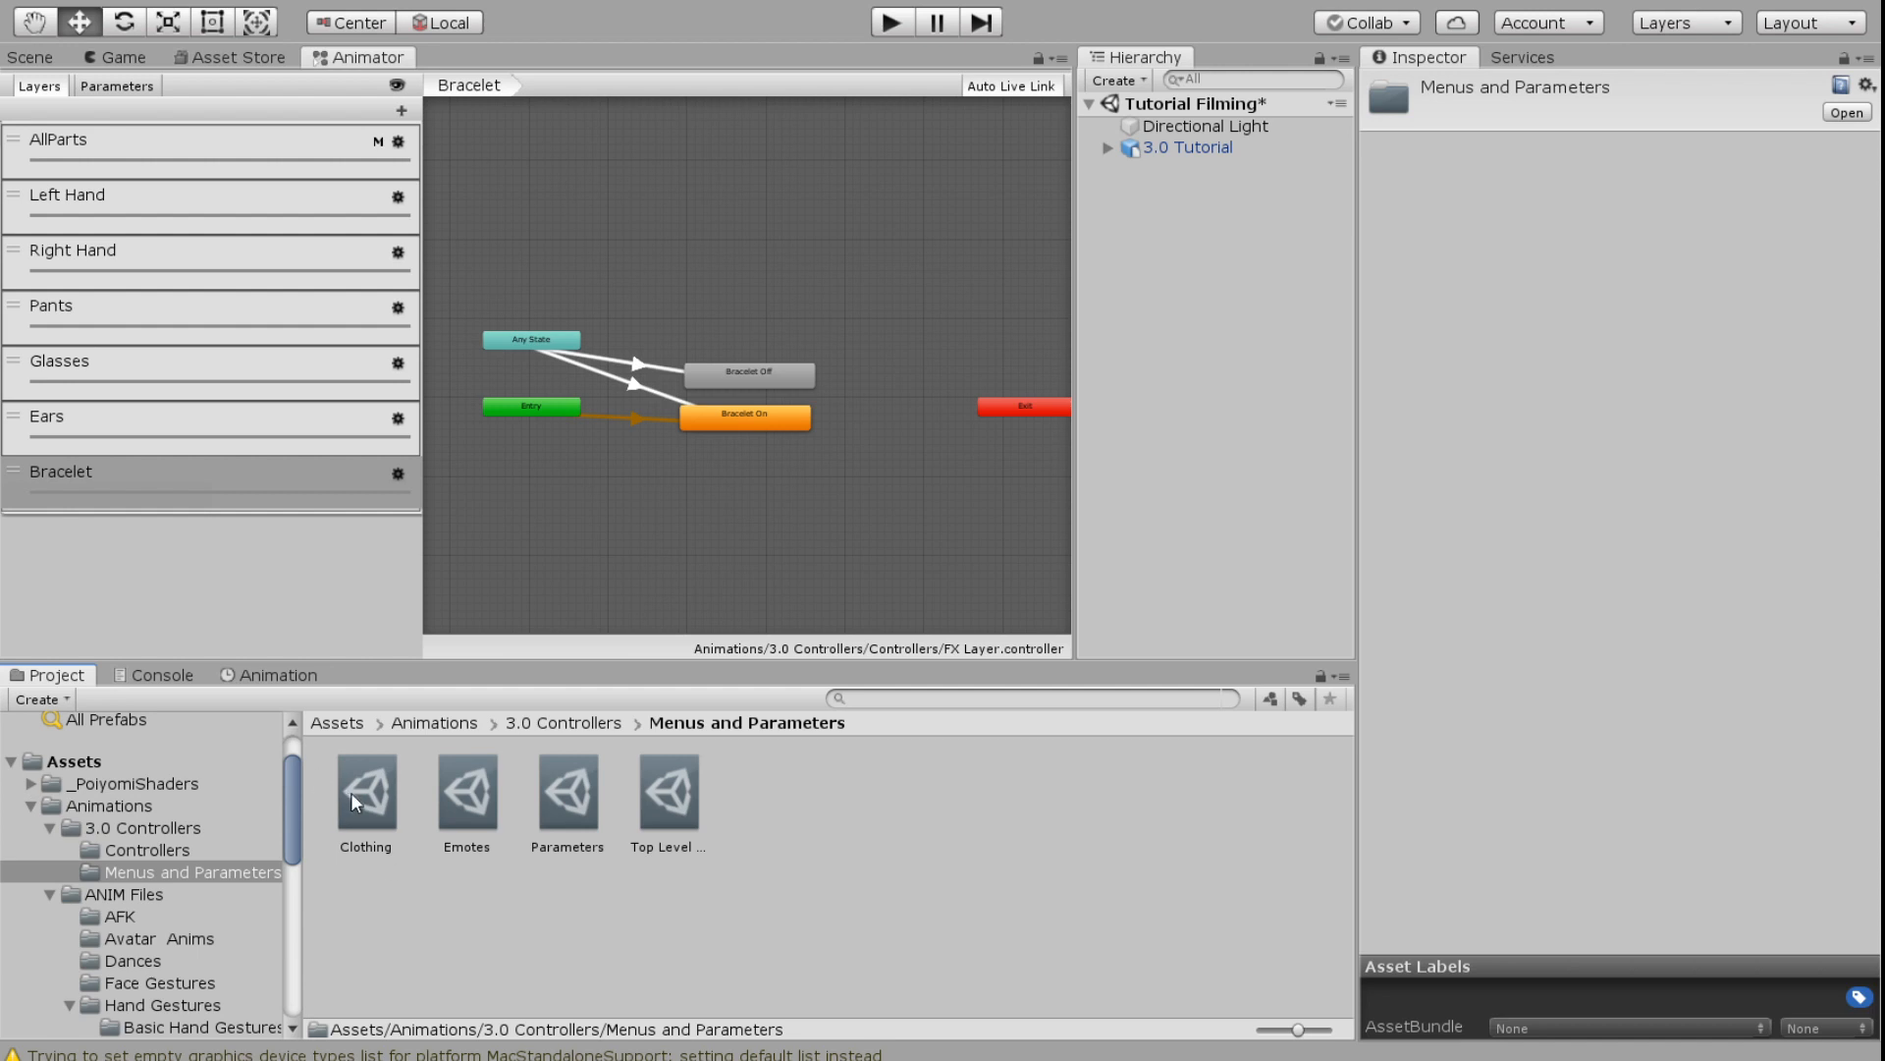
{"action": "left_click", "coordinate": [366, 795]}
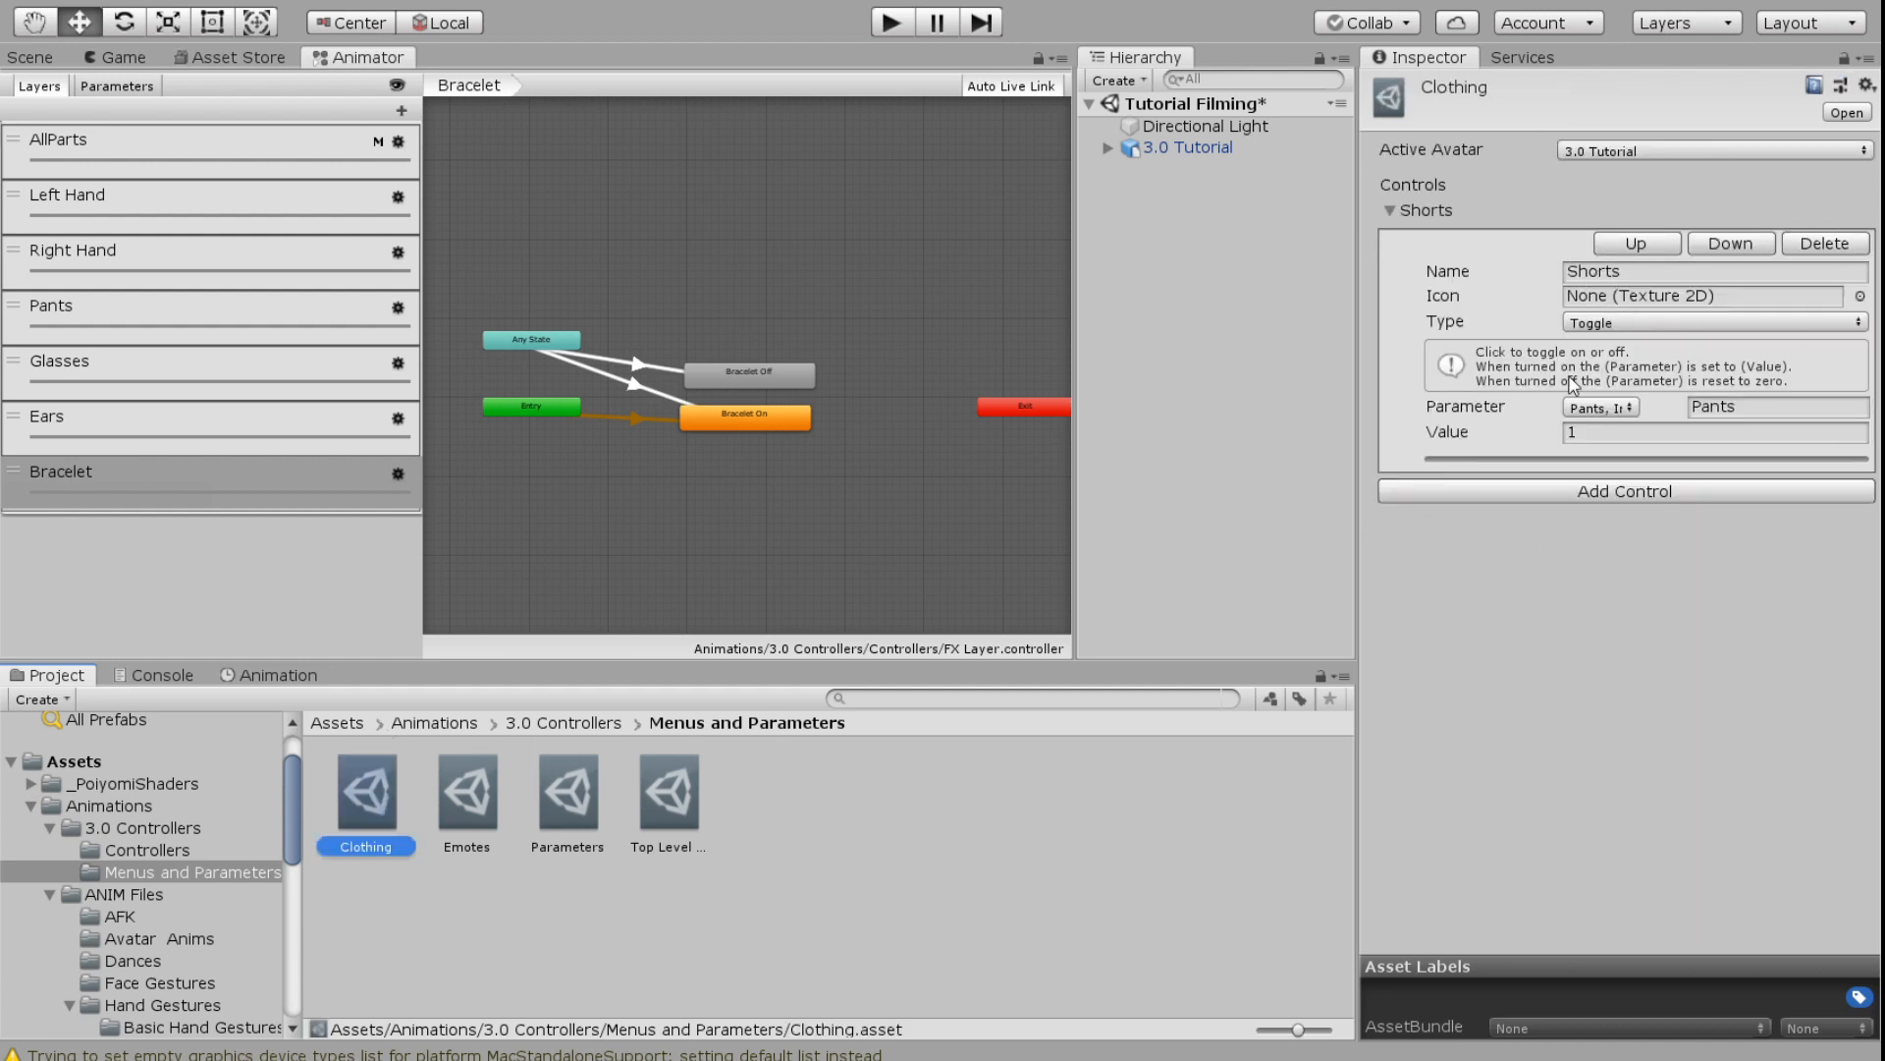
Add a Bracelet Off toggle control driven by the Bracelet parameter
{"action": "left_click", "coordinate": [1627, 491]}
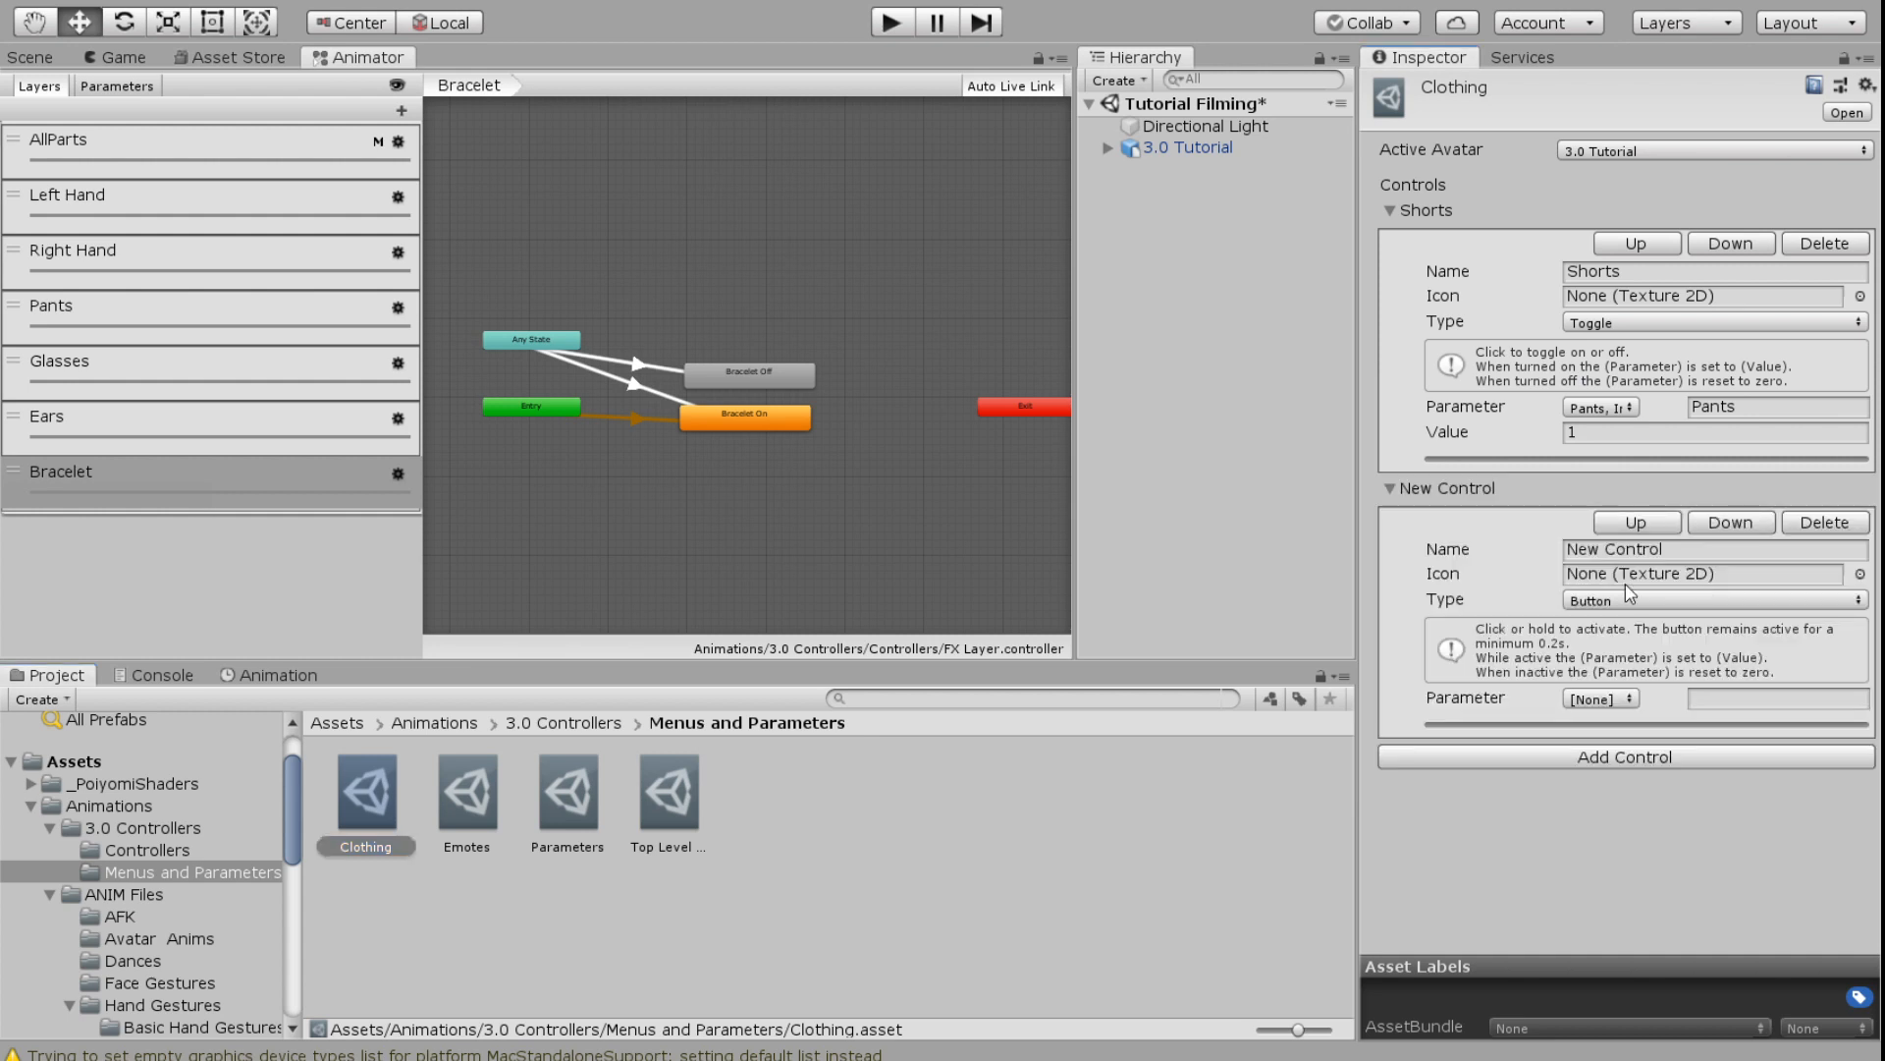
{"action": "type", "text": "B"}
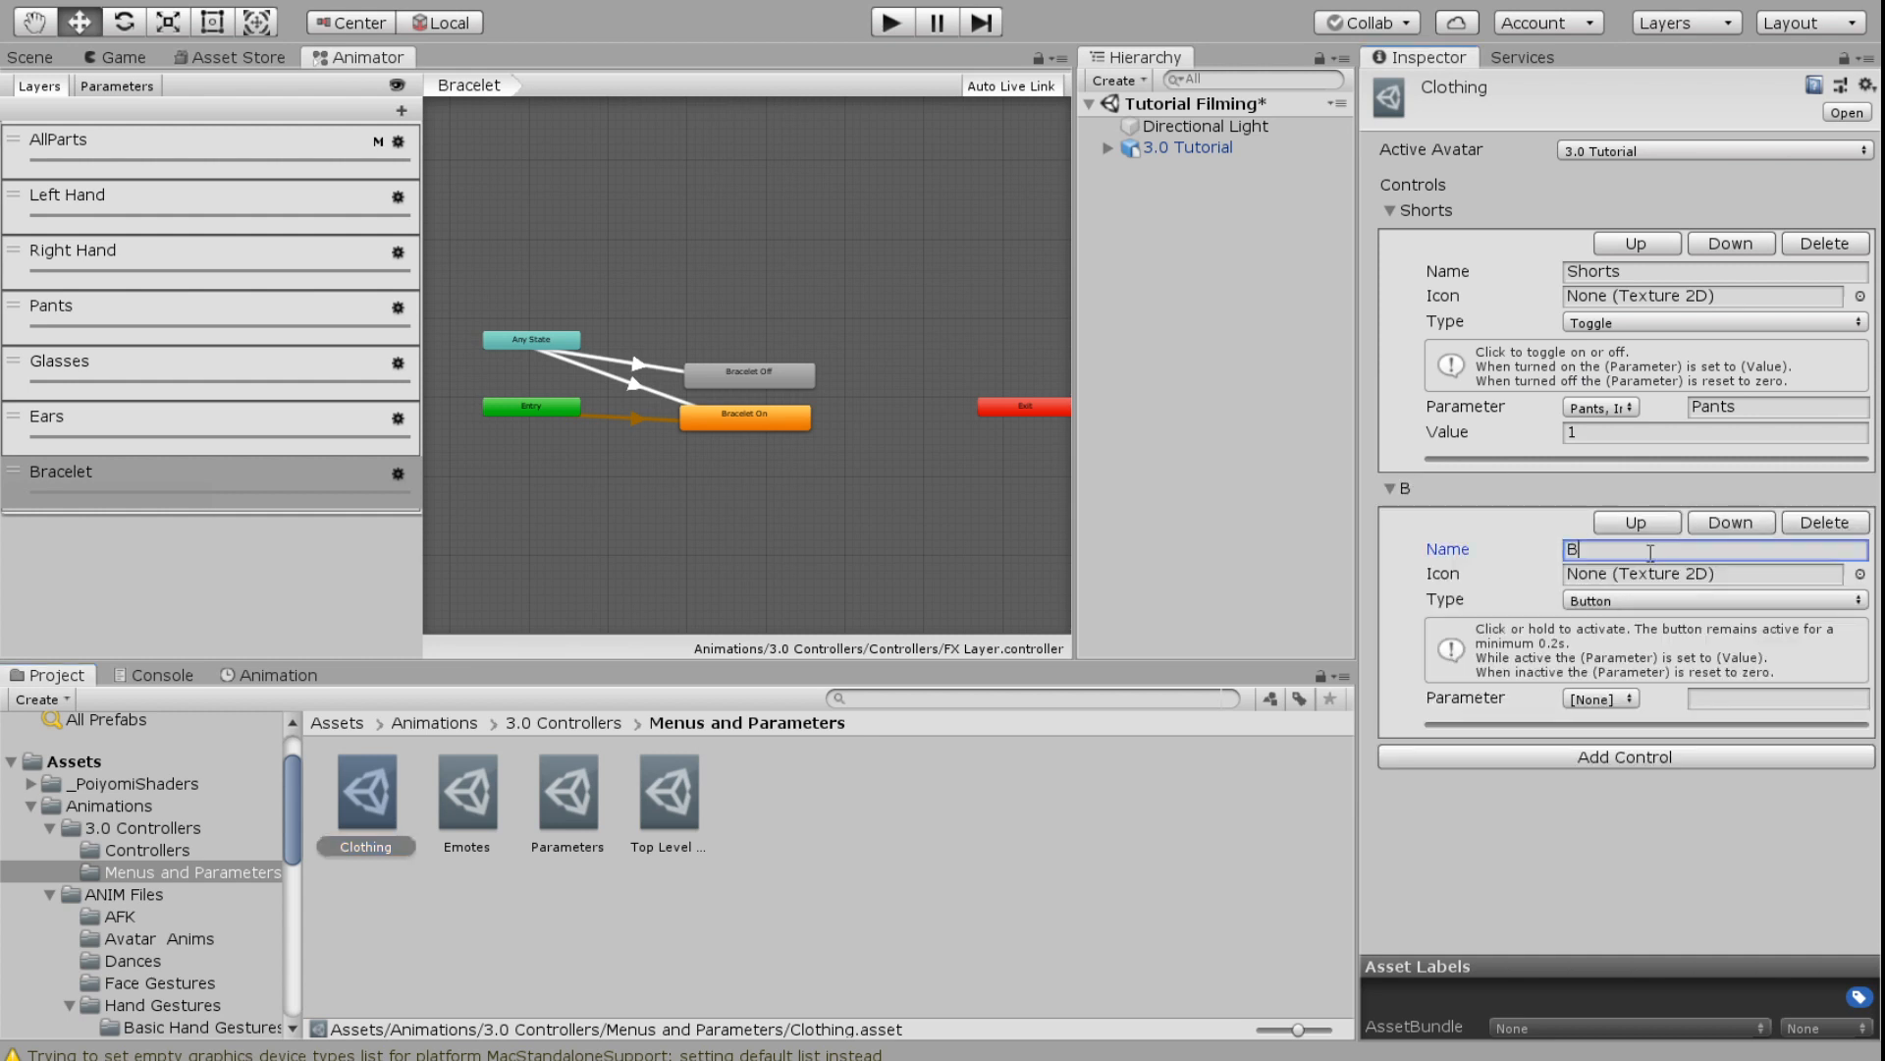
{"action": "type", "text": "racelet"}
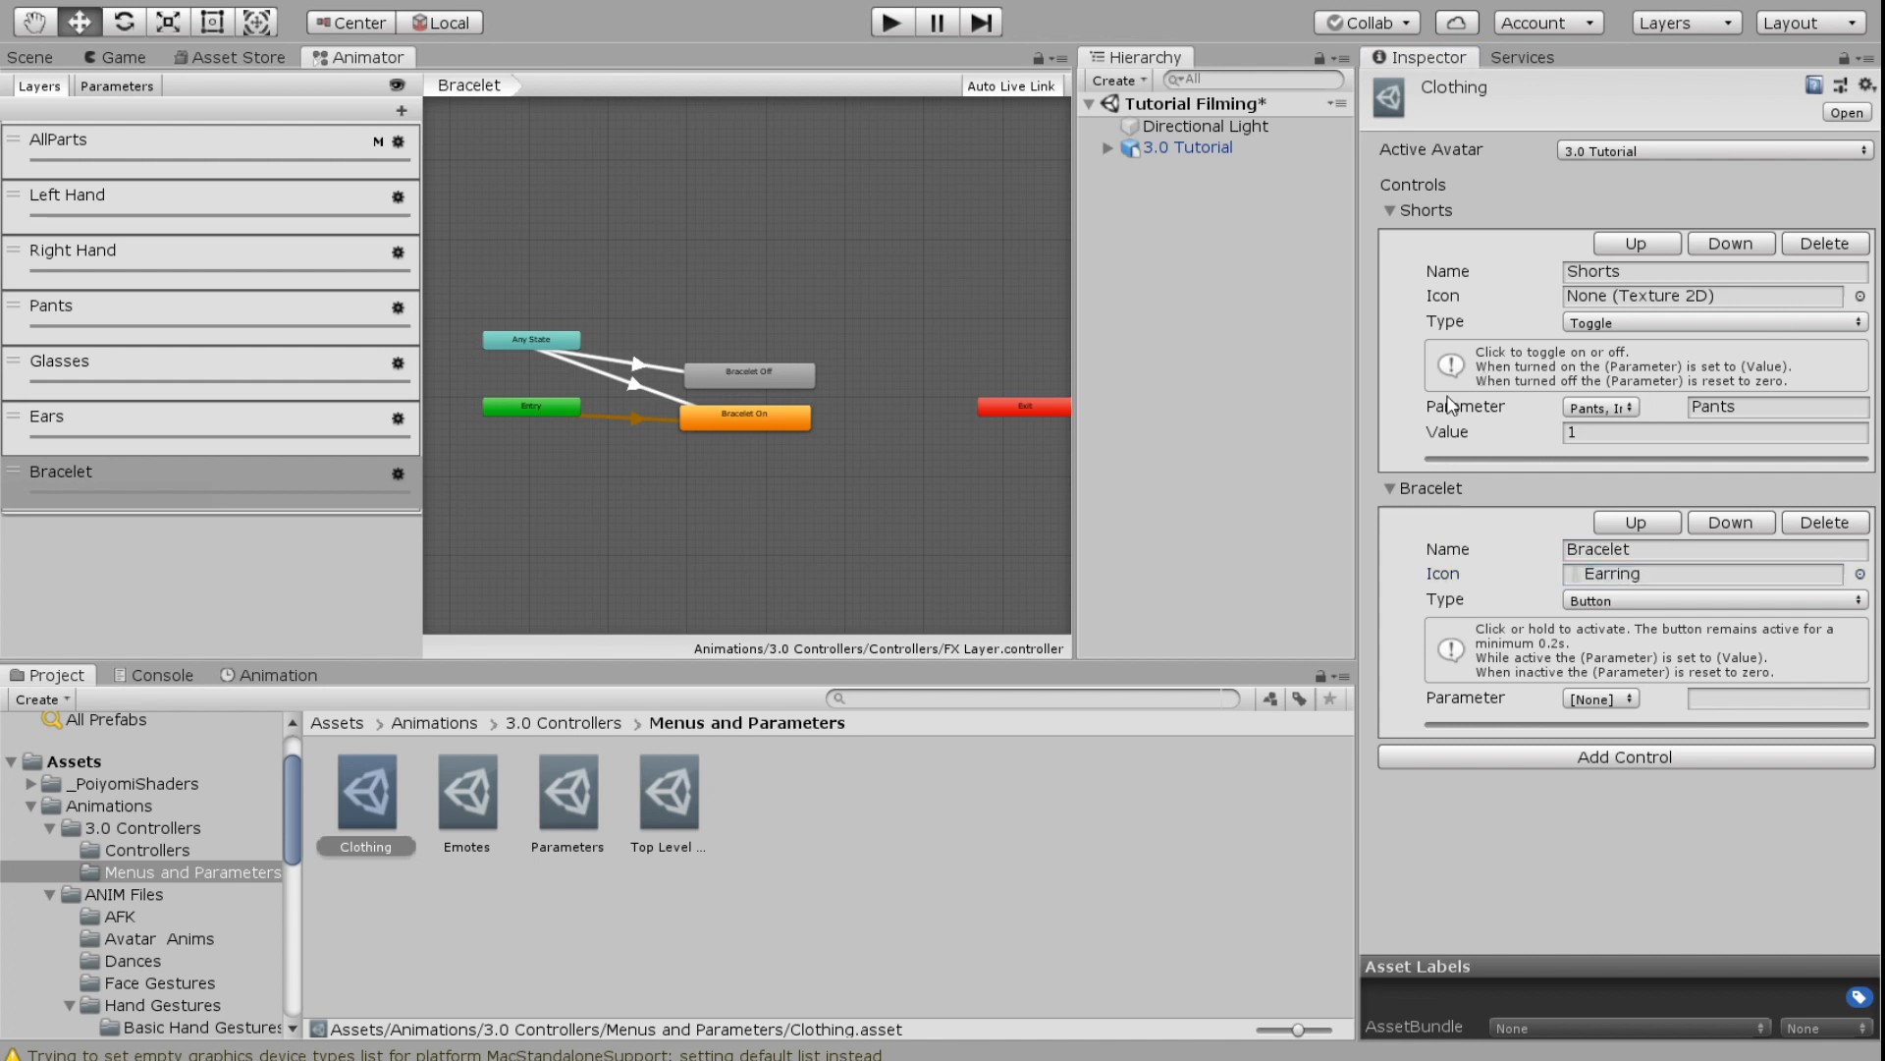
{"action": "left_click", "coordinate": [1709, 294]}
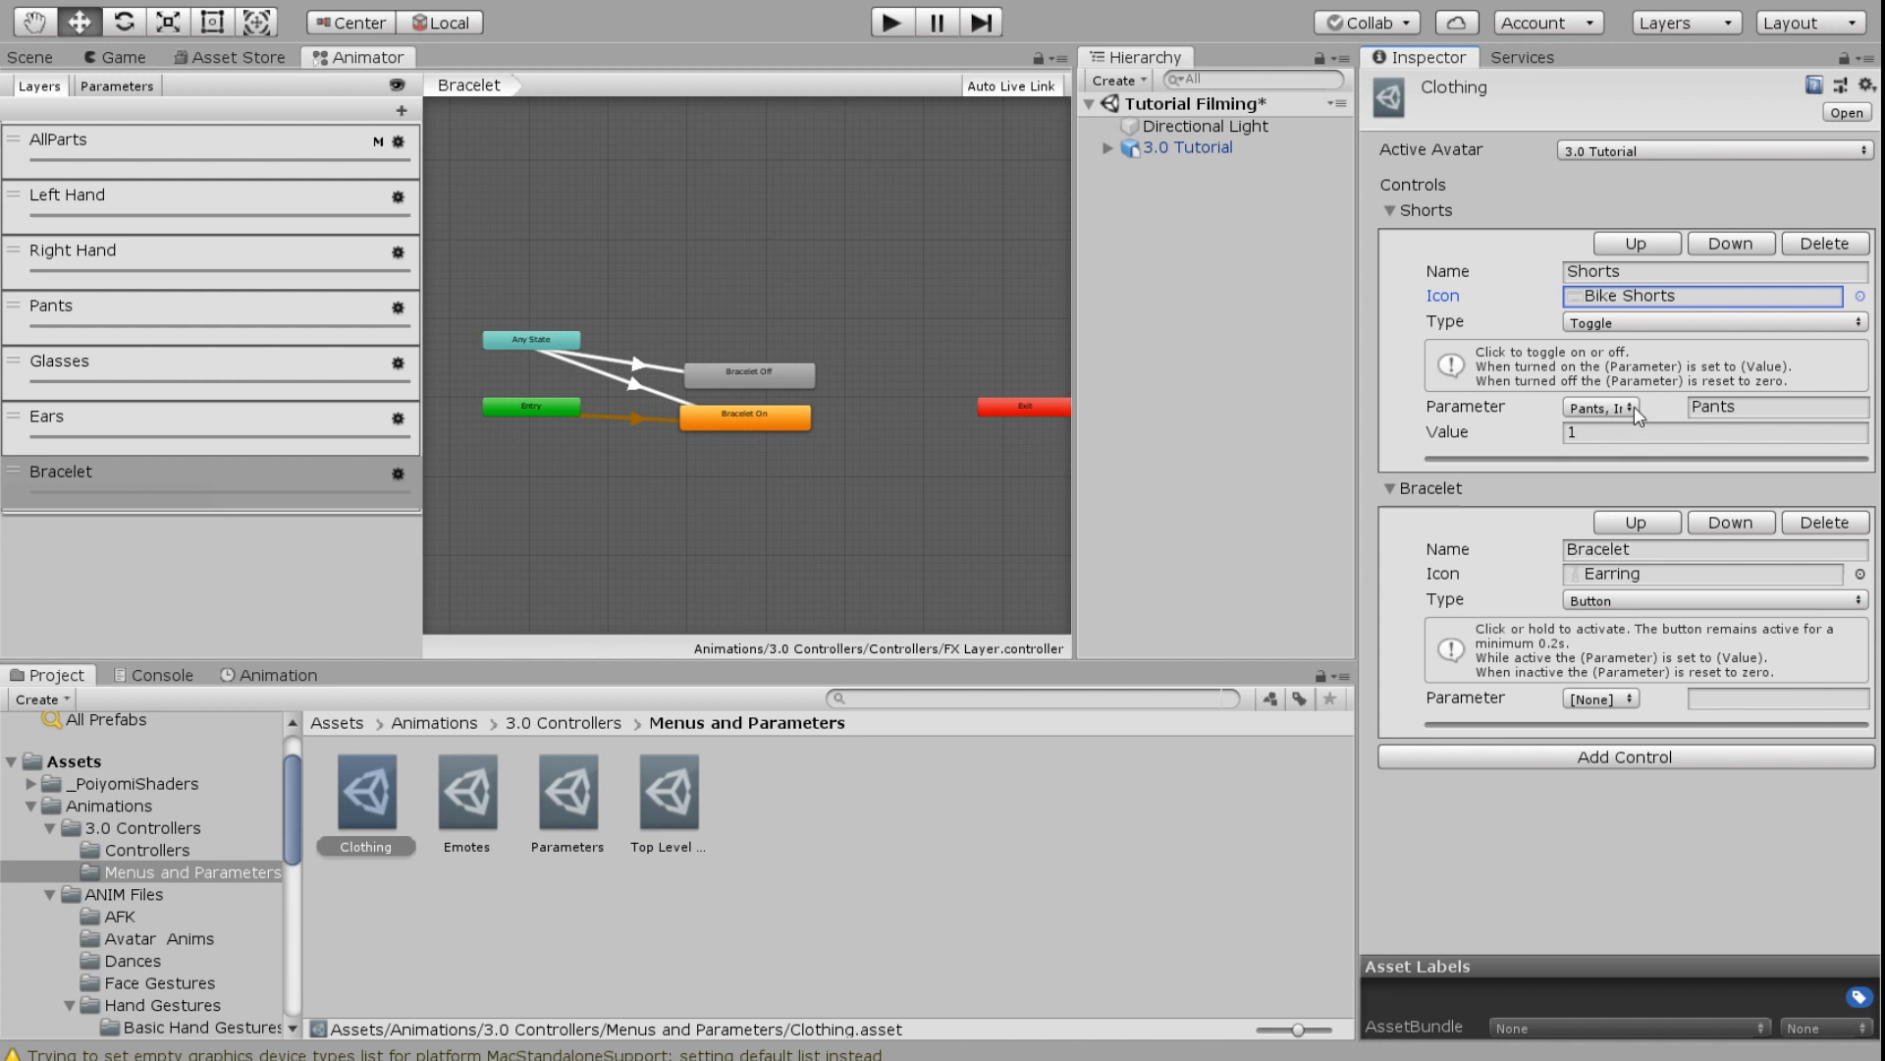
{"action": "mouse_move", "coordinate": [1616, 723]}
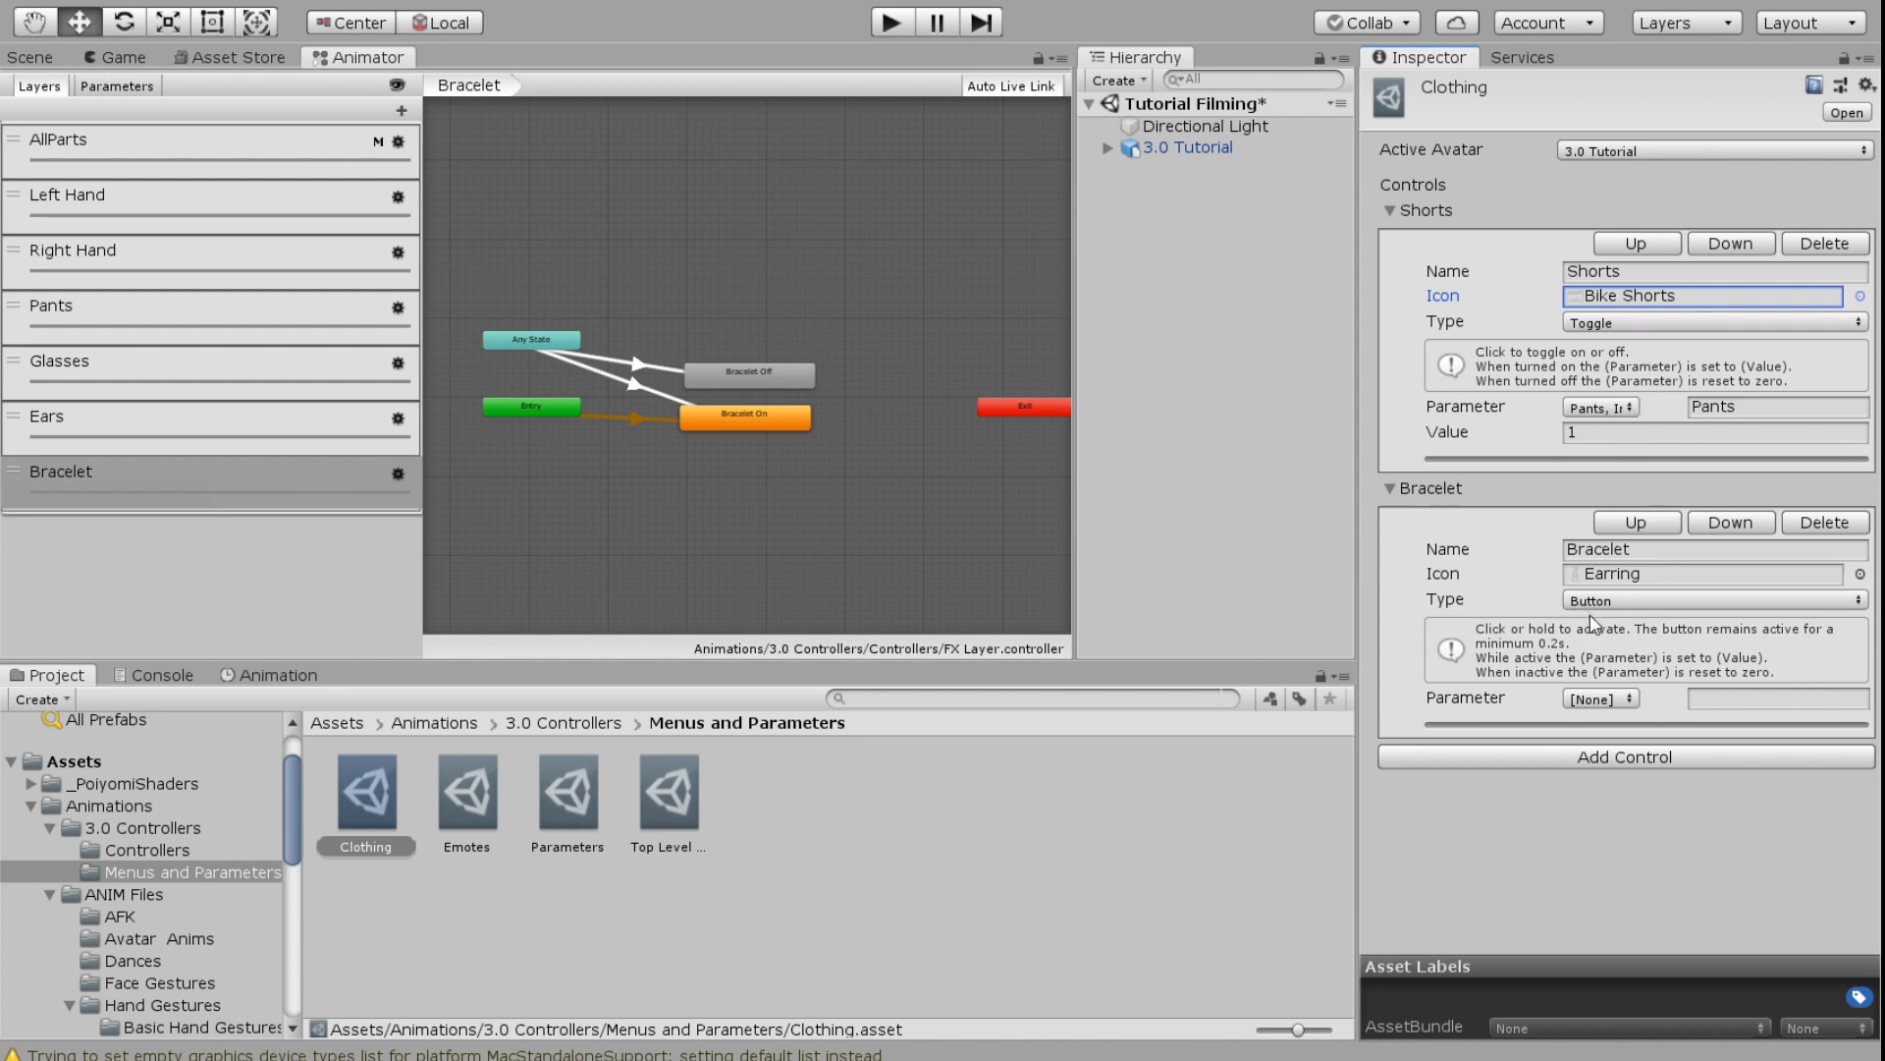
{"action": "left_click", "coordinate": [1713, 601]}
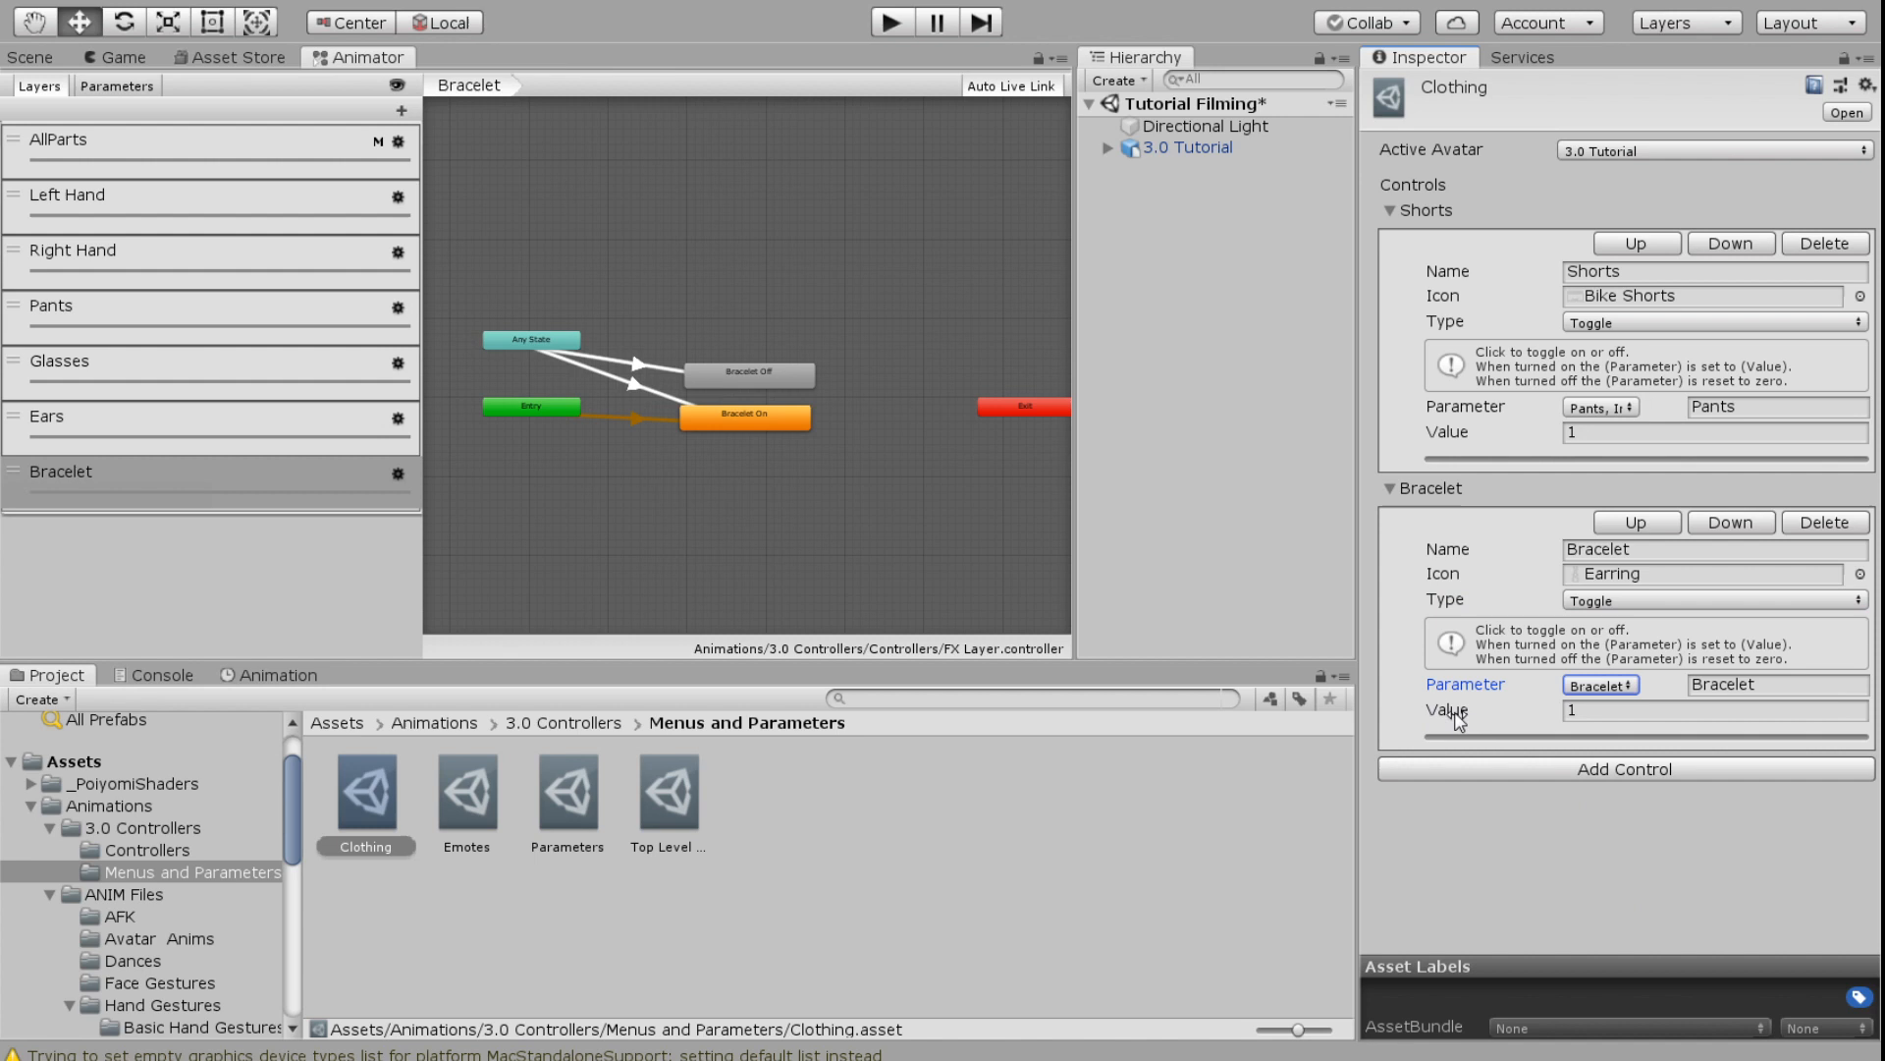
{"action": "left_click", "coordinate": [1707, 550]}
{"action": "type", "text": " Off"}
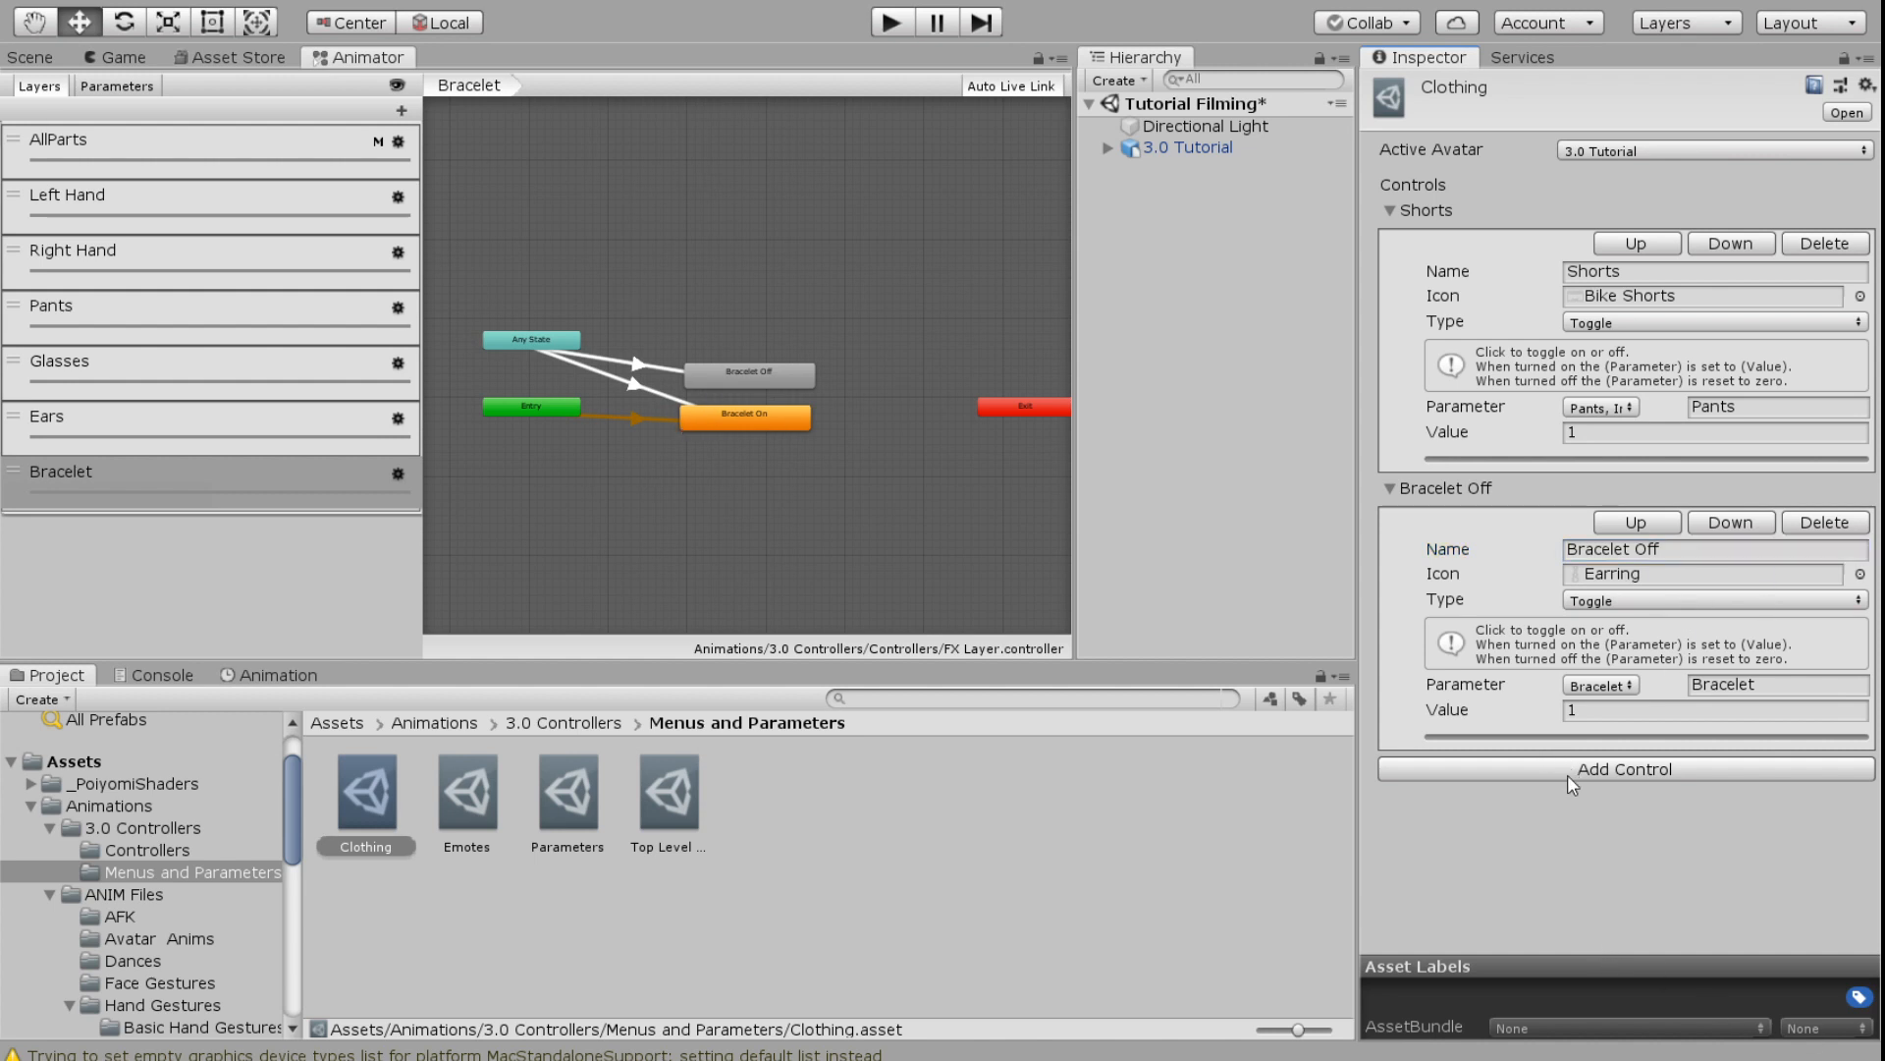
Add Ears Off and Glasses Off toggles with Ears and Sunglasses icons, driven by Ears and Glasses
{"action": "scroll", "scroll_direction": "down", "scroll_amount": 3}
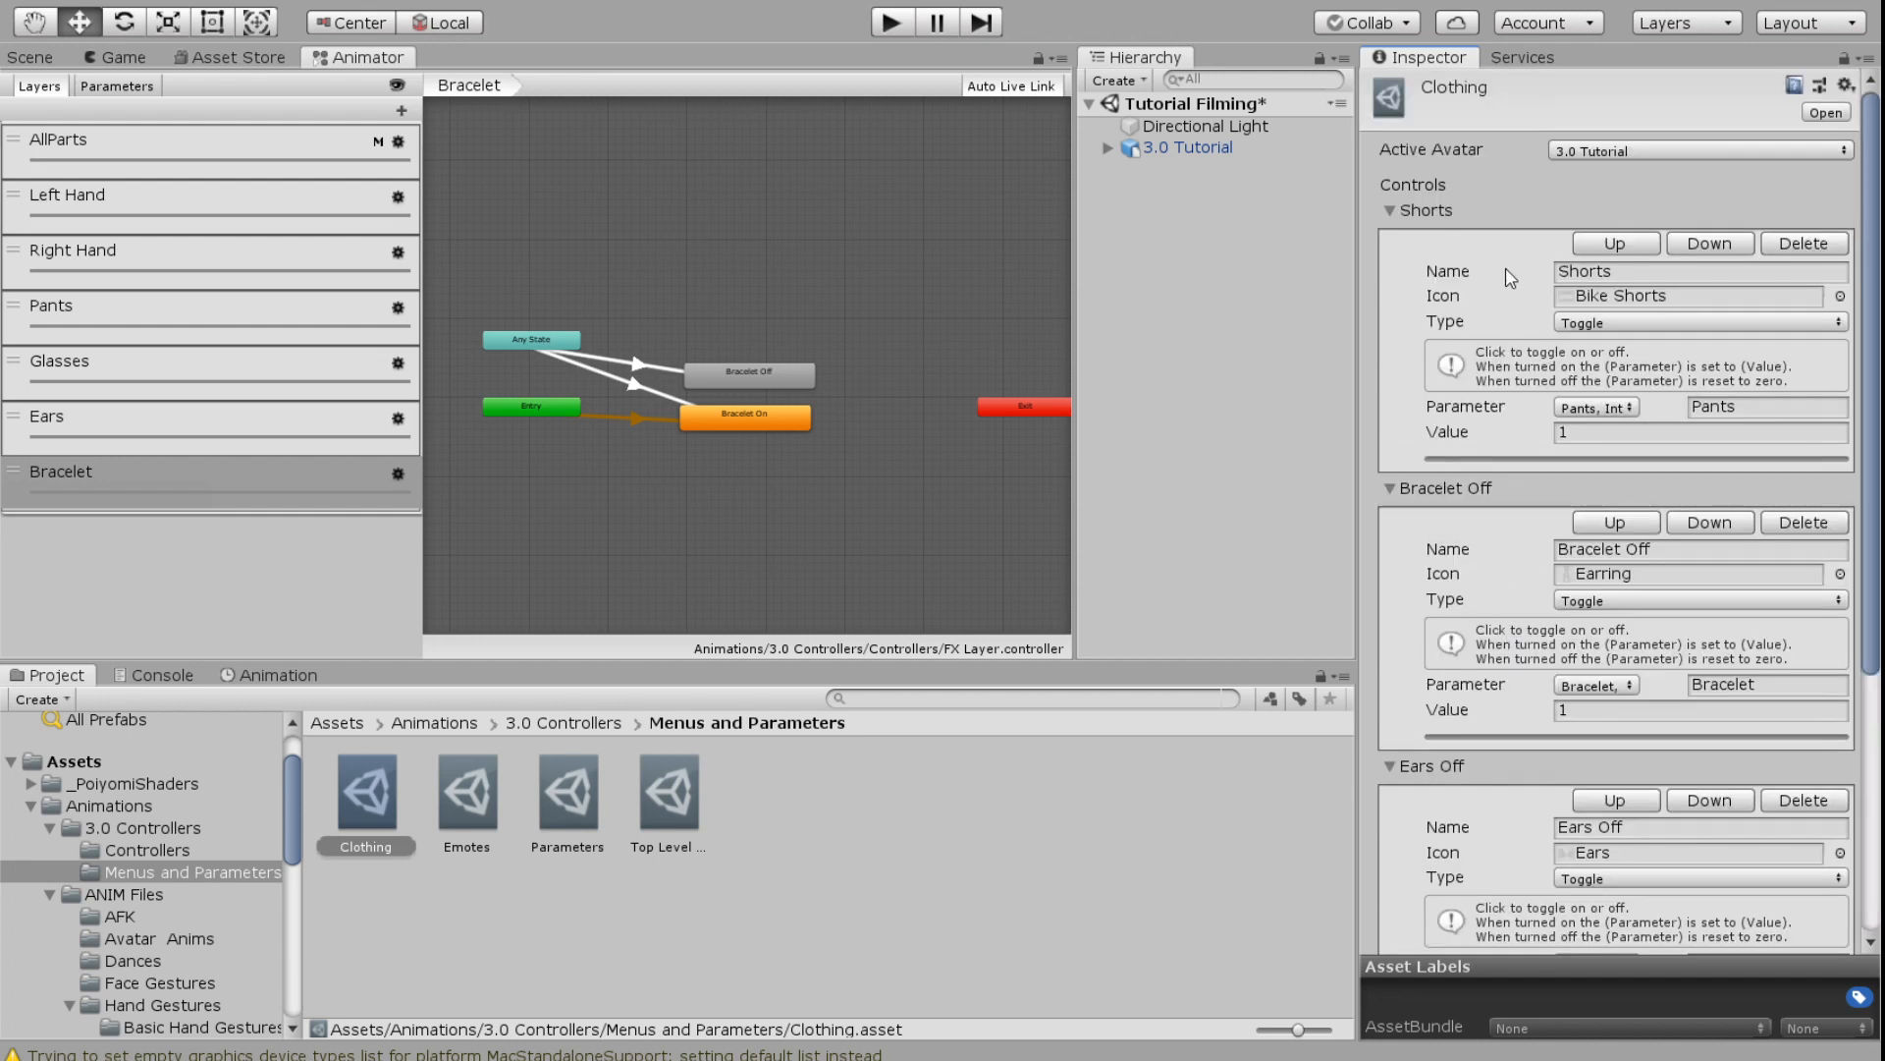
{"action": "mouse_move", "coordinate": [1469, 273]}
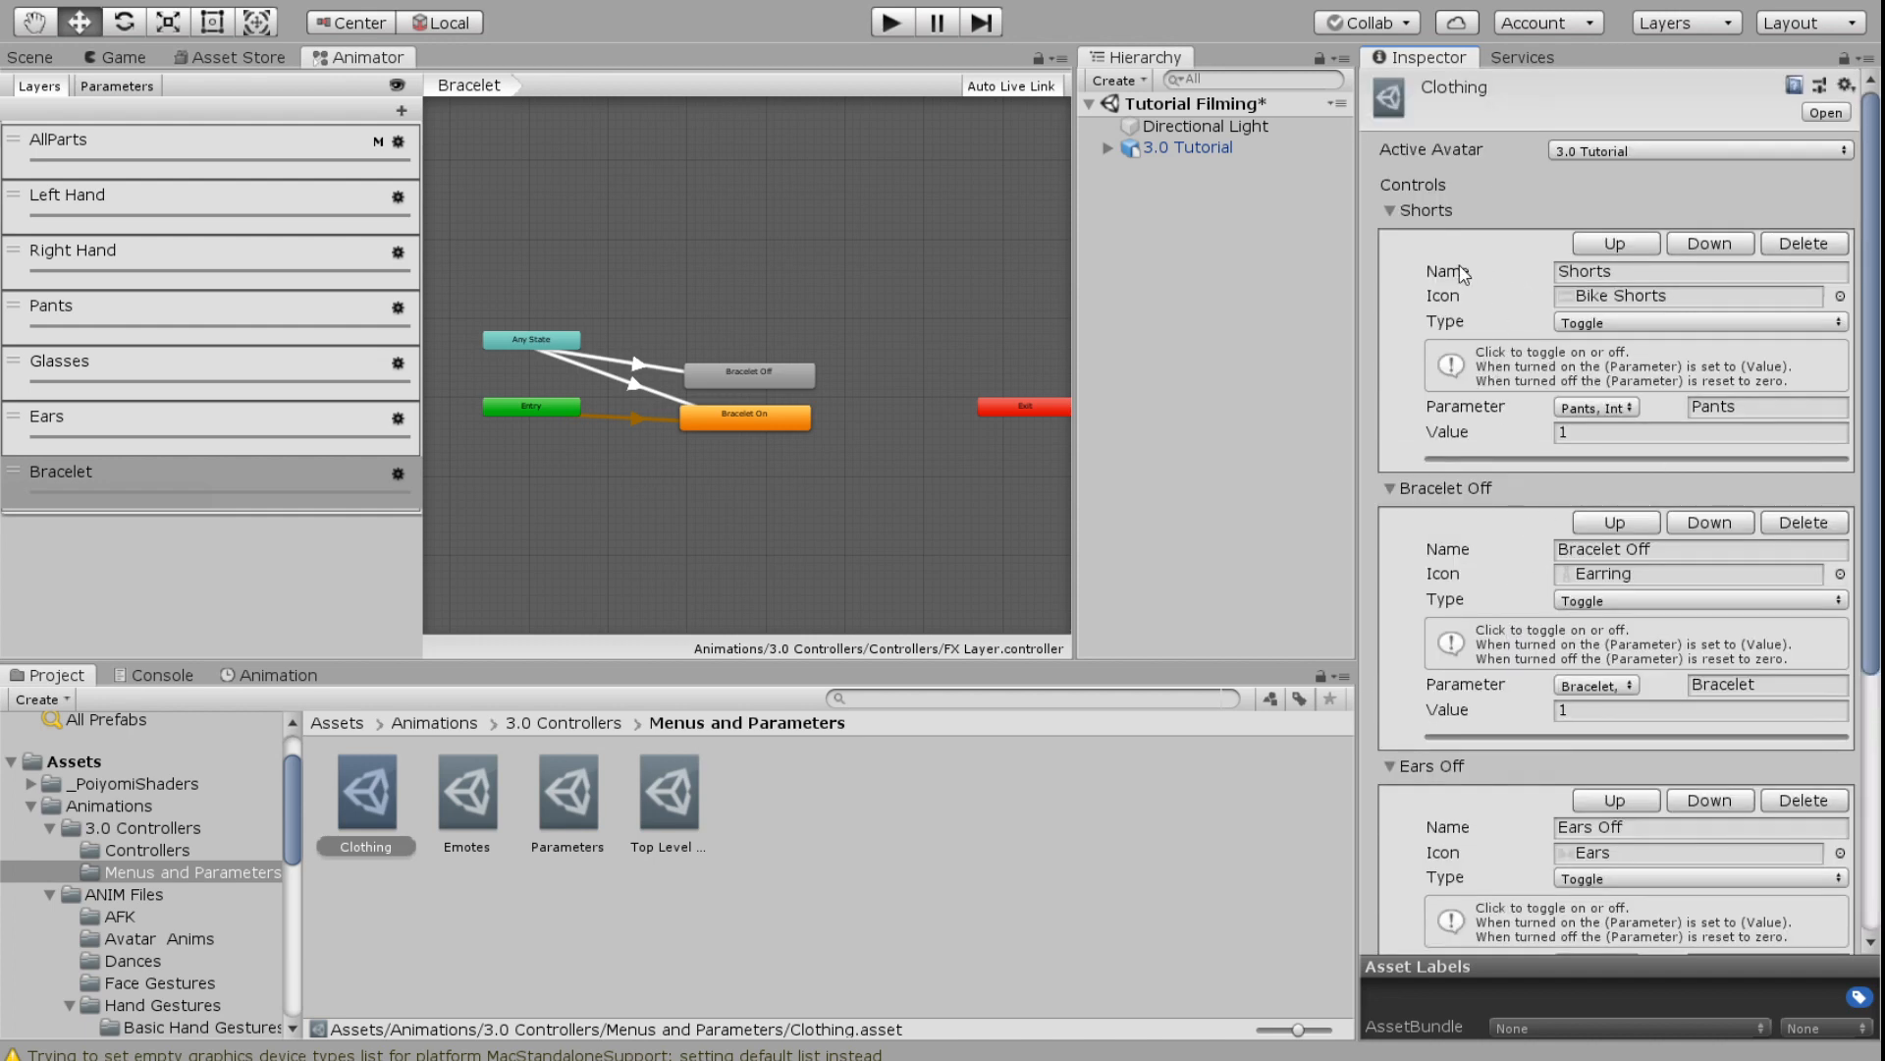
{"action": "scroll", "scroll_direction": "down", "scroll_amount": 3}
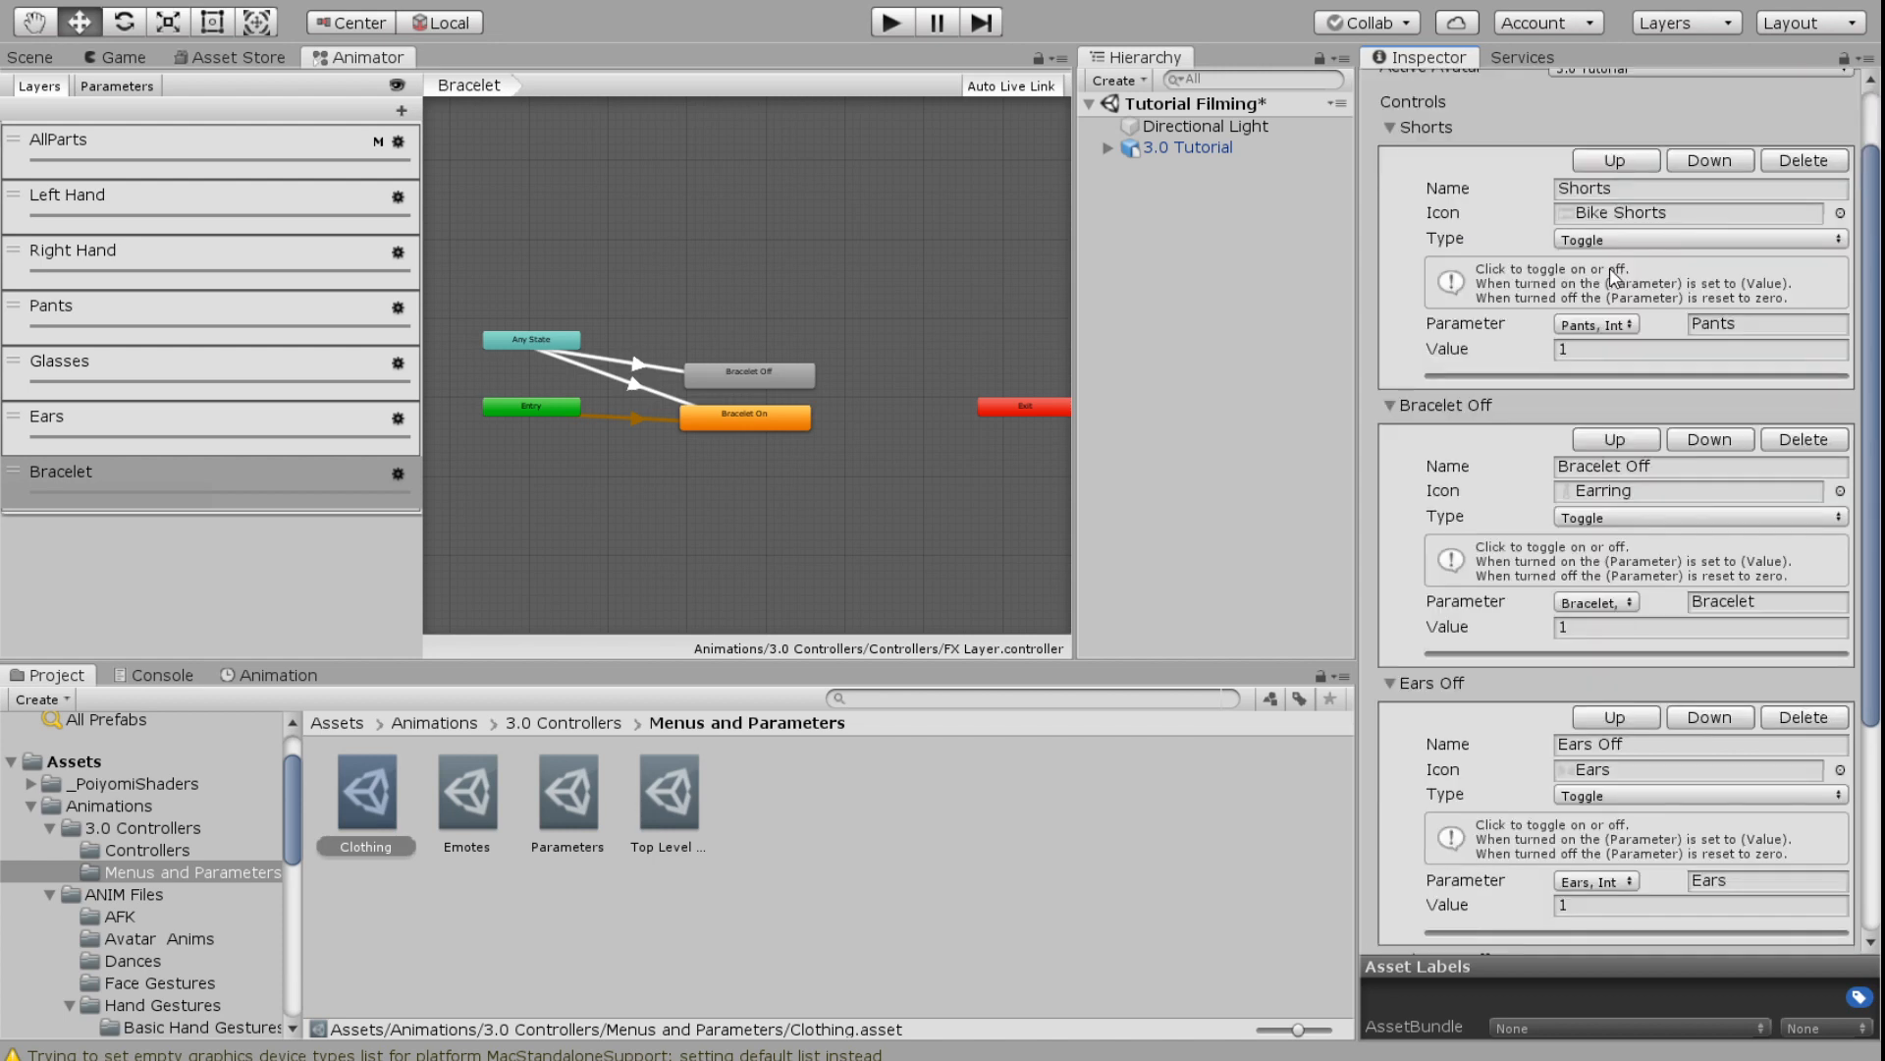
{"action": "scroll", "scroll_direction": "down", "scroll_amount": 3}
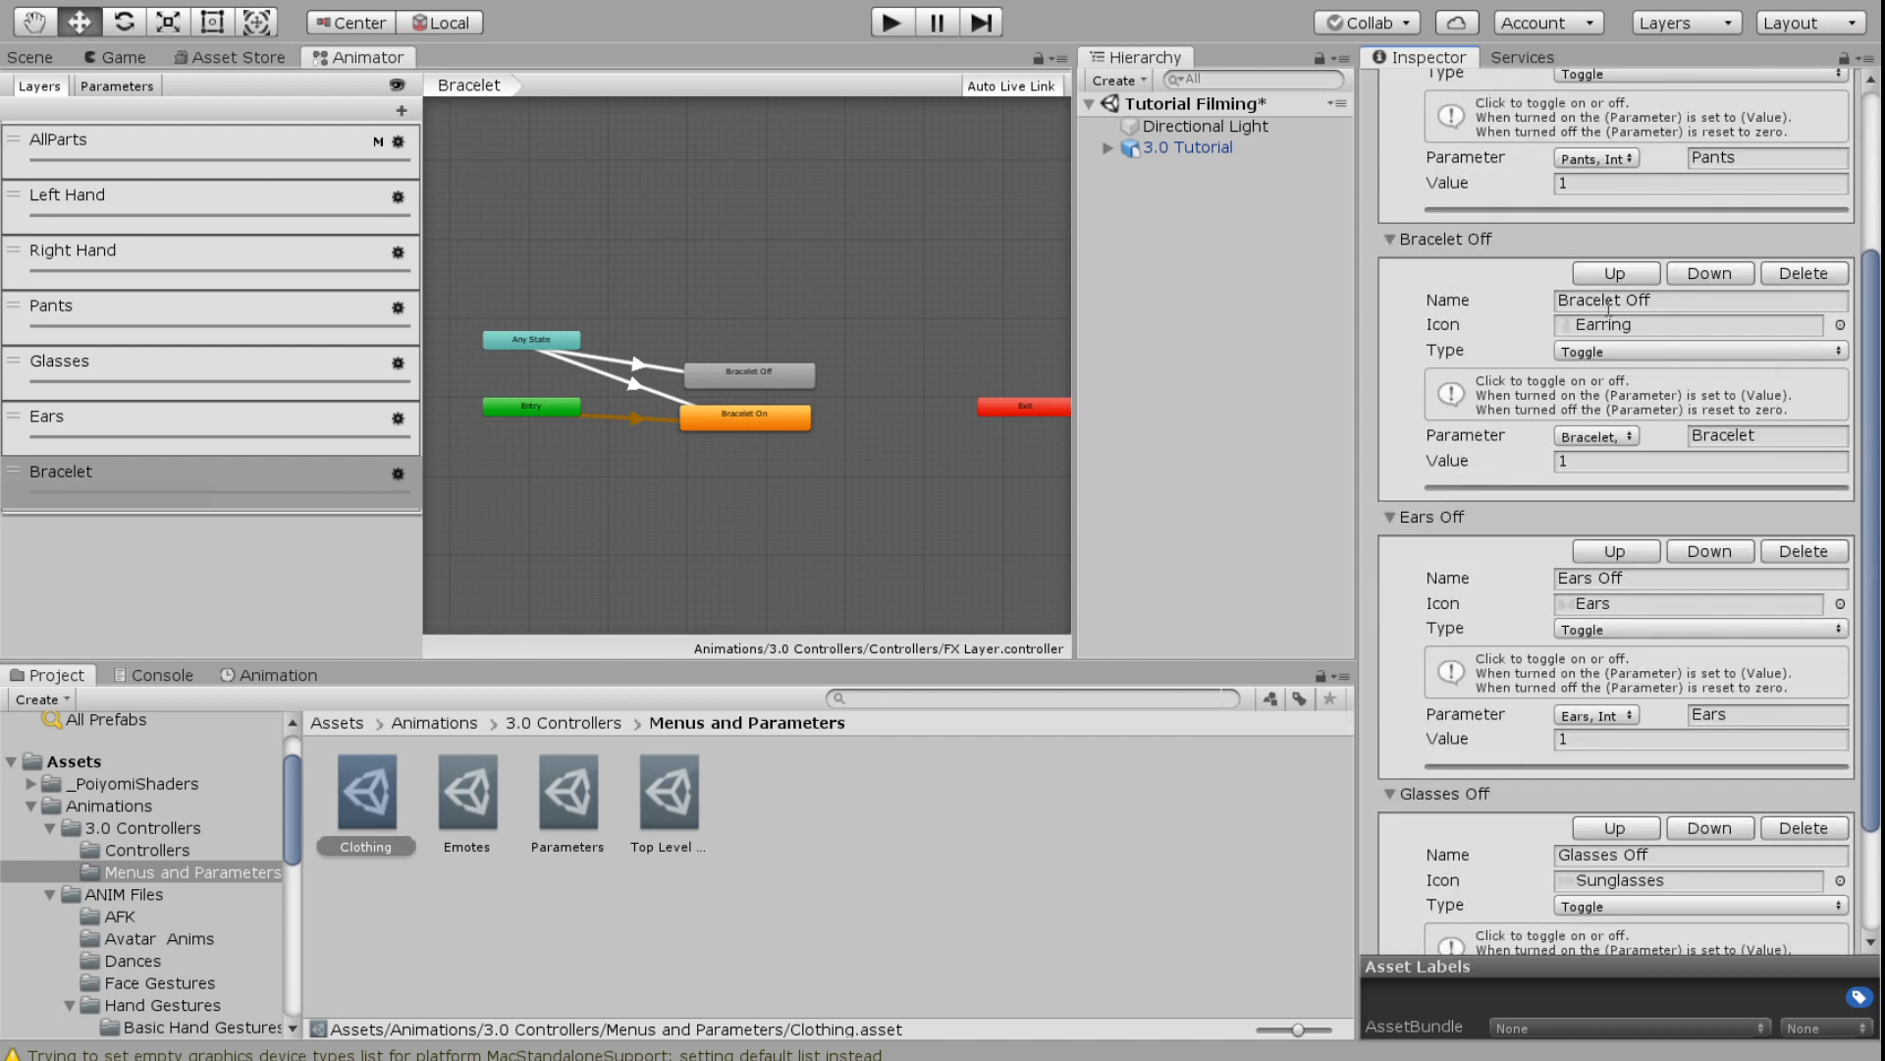
{"action": "scroll", "scroll_direction": "down", "scroll_amount": 3}
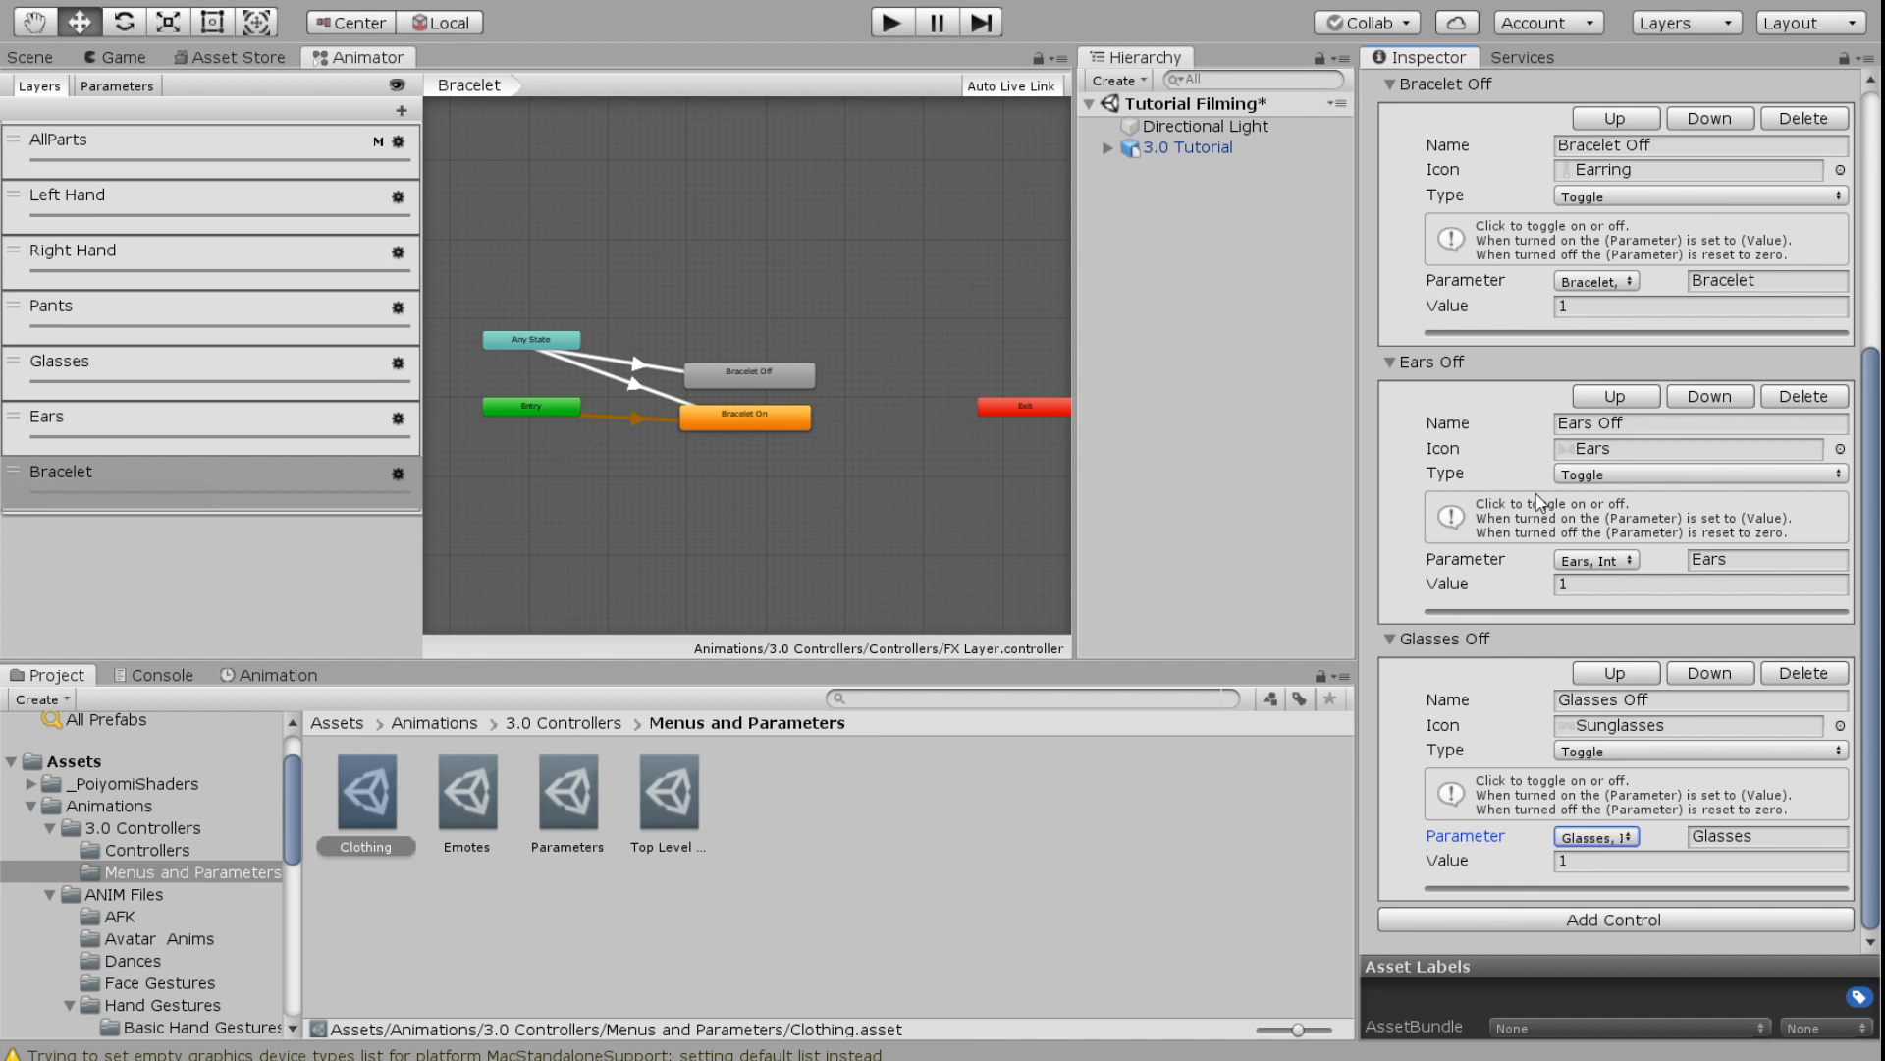
{"action": "mouse_move", "coordinate": [1666, 733]}
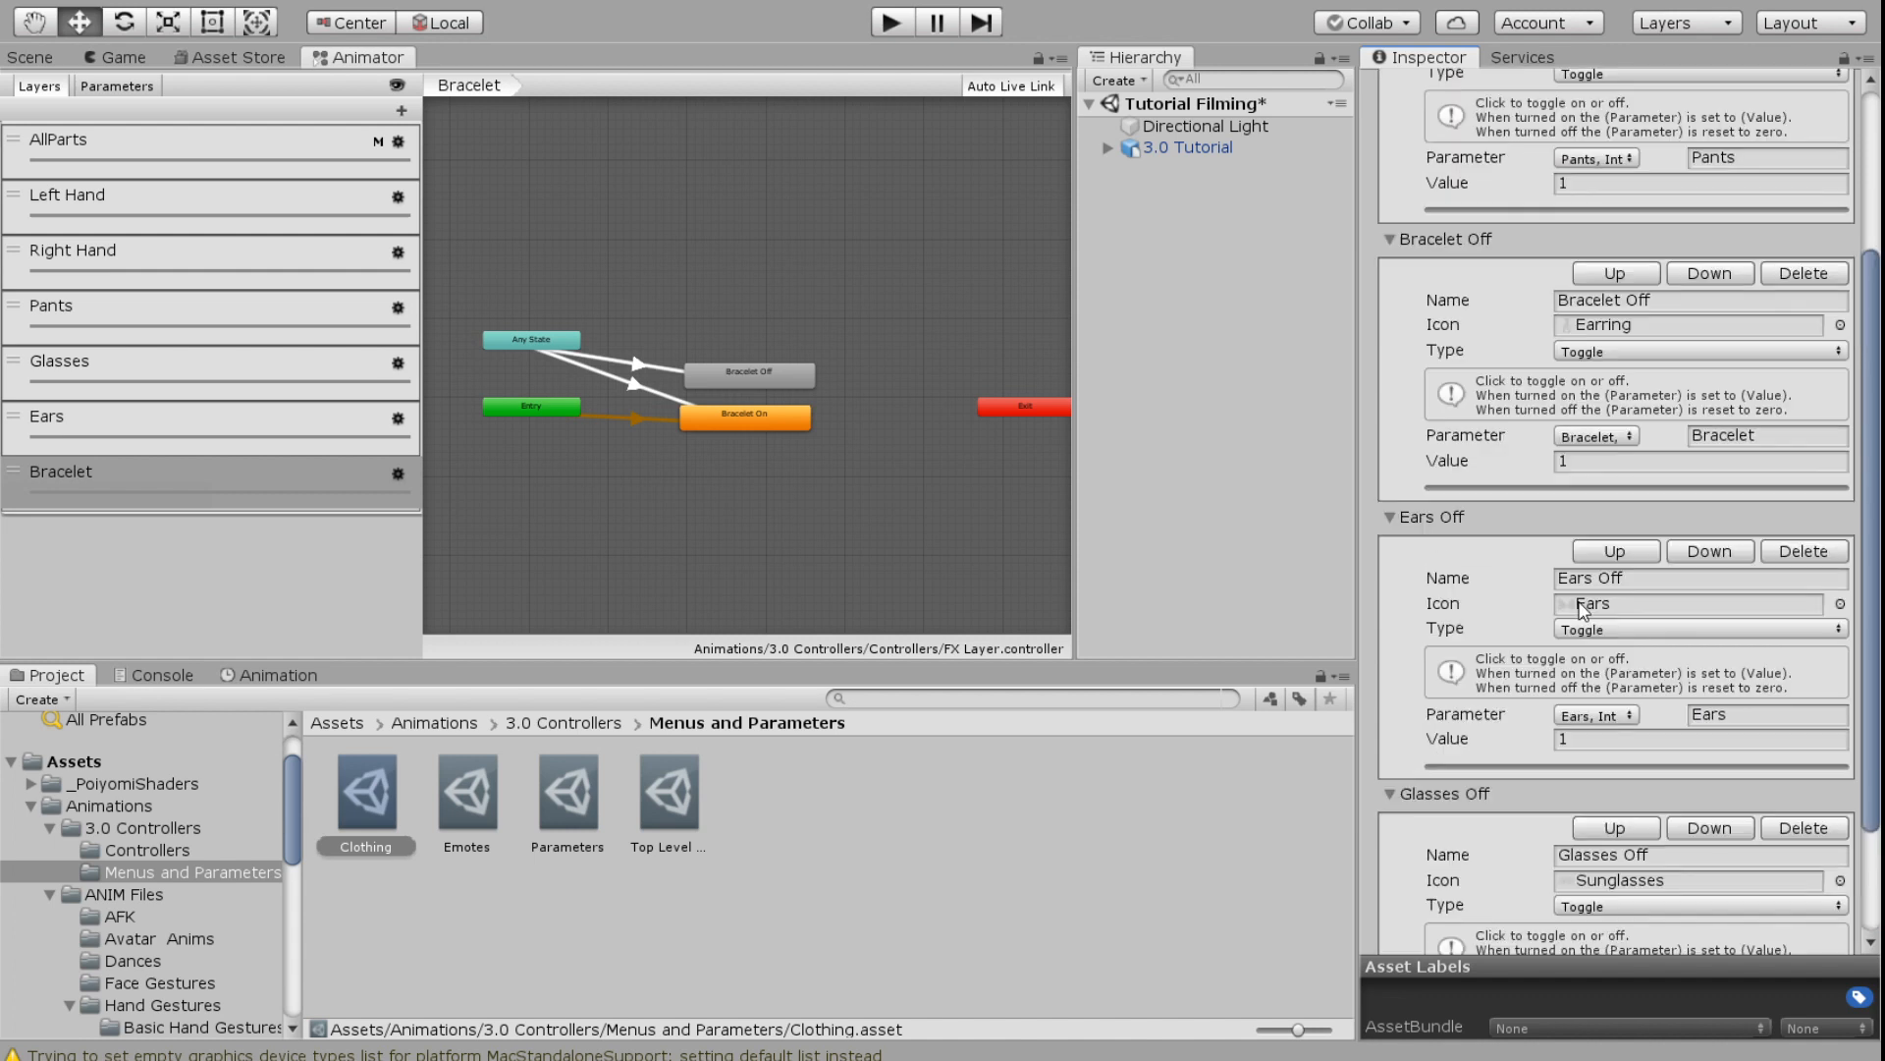
{"action": "mouse_move", "coordinate": [1567, 511]}
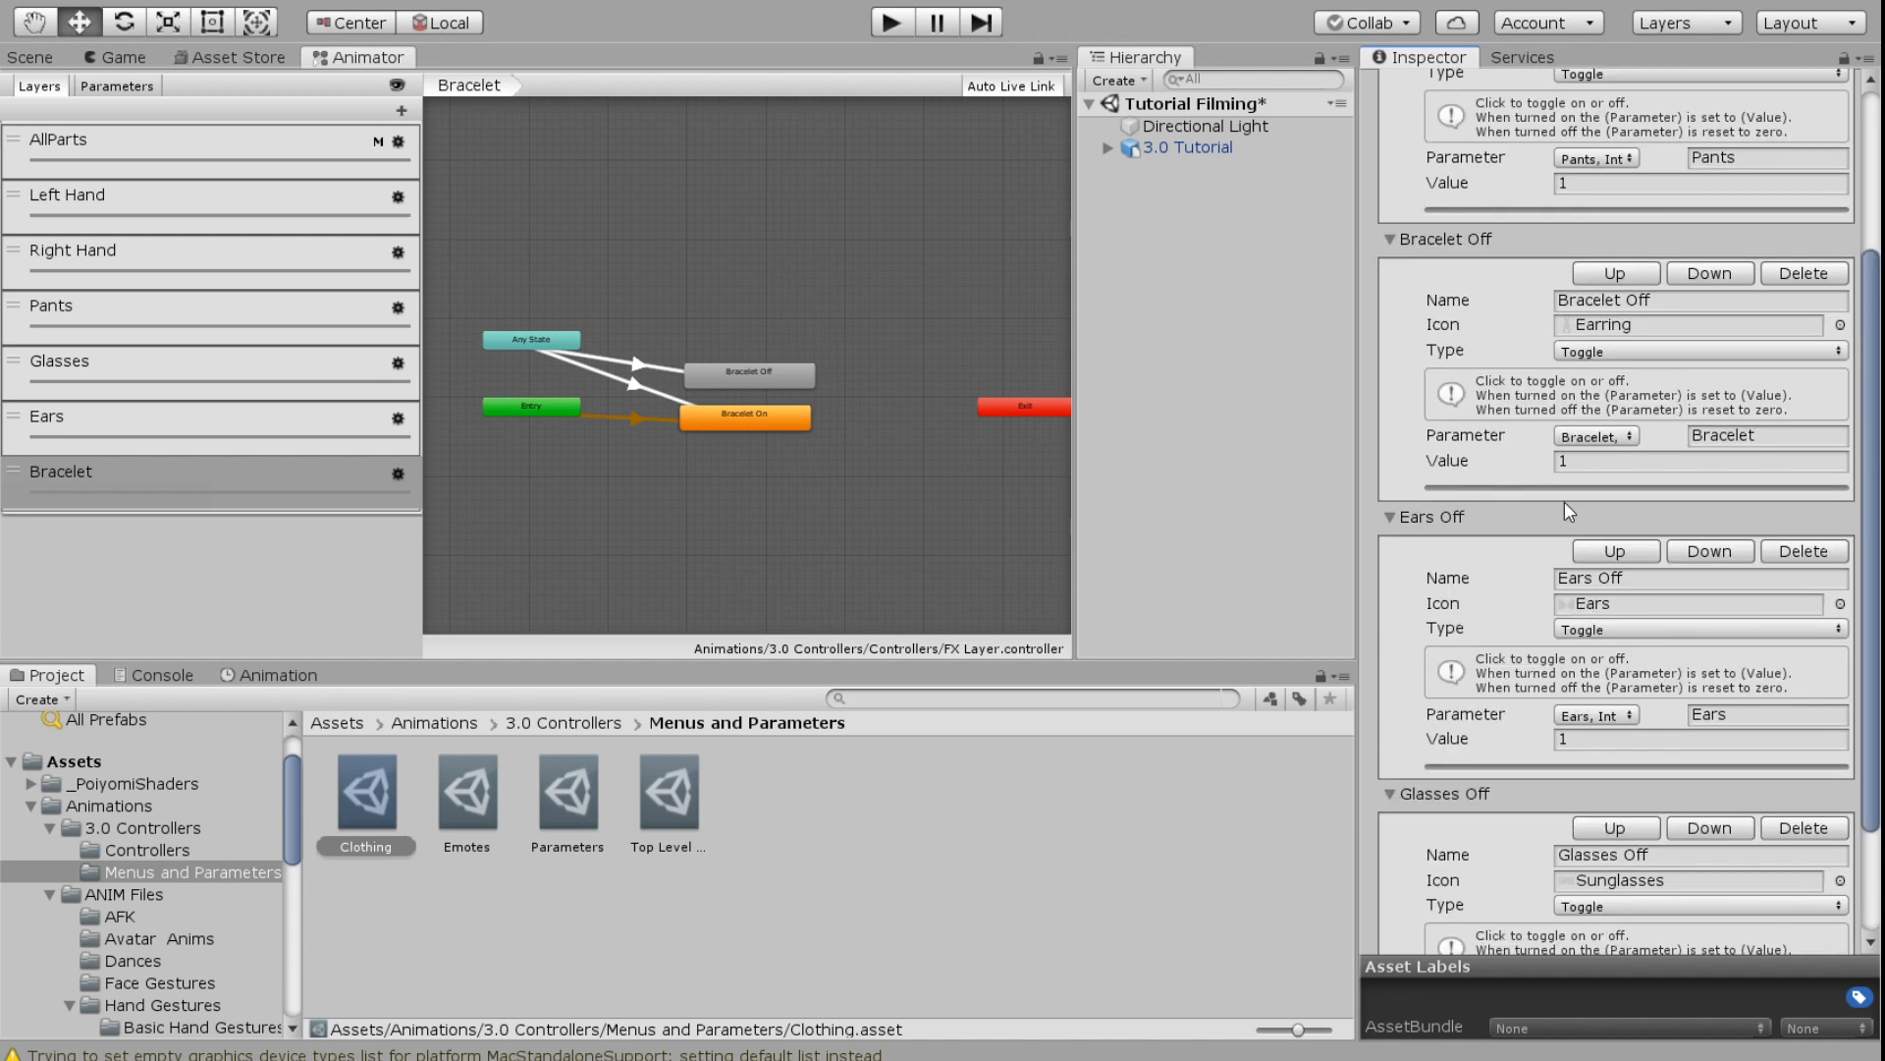
{"action": "mouse_move", "coordinate": [1619, 717]}
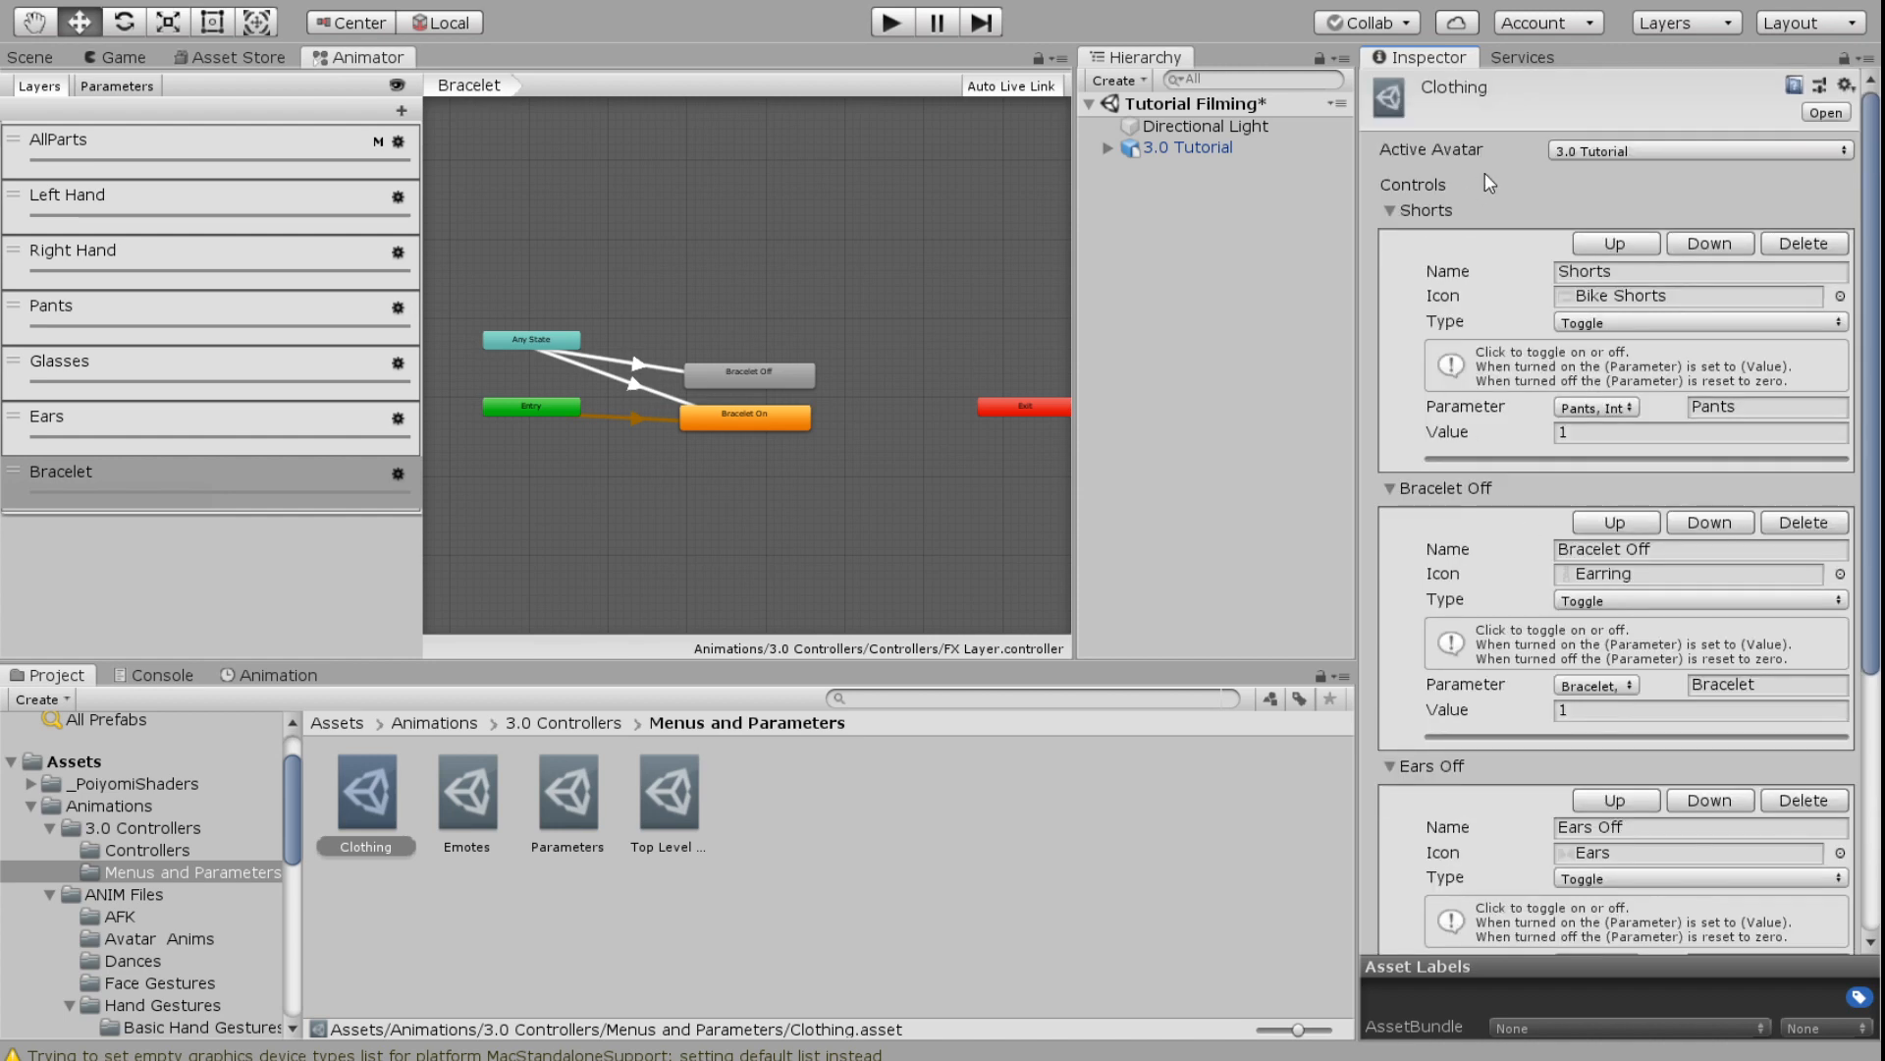
{"action": "mouse_move", "coordinate": [1488, 424]}
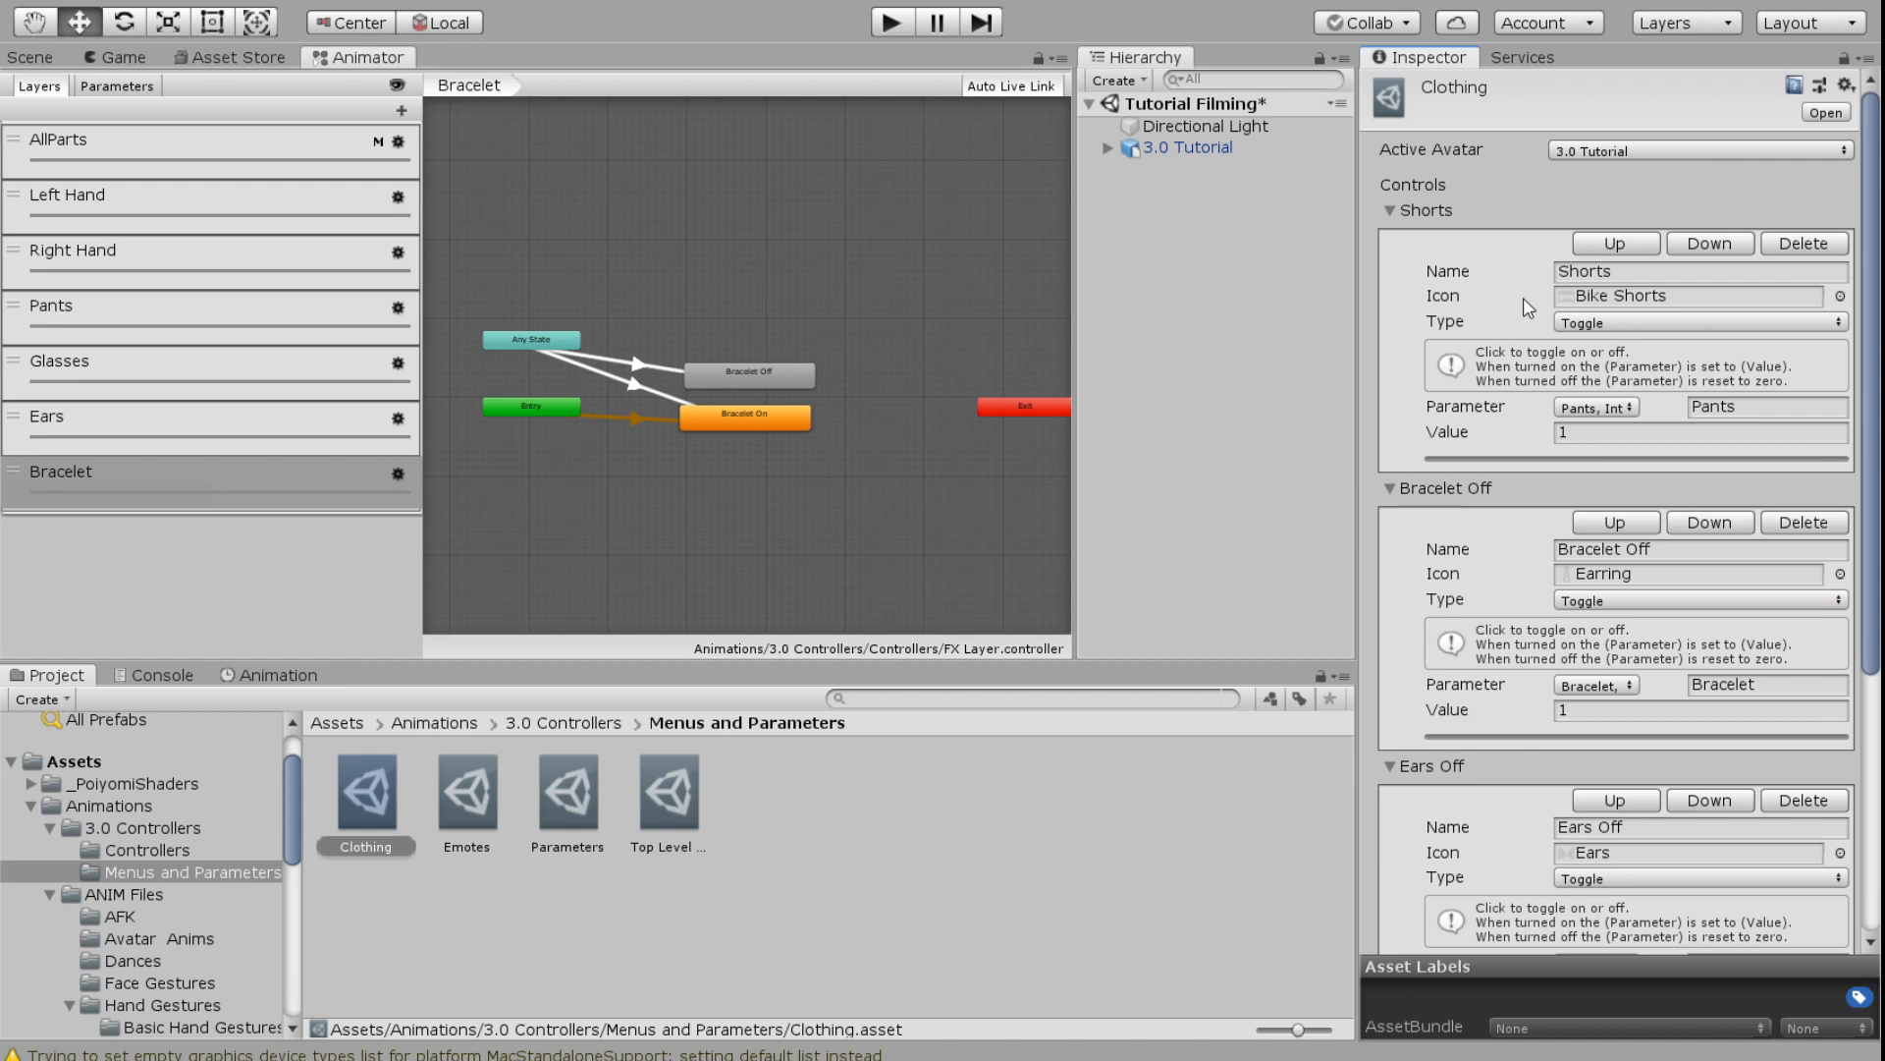
{"action": "scroll", "scroll_direction": "down", "scroll_amount": 3}
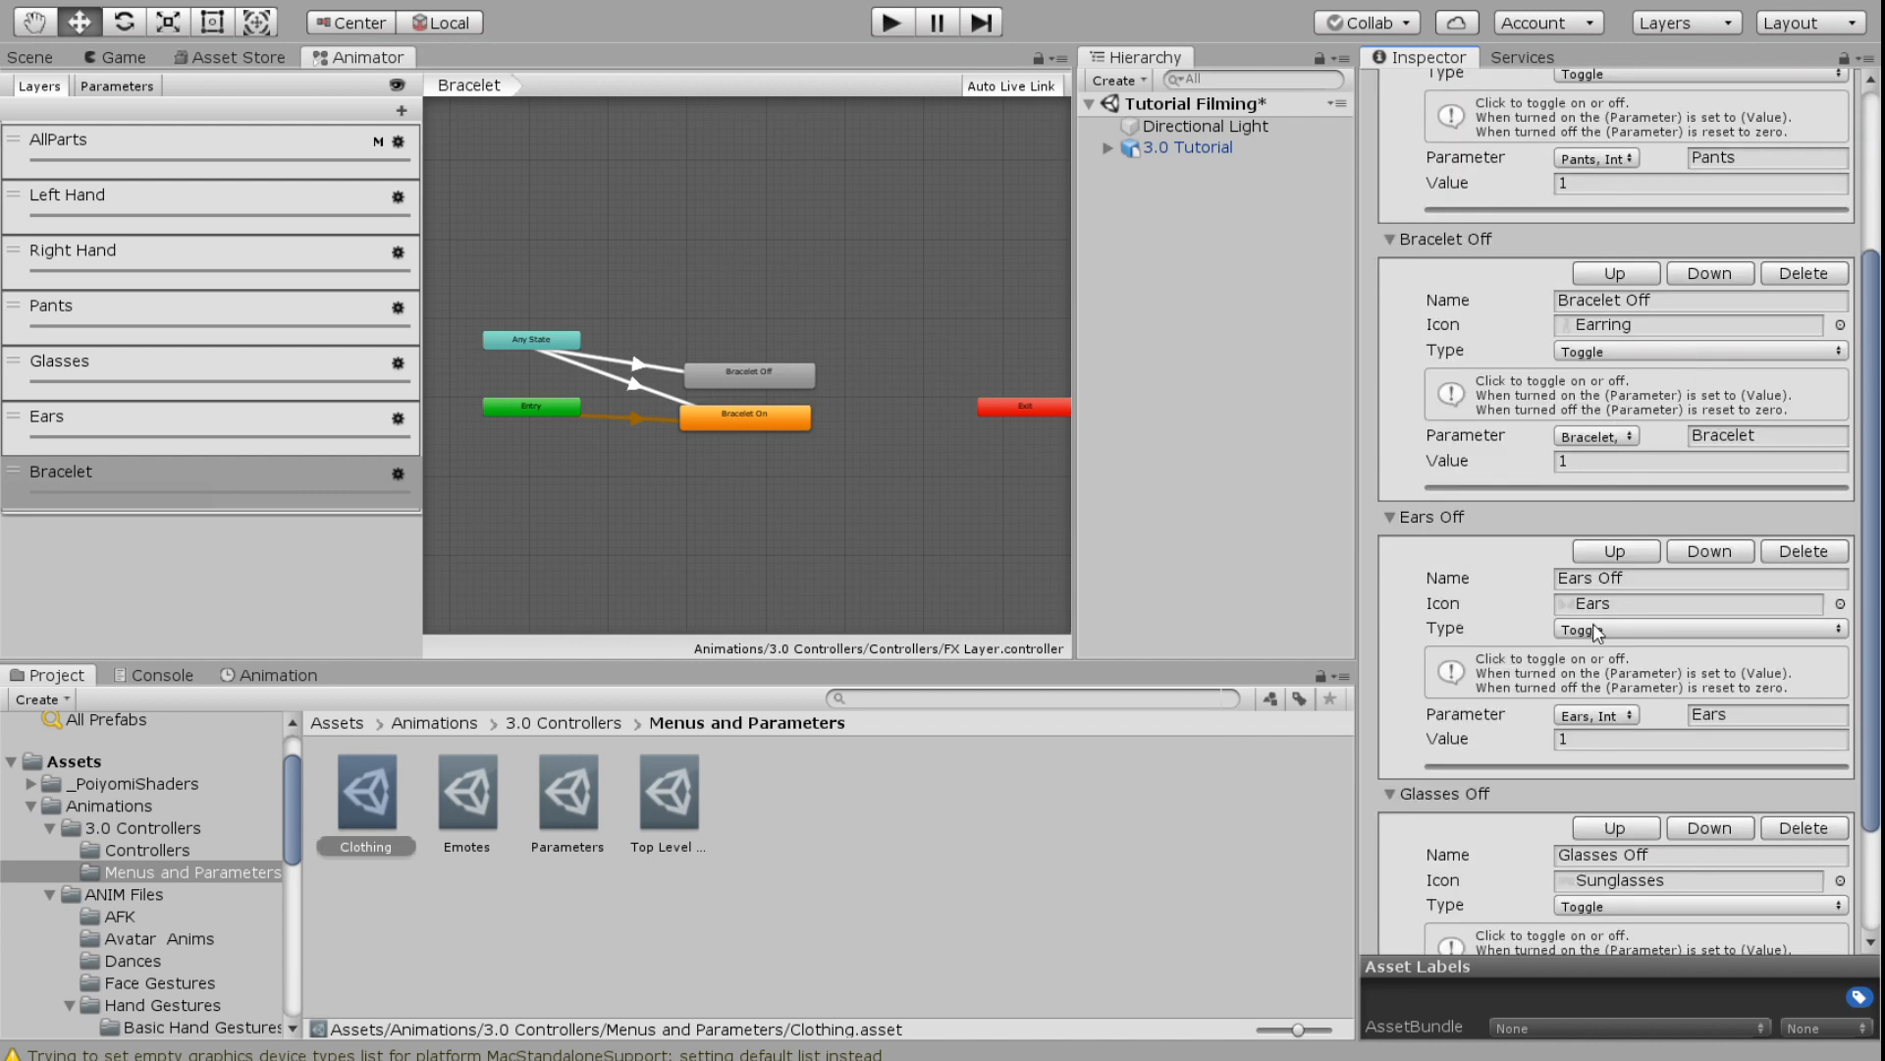
{"action": "mouse_move", "coordinate": [1411, 880]}
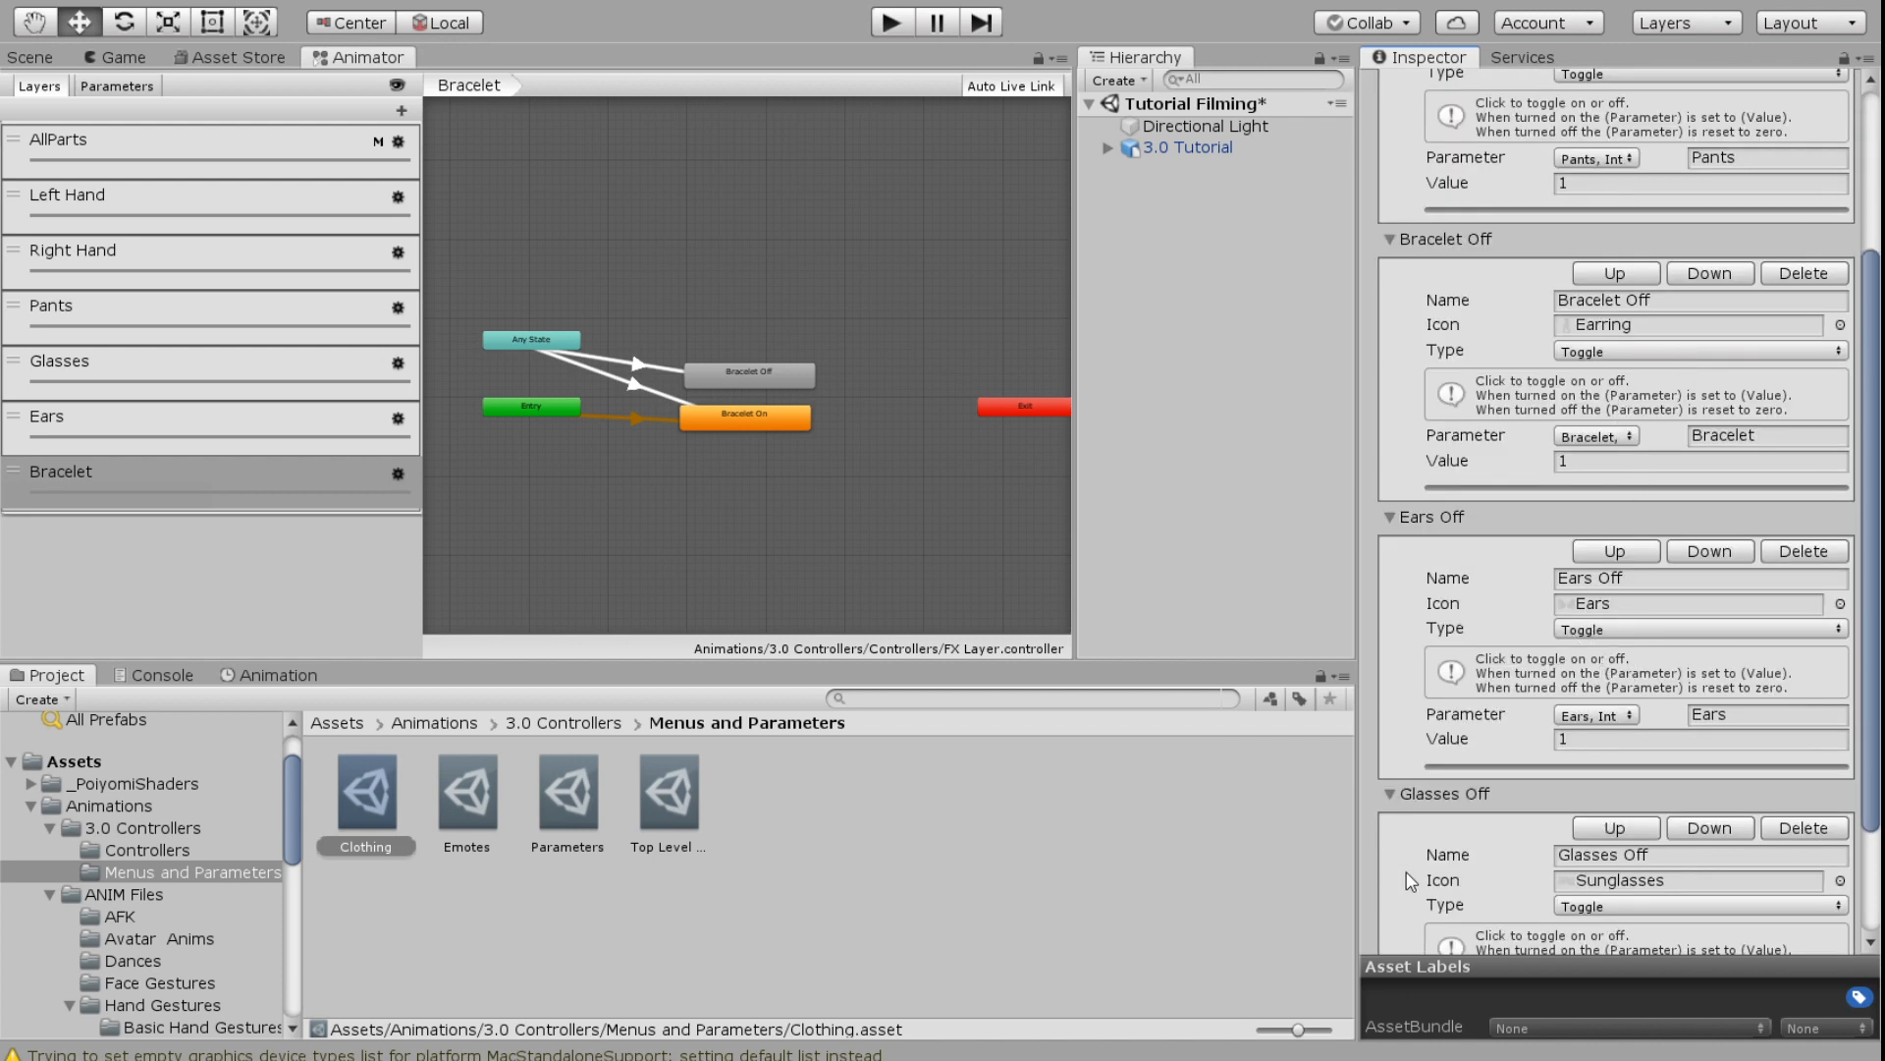
{"action": "scroll", "scroll_direction": "down", "scroll_amount": 3}
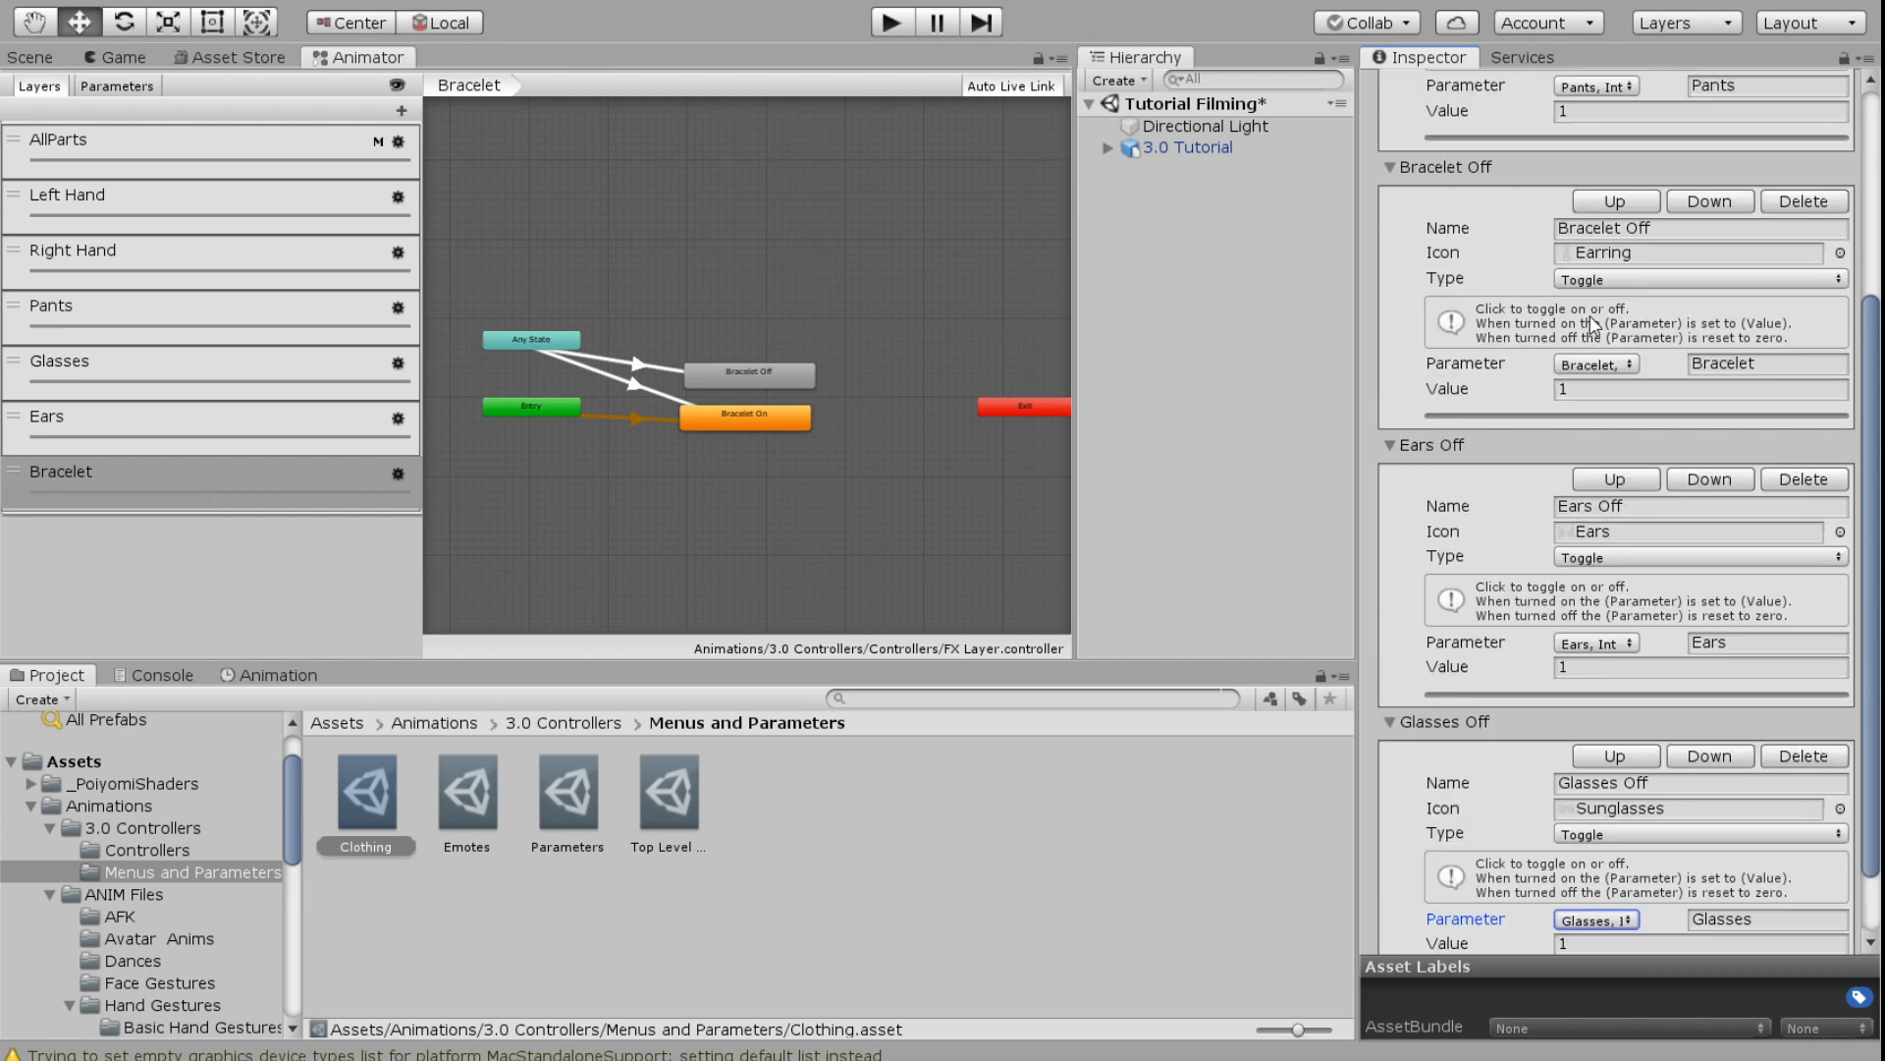
{"action": "mouse_move", "coordinate": [1662, 283]}
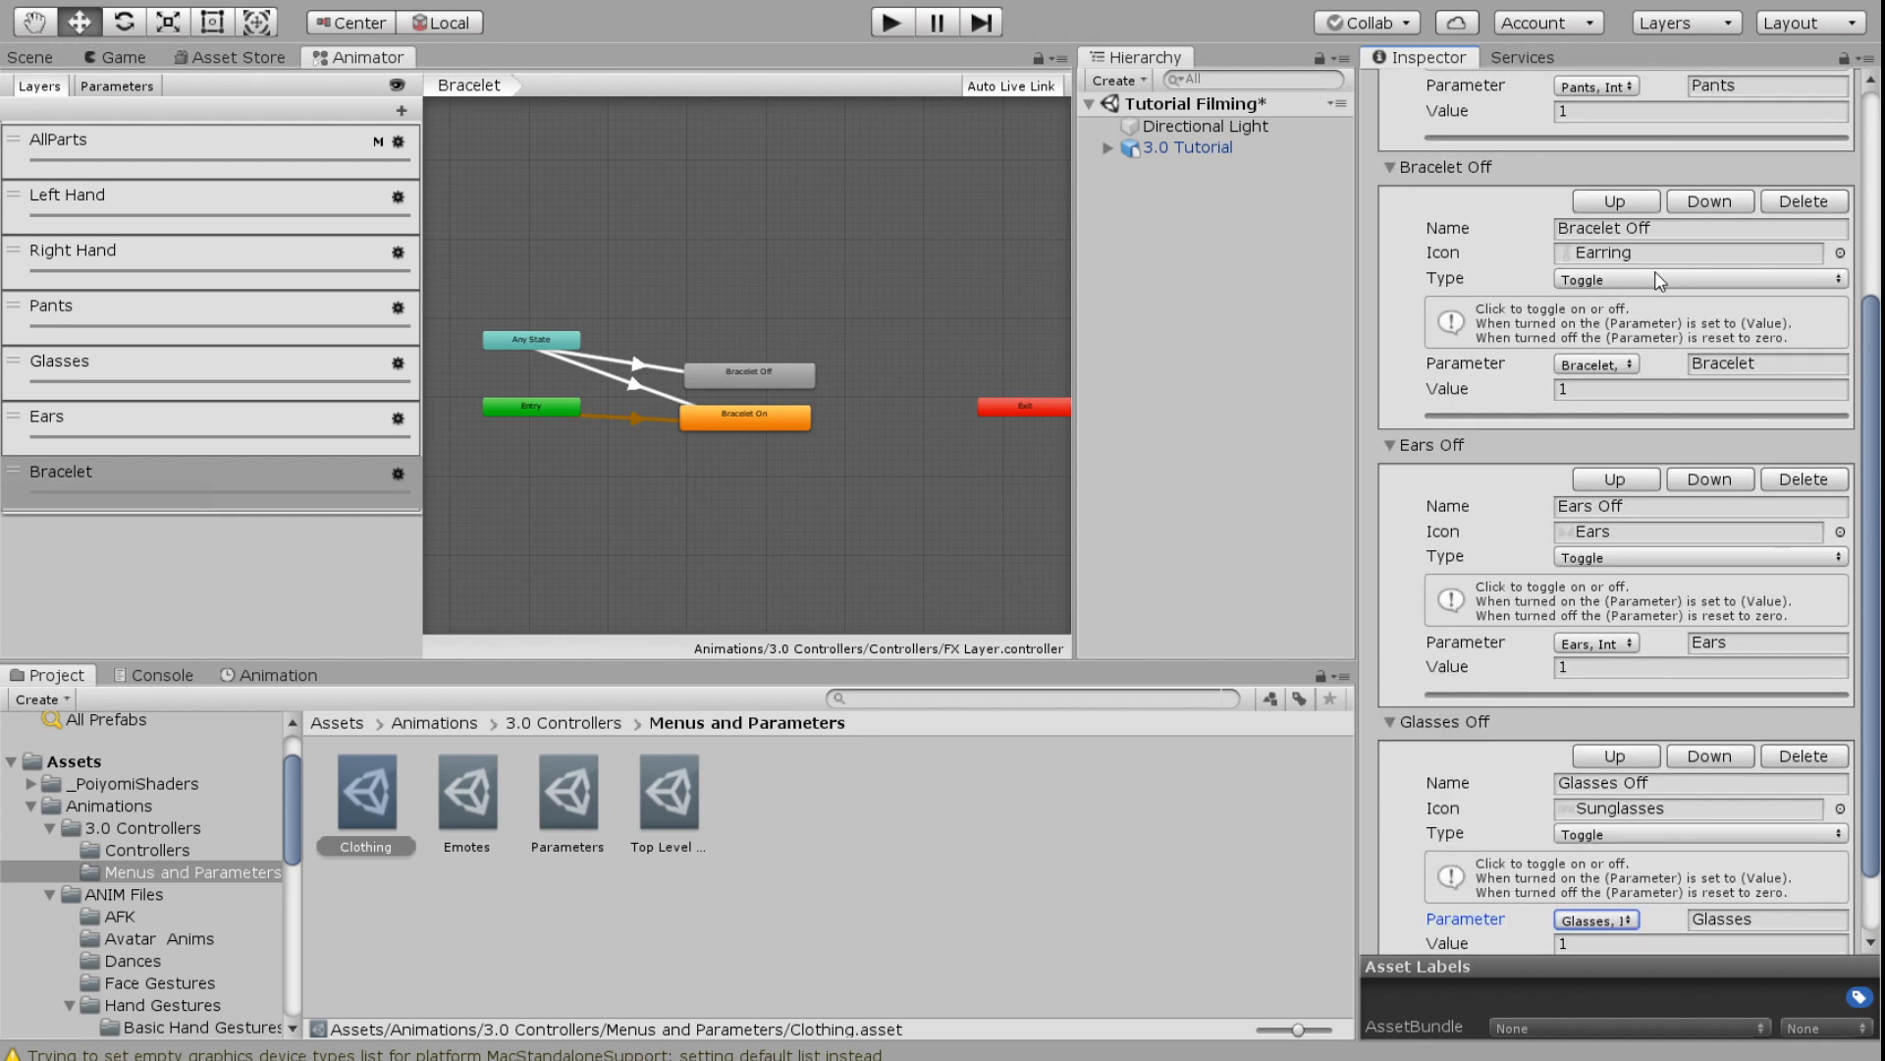
{"action": "scroll", "scroll_direction": "down", "scroll_amount": 3}
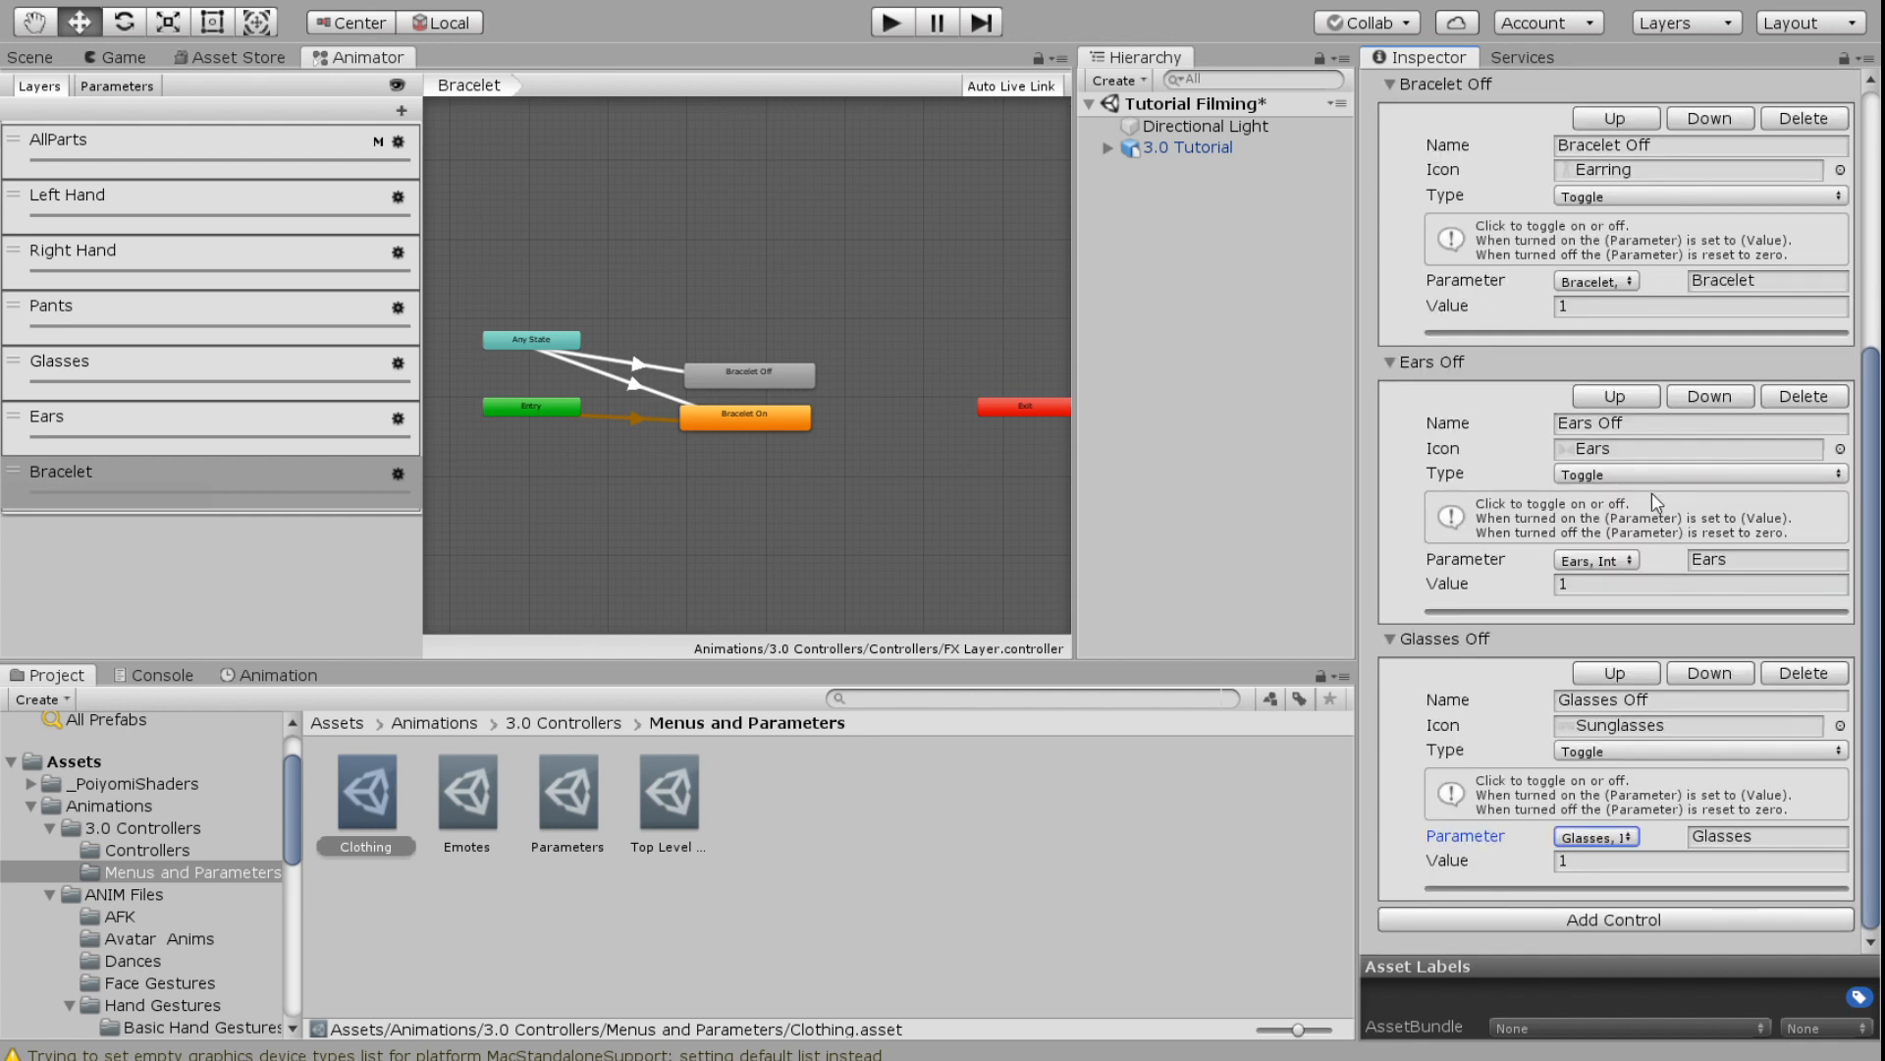
{"action": "mouse_move", "coordinate": [1538, 770]}
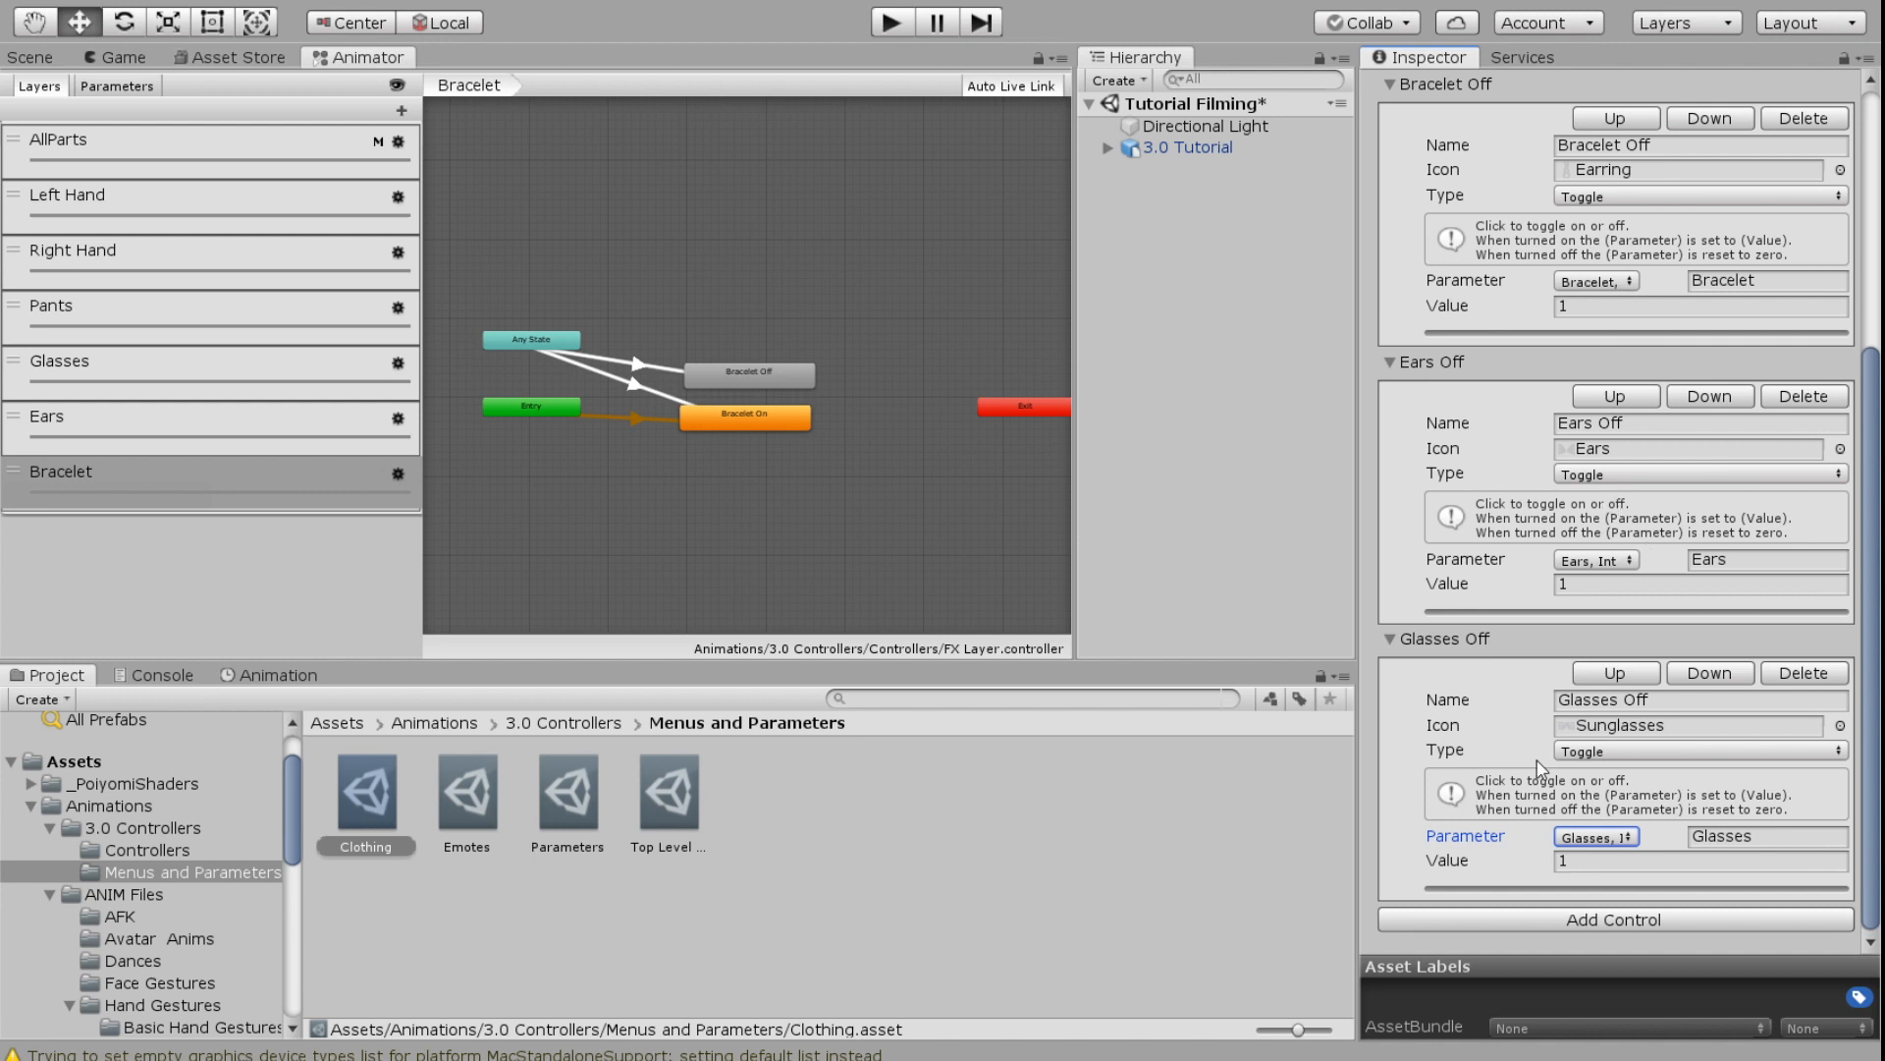
{"action": "mouse_move", "coordinate": [1638, 261]}
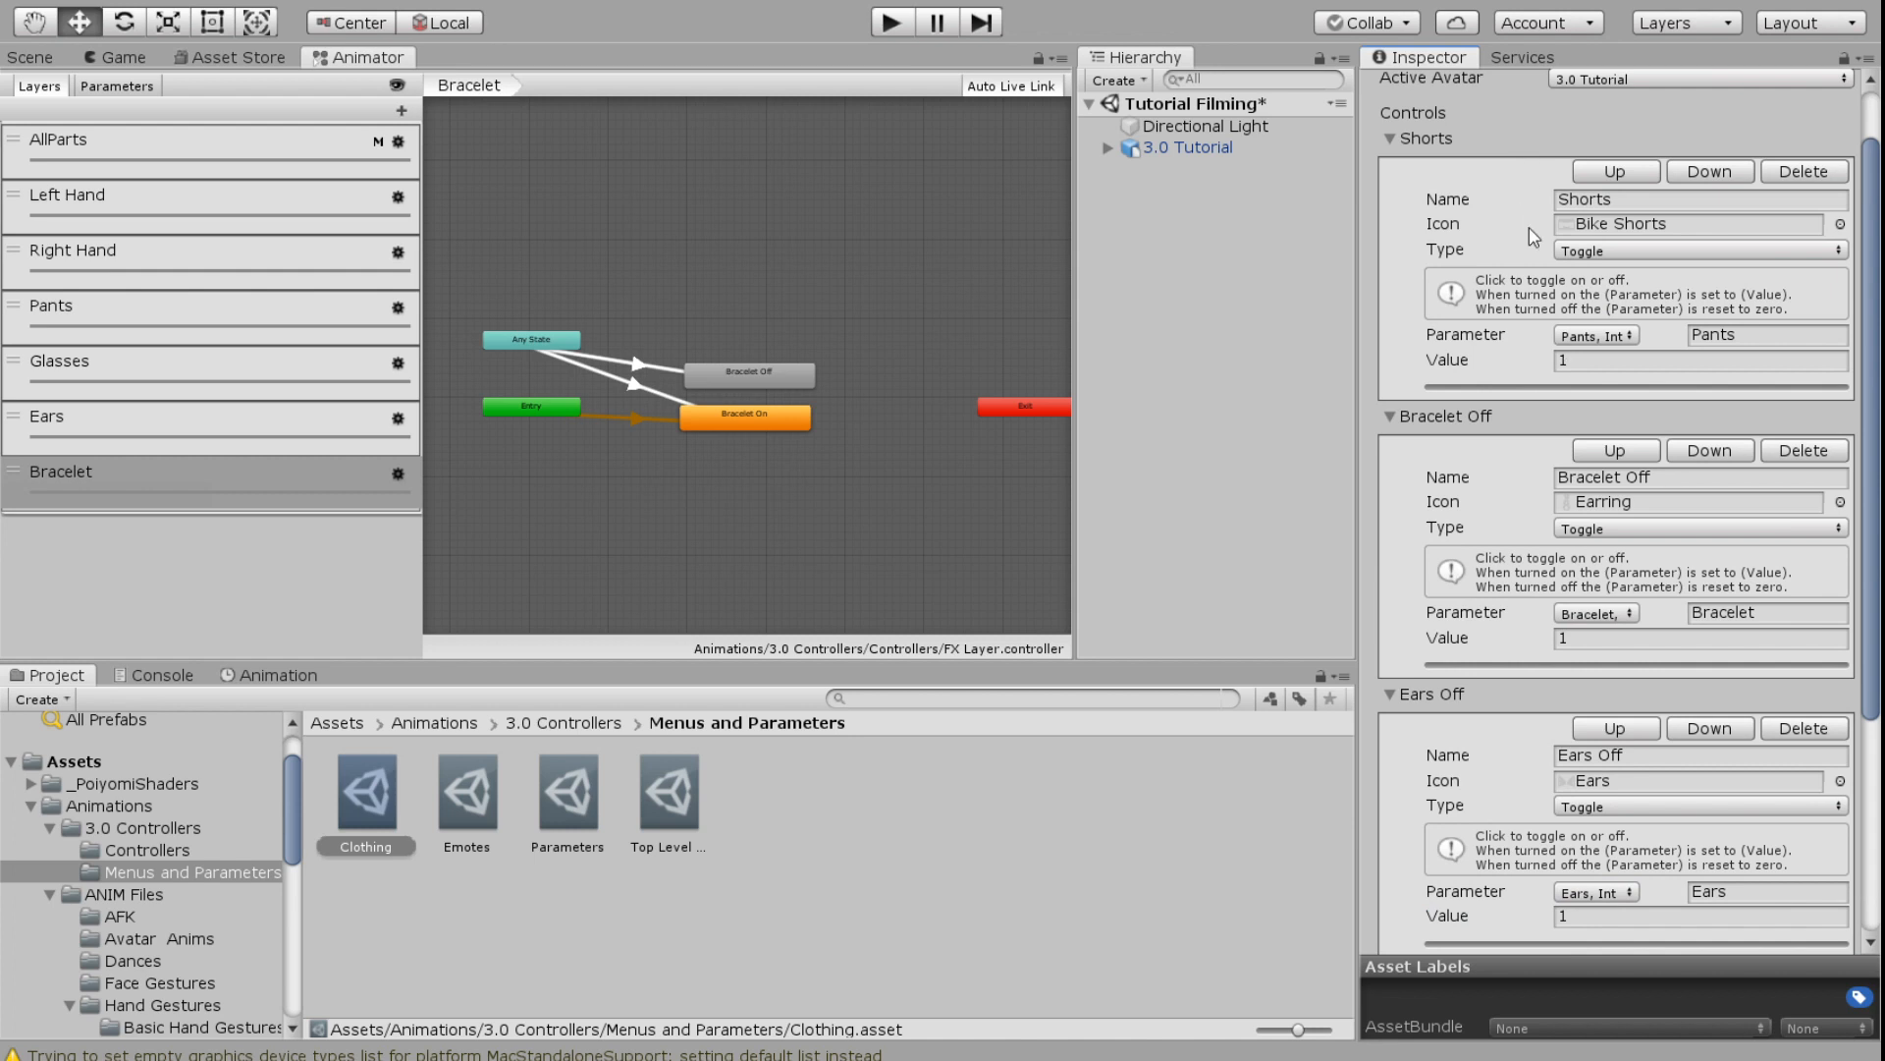
{"action": "mouse_move", "coordinate": [1489, 308]}
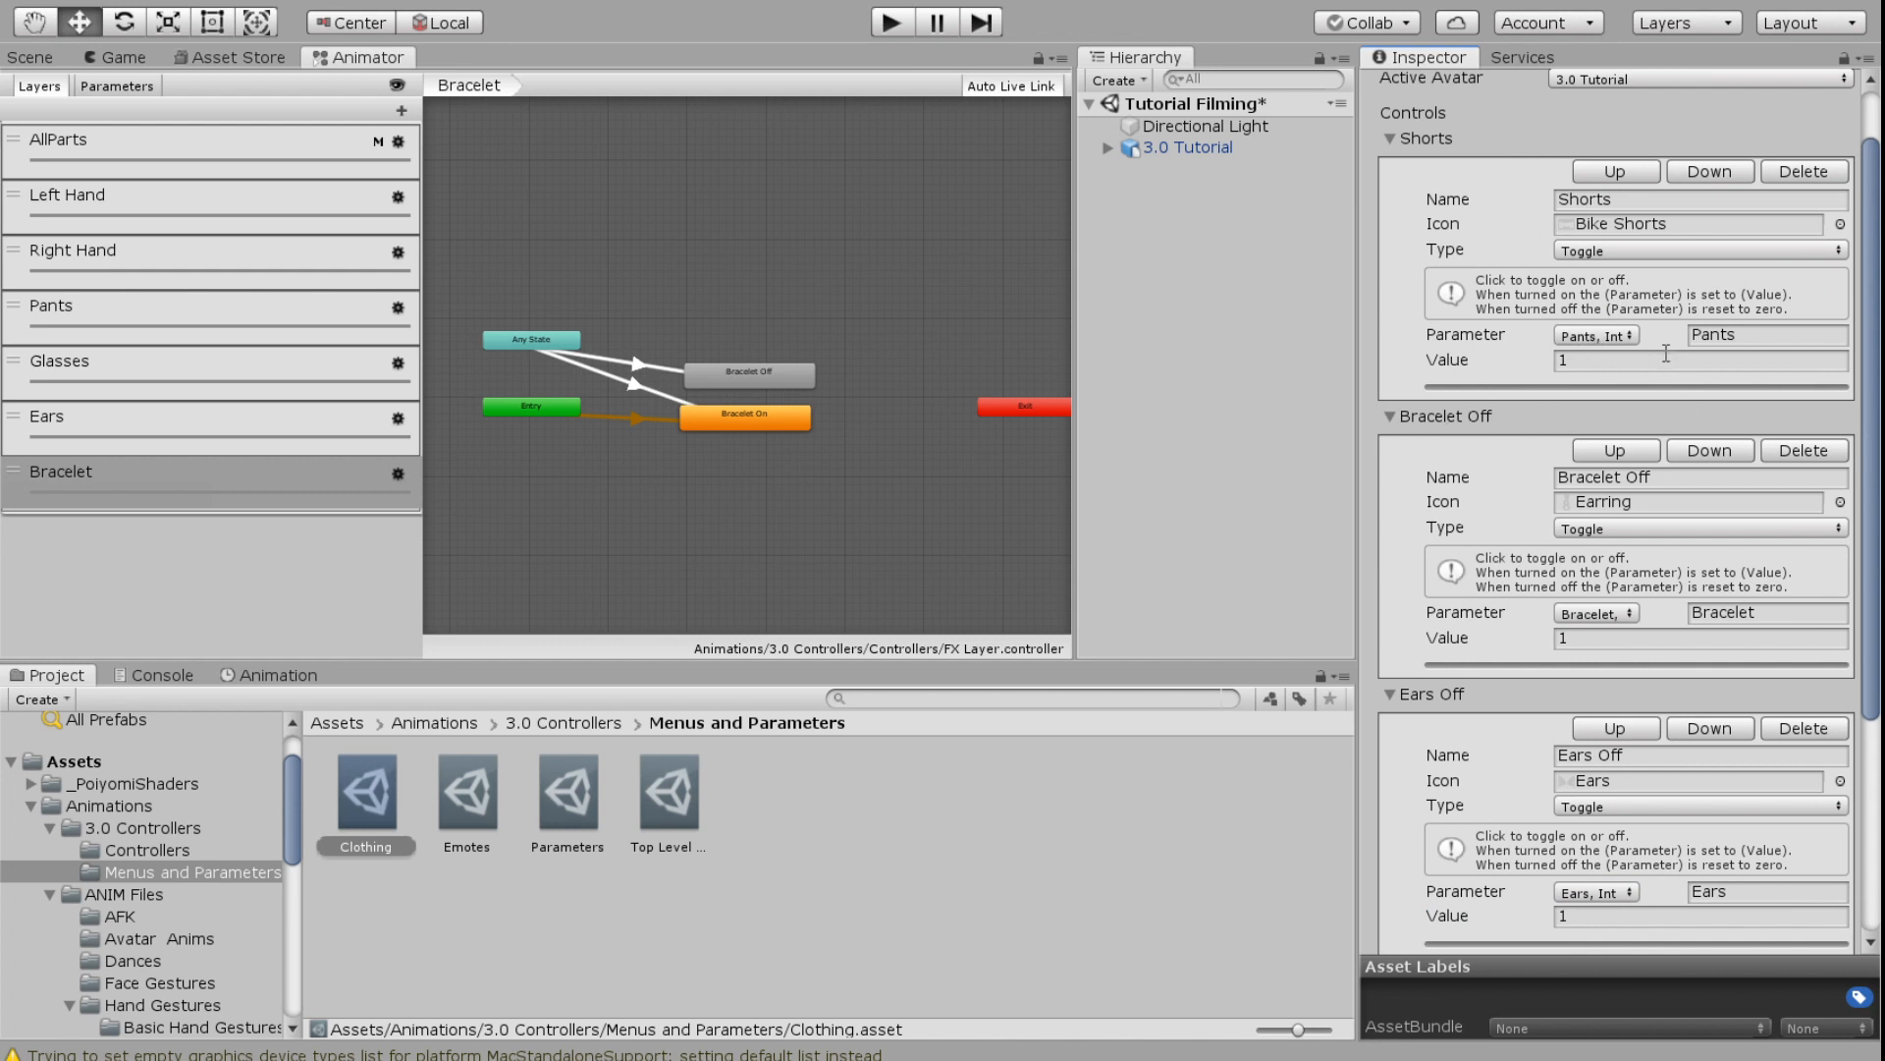
{"action": "scroll", "scroll_direction": "down", "scroll_amount": 3}
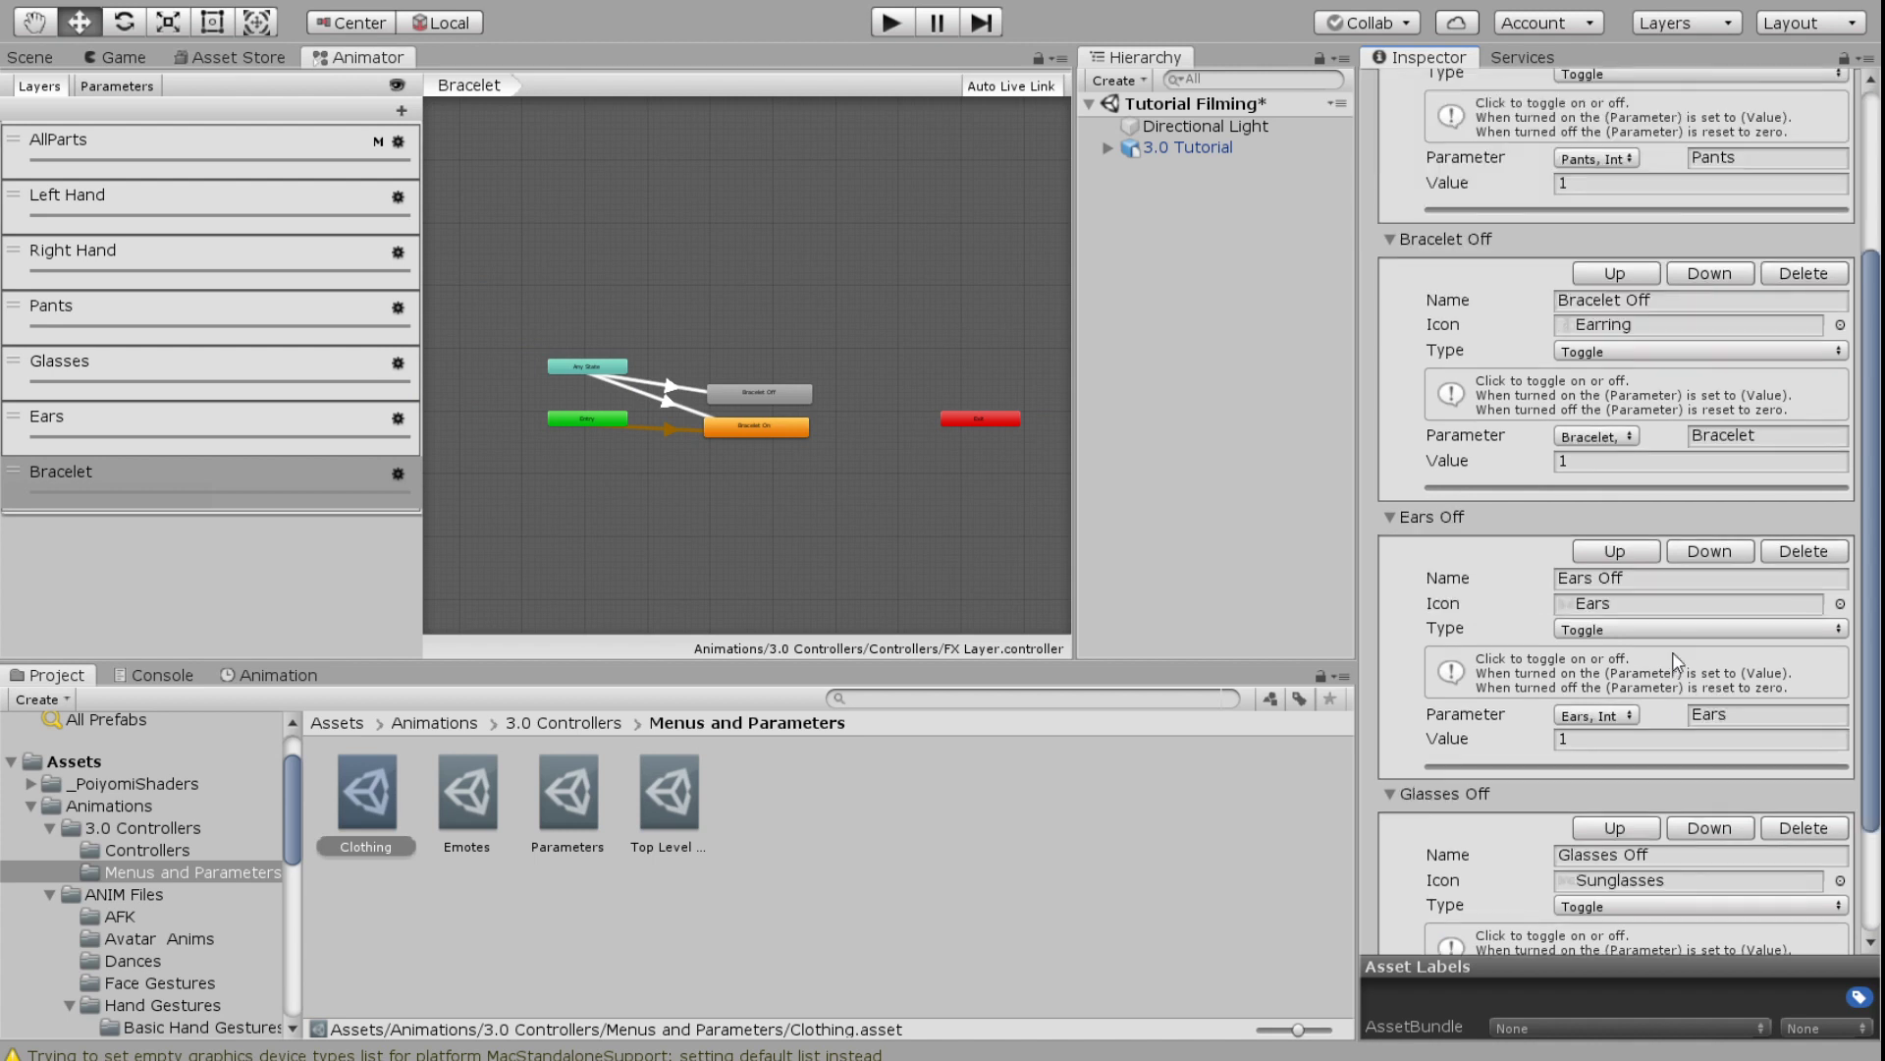
{"action": "scroll", "scroll_direction": "down", "scroll_amount": 3}
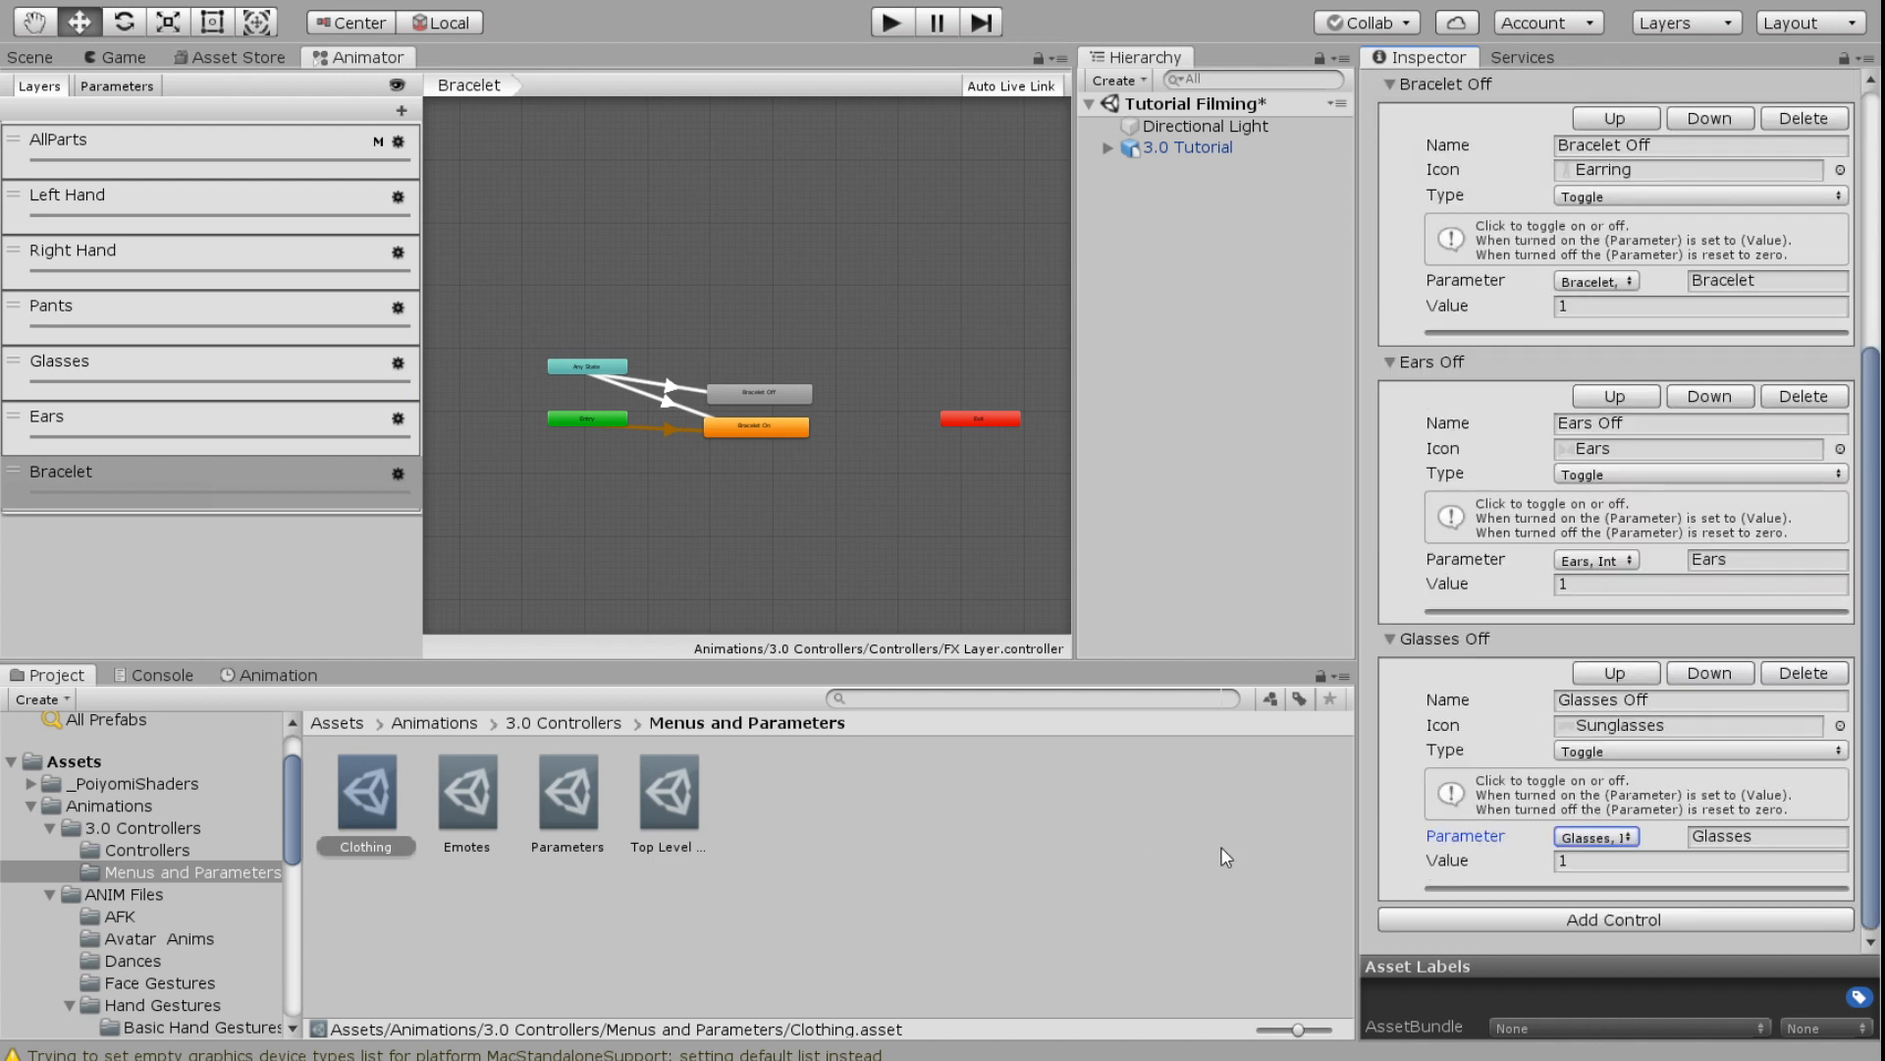